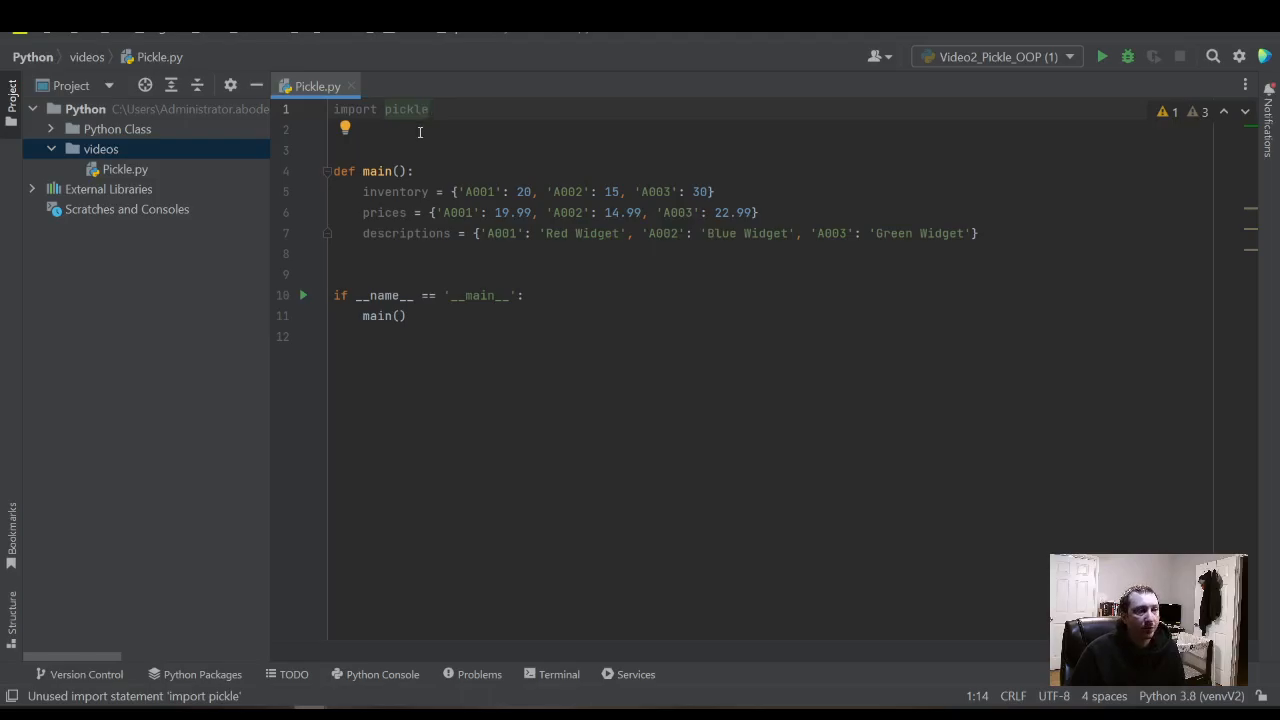
mouse_move(404, 140)
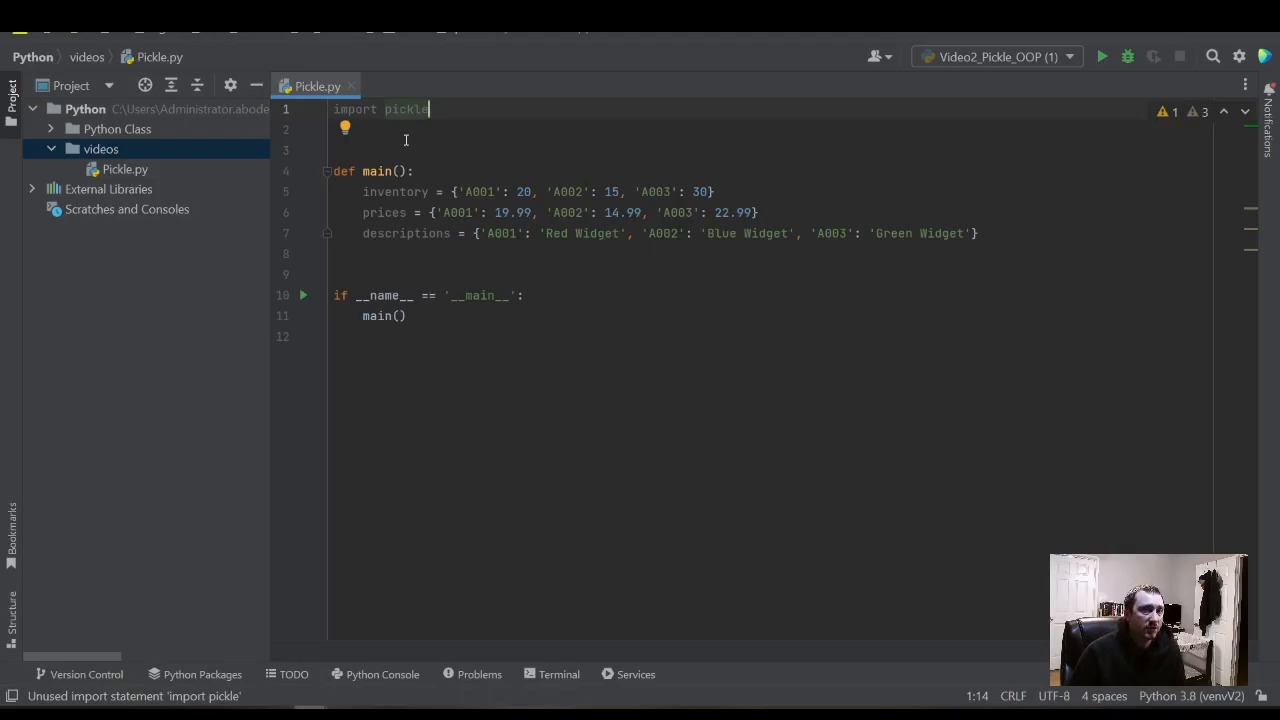
mouse_move(596, 244)
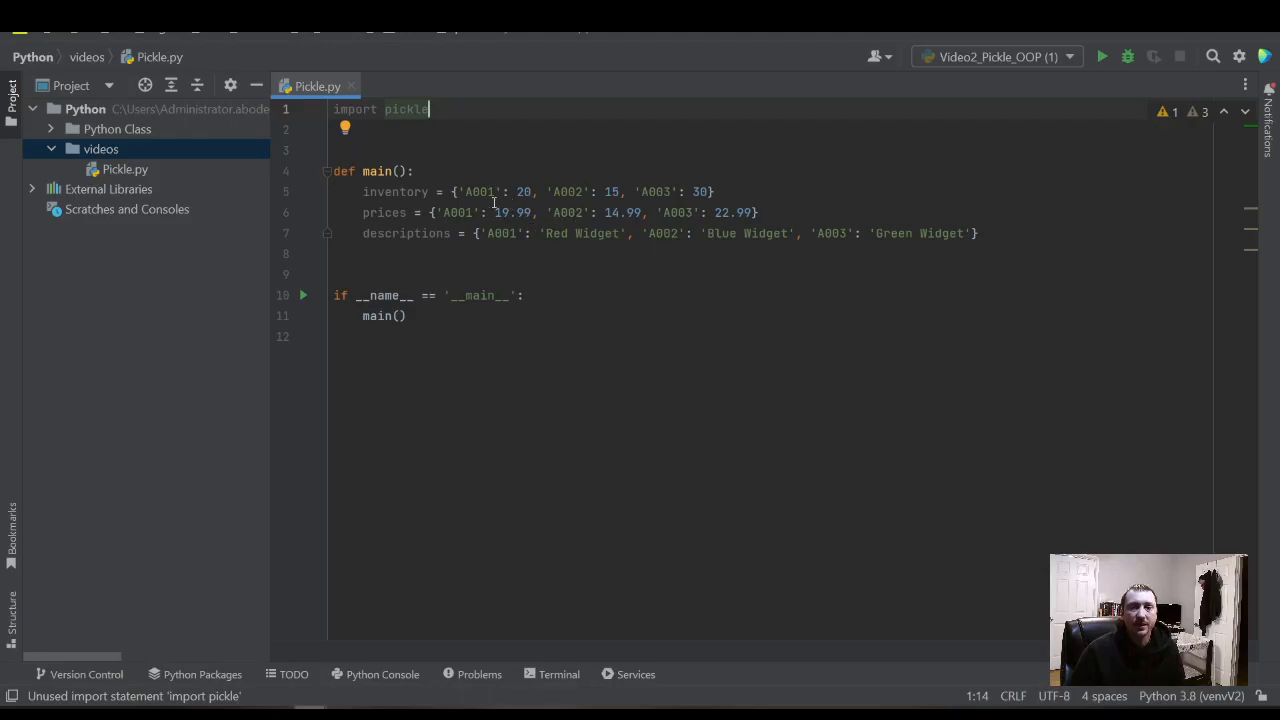
mouse_move(616, 224)
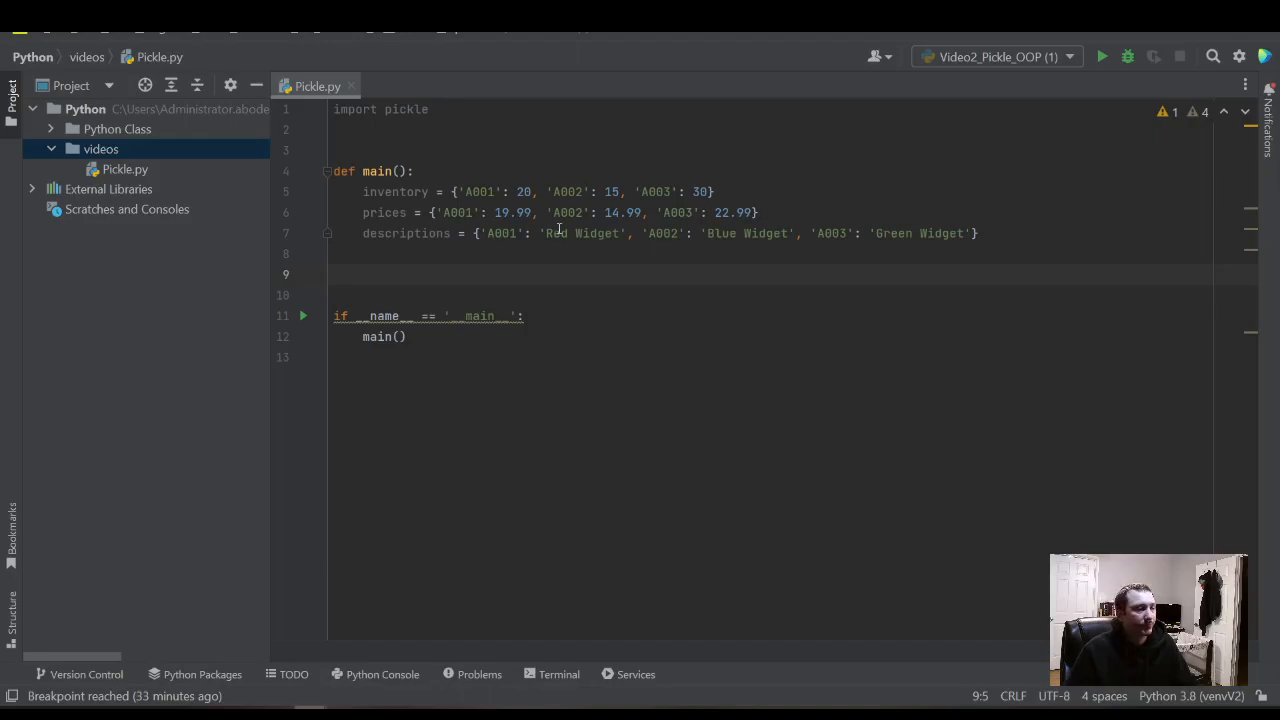
- Add an indented blank line in main after the descriptions dictionary
double_click(380, 336)
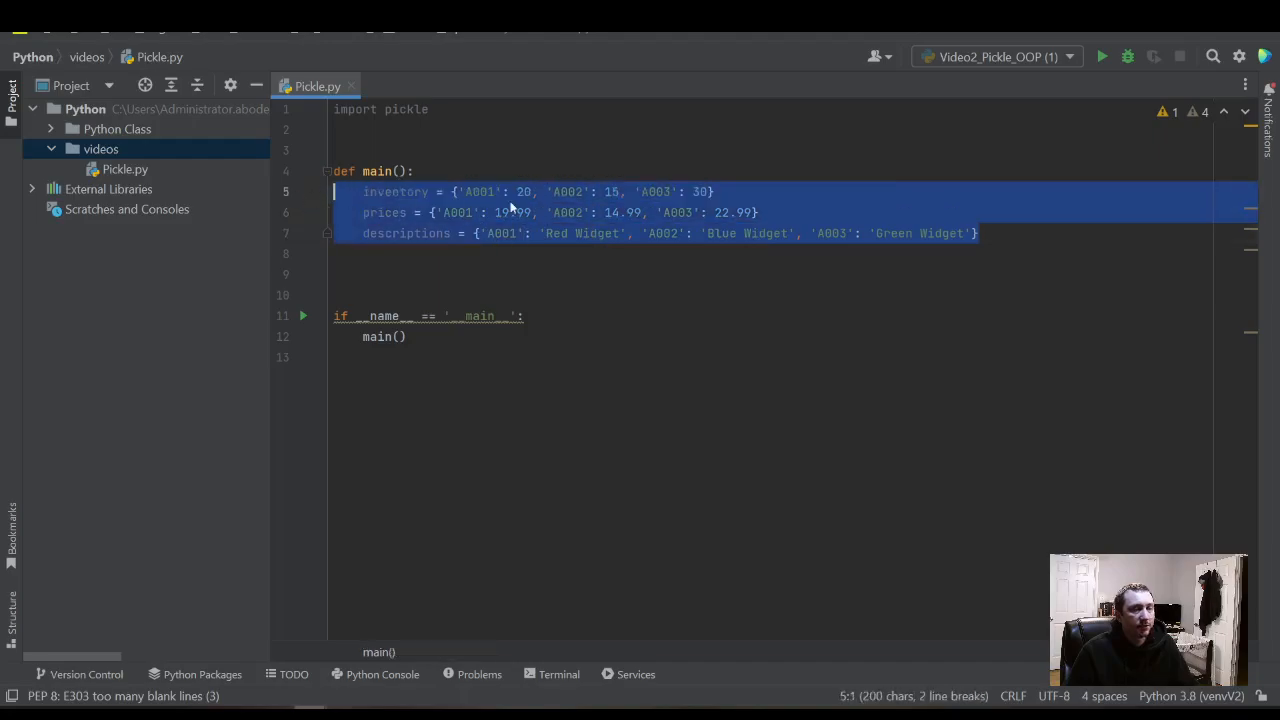
left_click(488, 192)
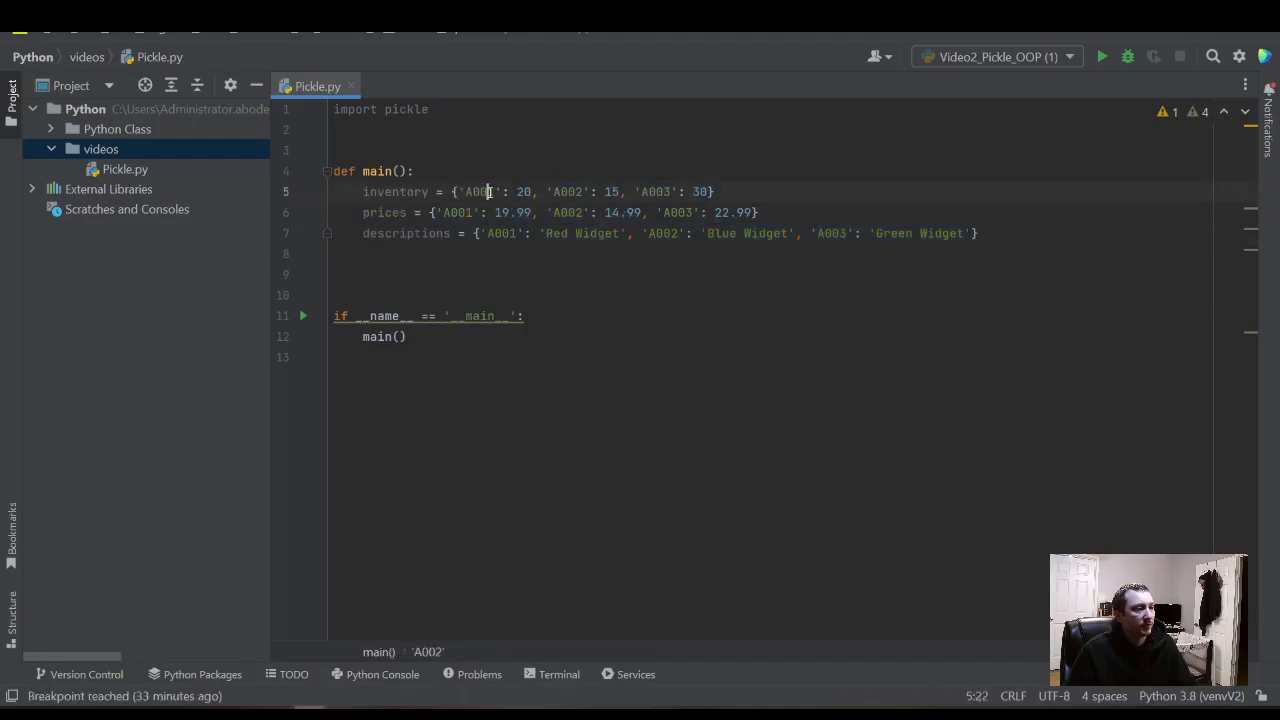
double_click(478, 192)
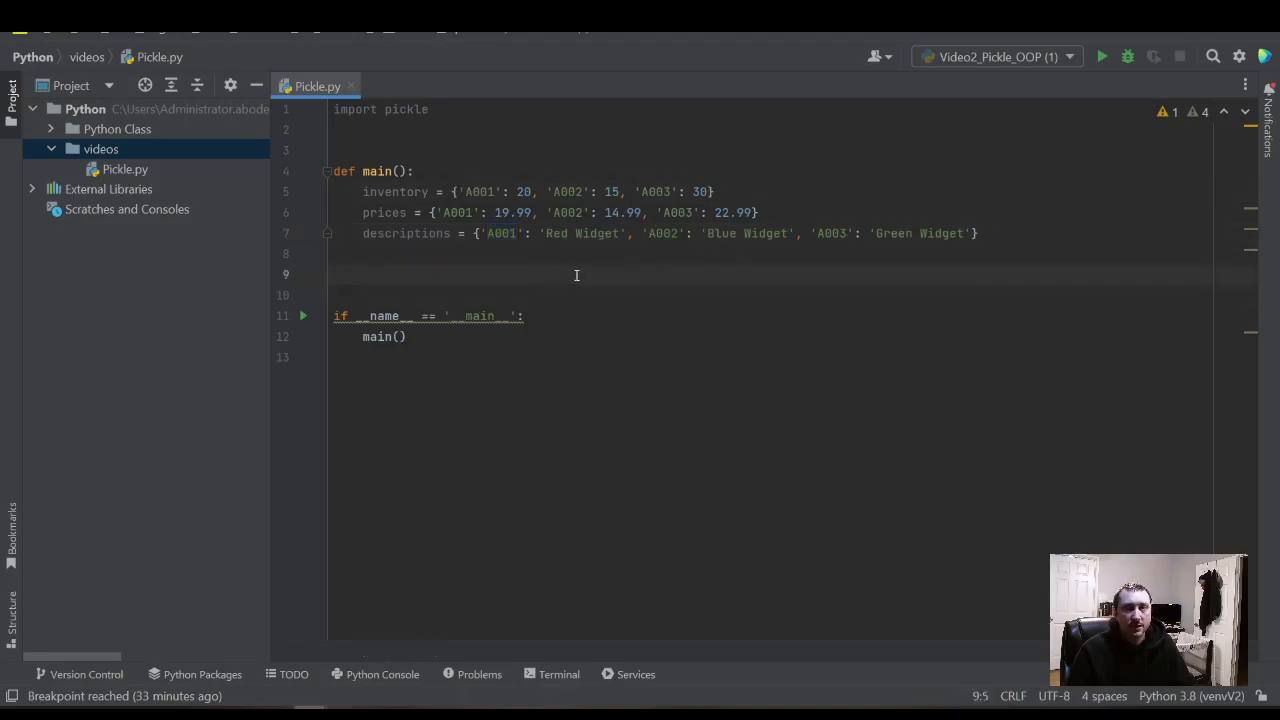
- Write with open('product_data.dat', 'wb') as file: and begin its indented body
type("with")
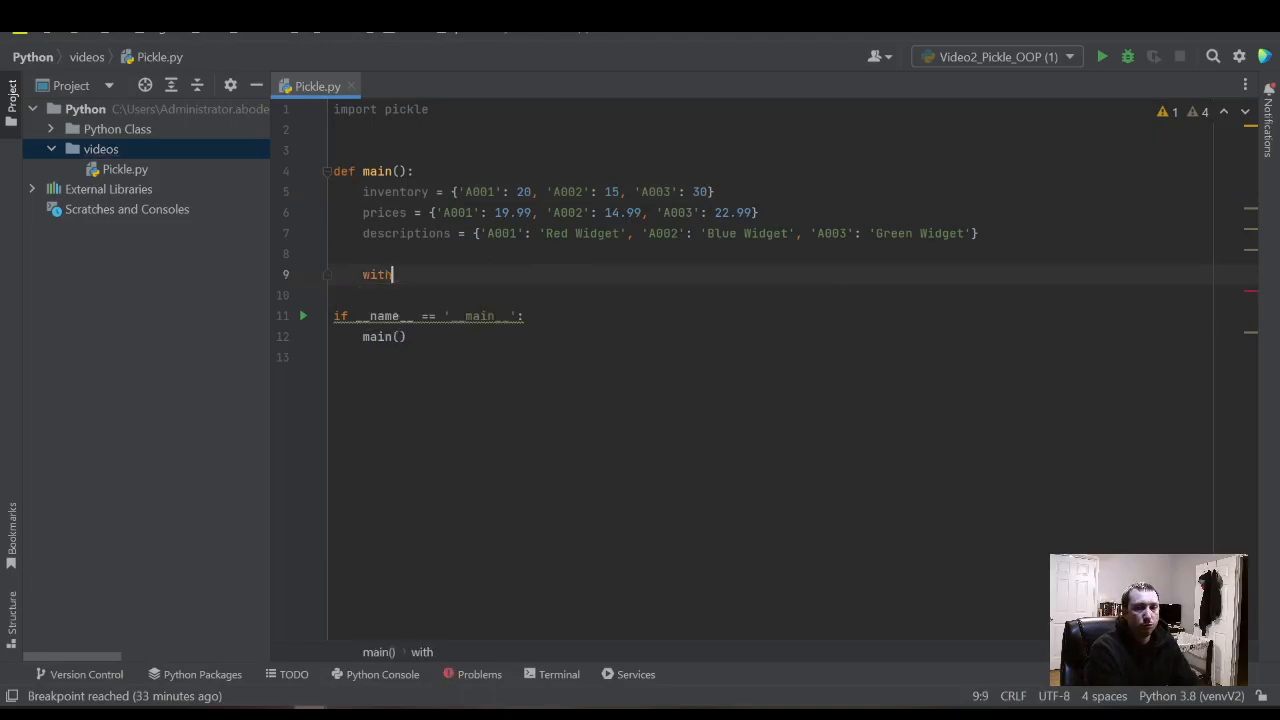
type("open()")
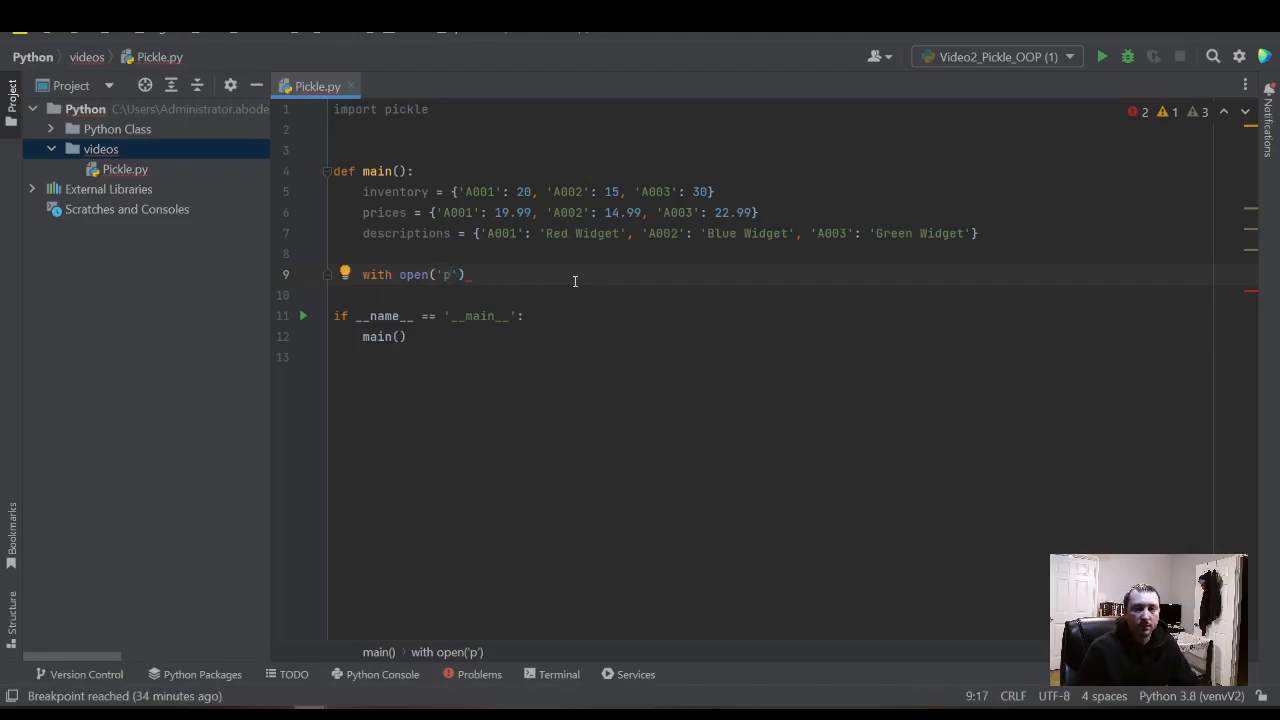
type("roduct")
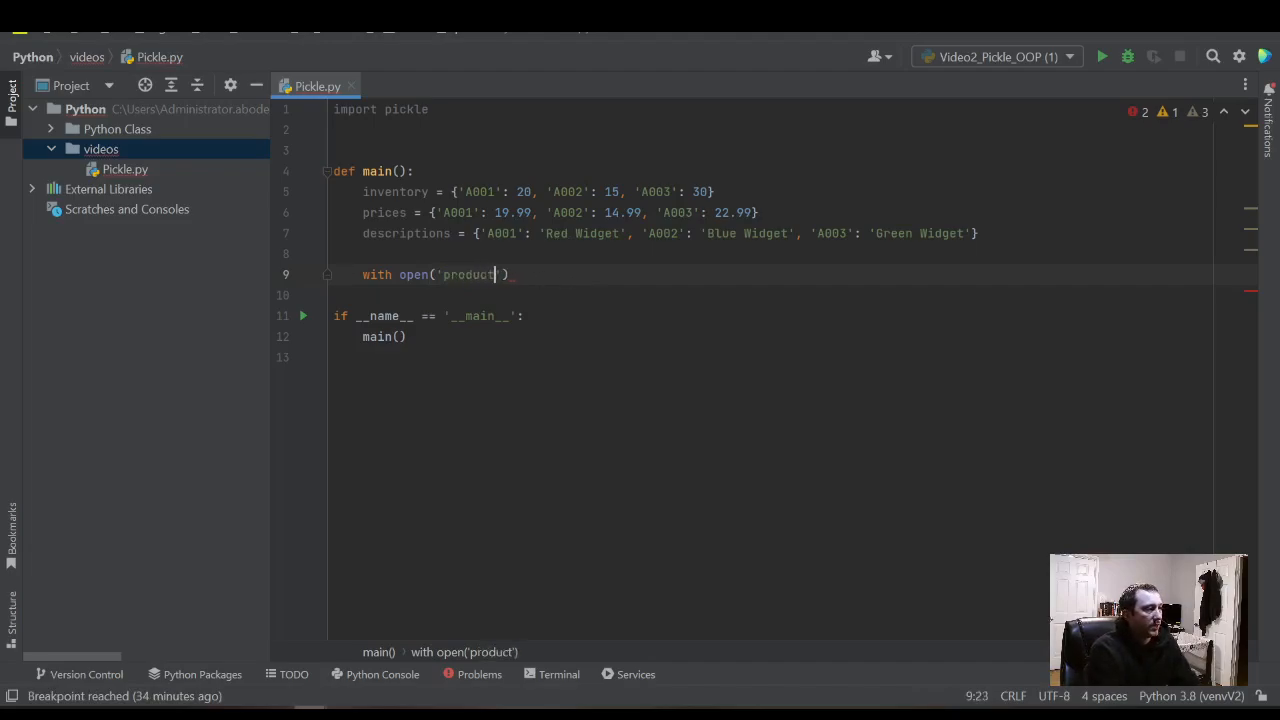
type("_data.dat")
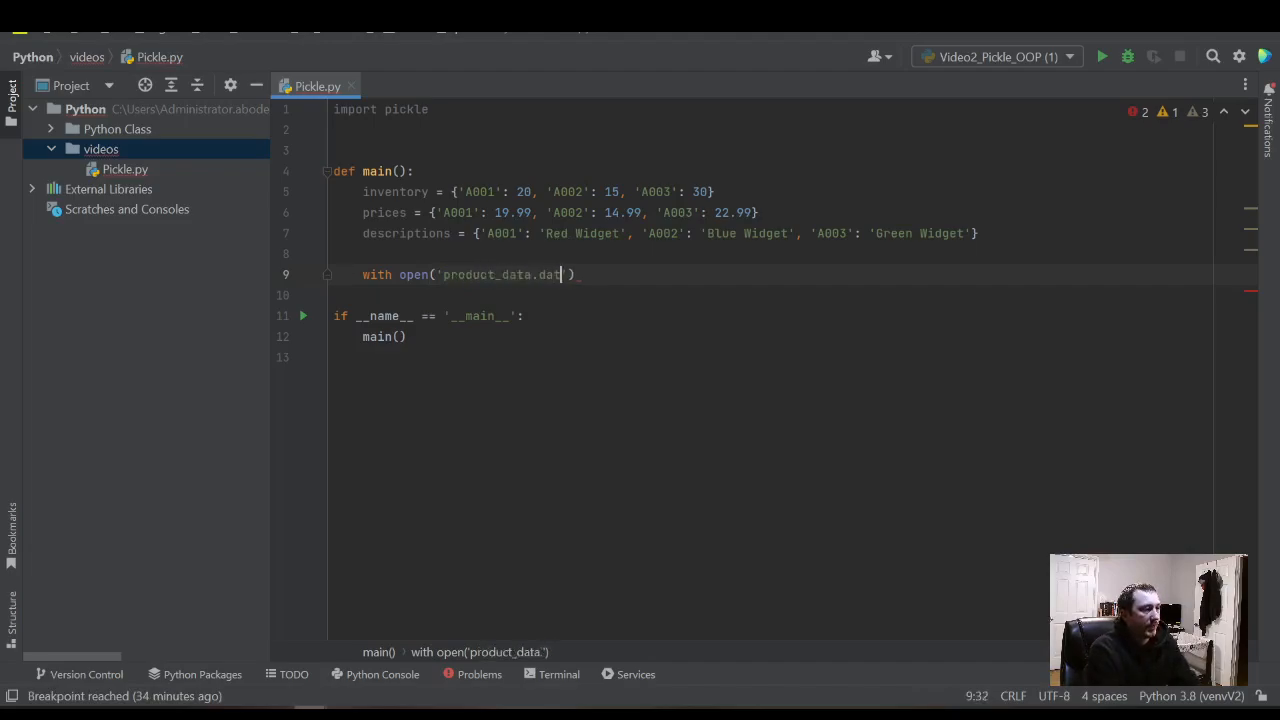
type("'")
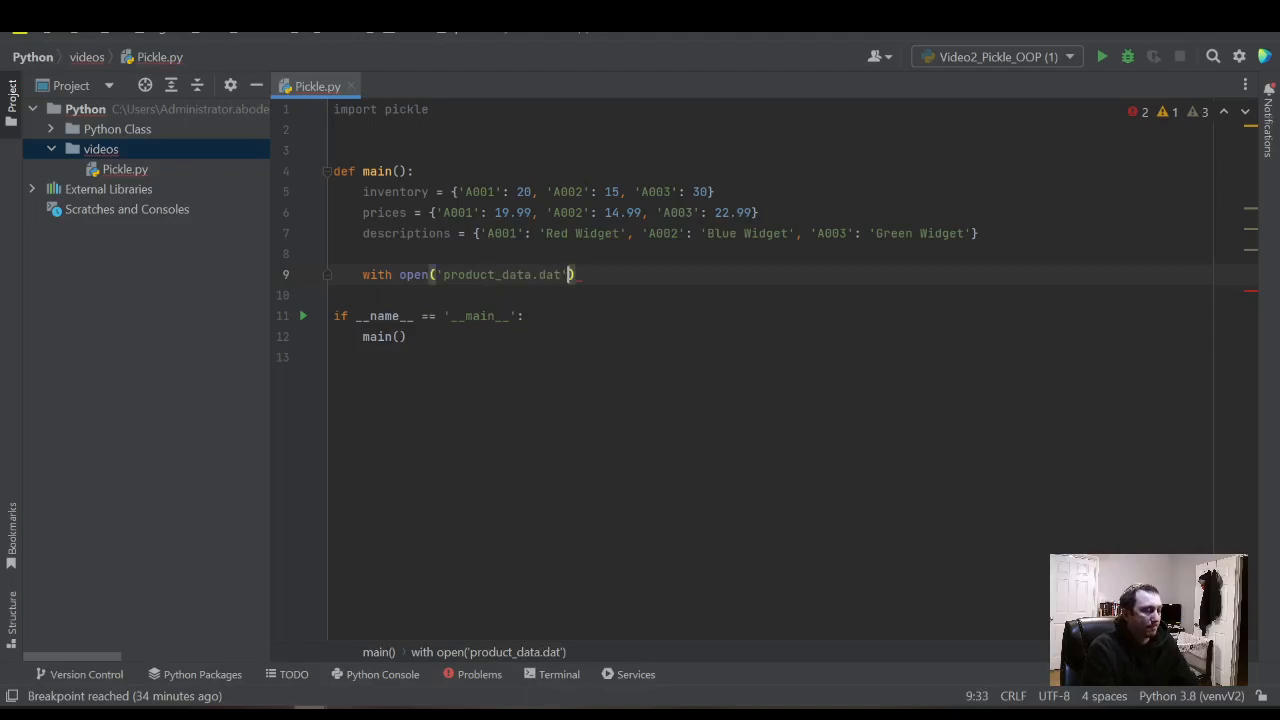
type(", 'wb'")
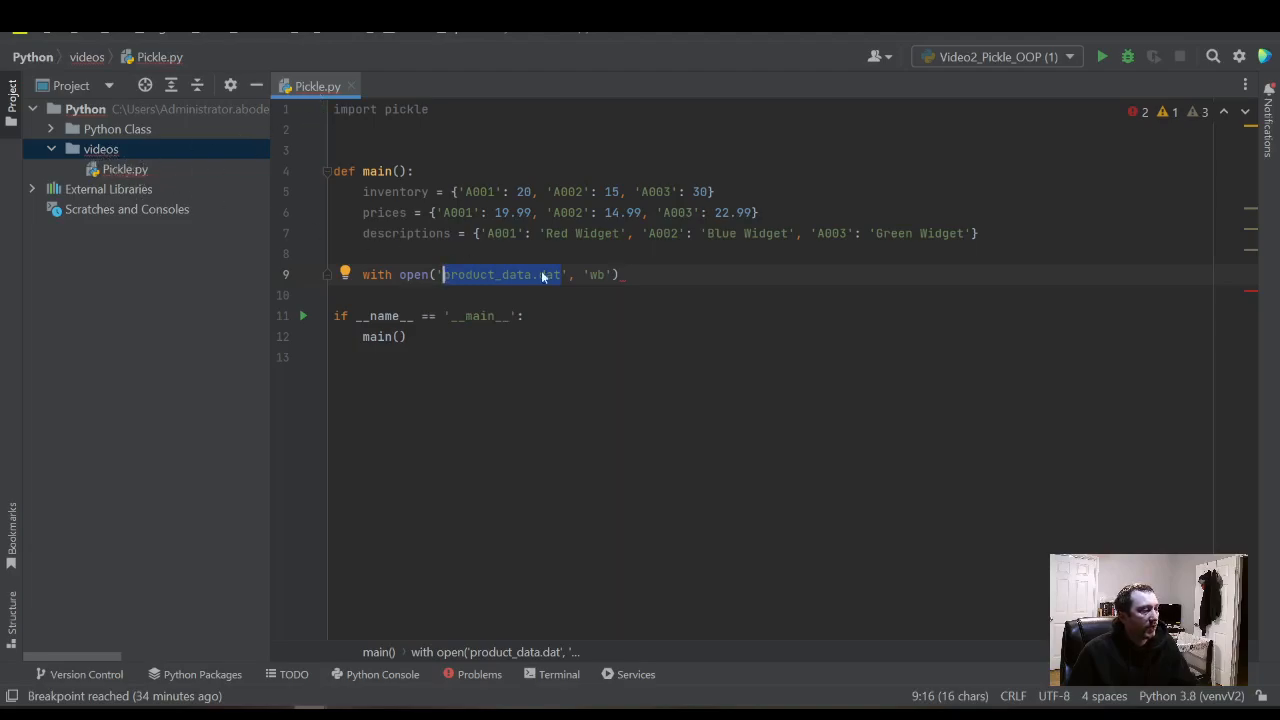
type("as file")
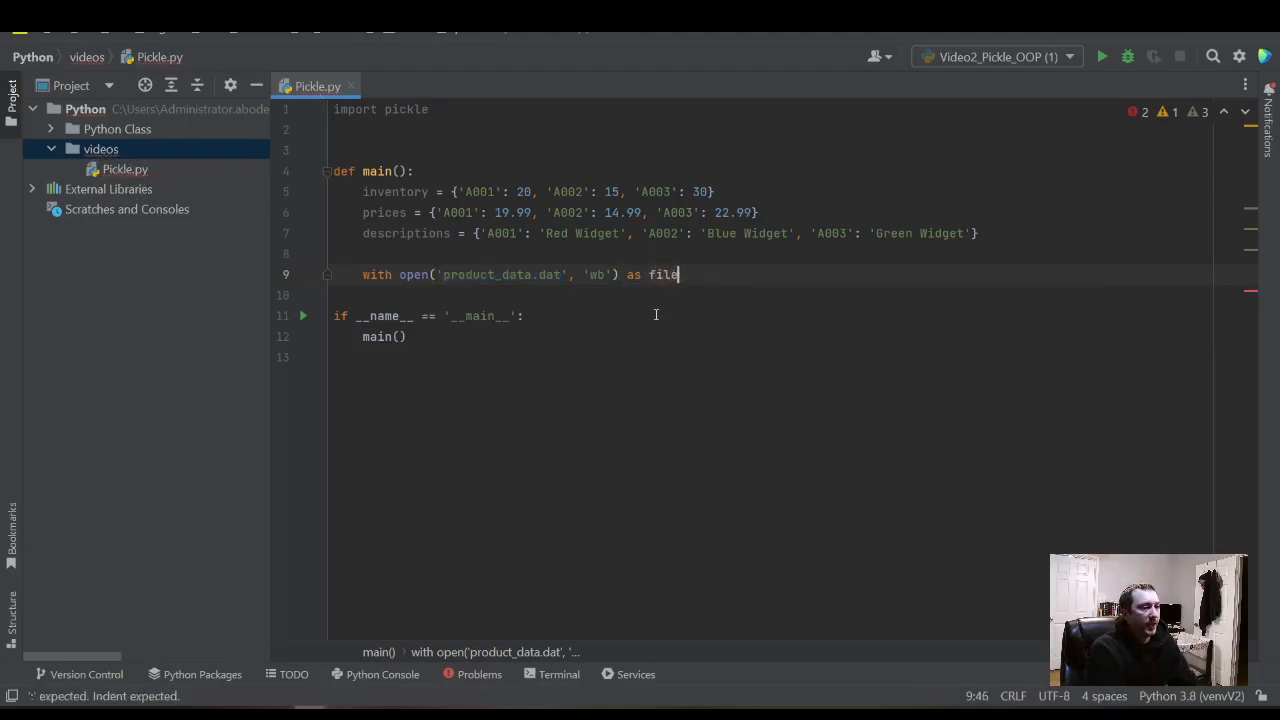
type(":")
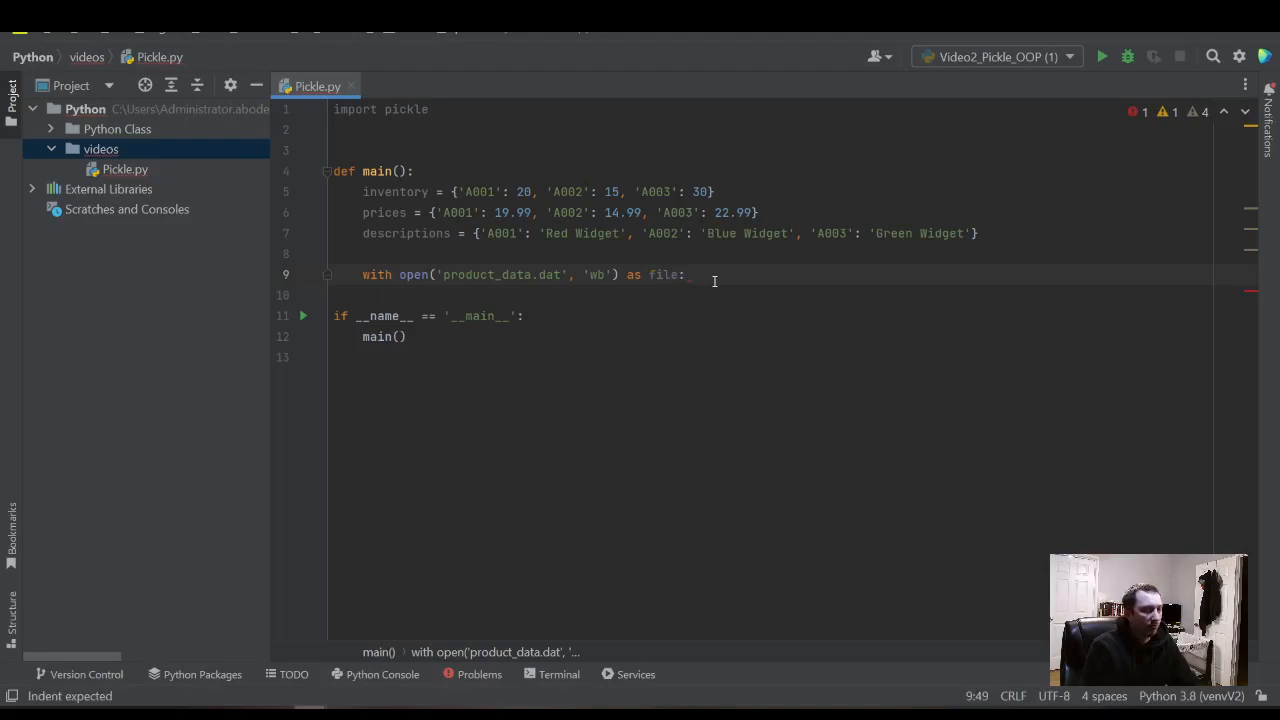
type("p")
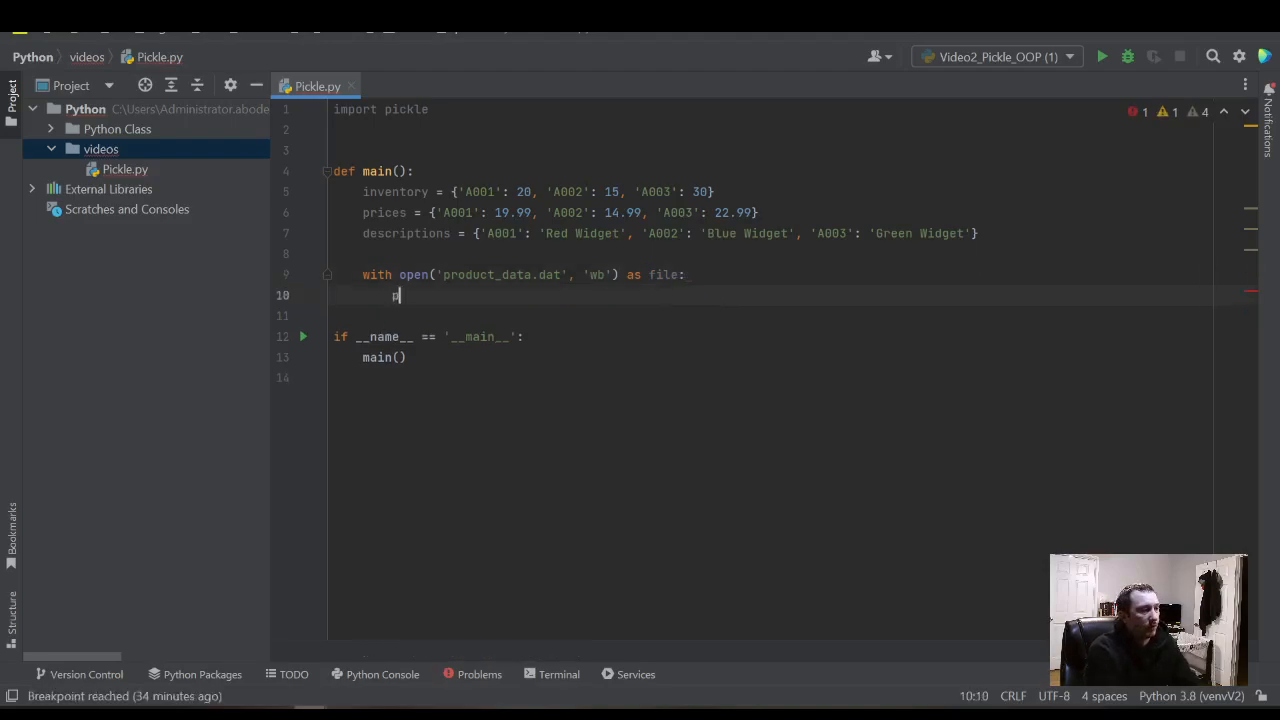
- Write pickle.dump((inventory, prices, descriptions), file) and start a line after the block
type("pickle.dump(")
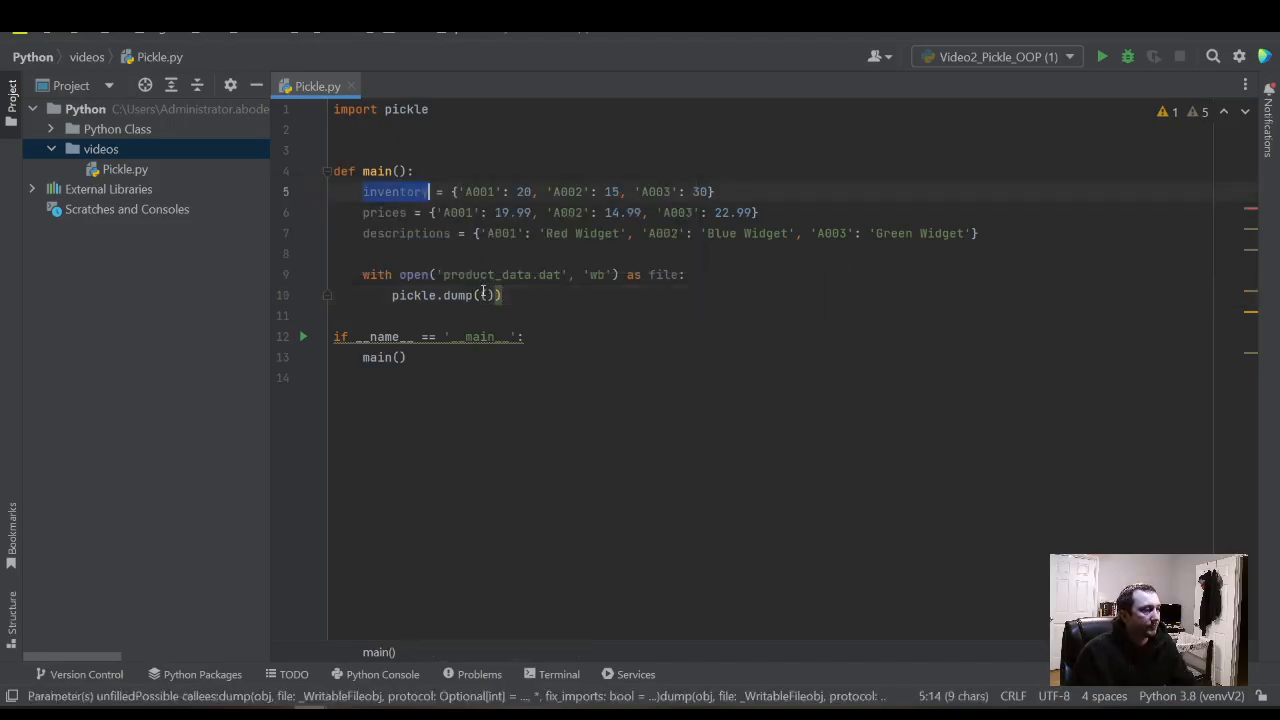
type("inventory.")
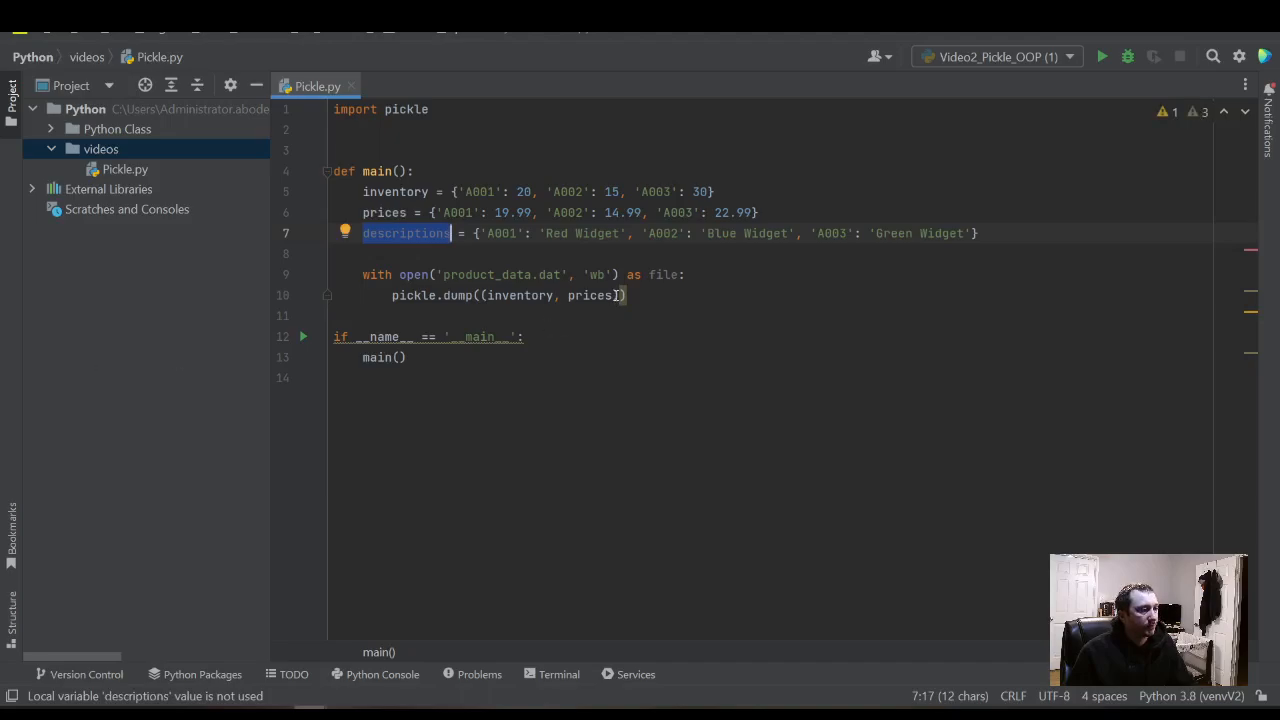
type(", descriptions")
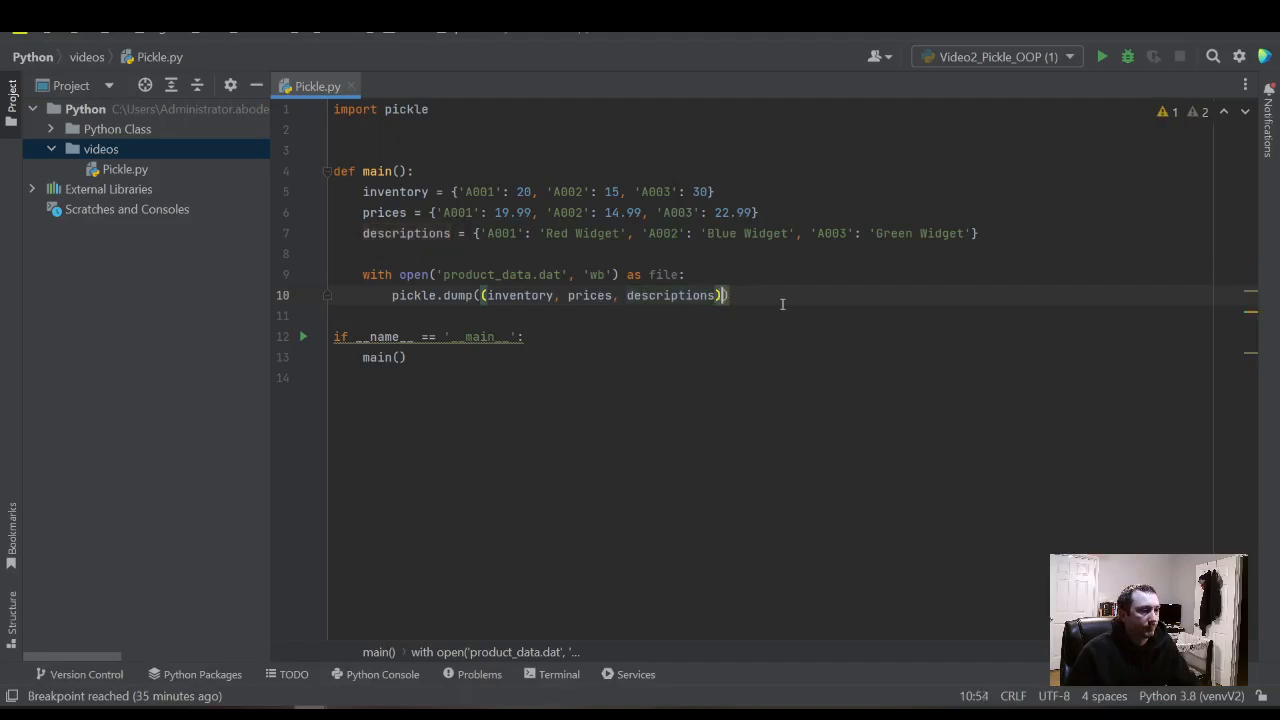
left_click_drag(490, 296, 724, 296)
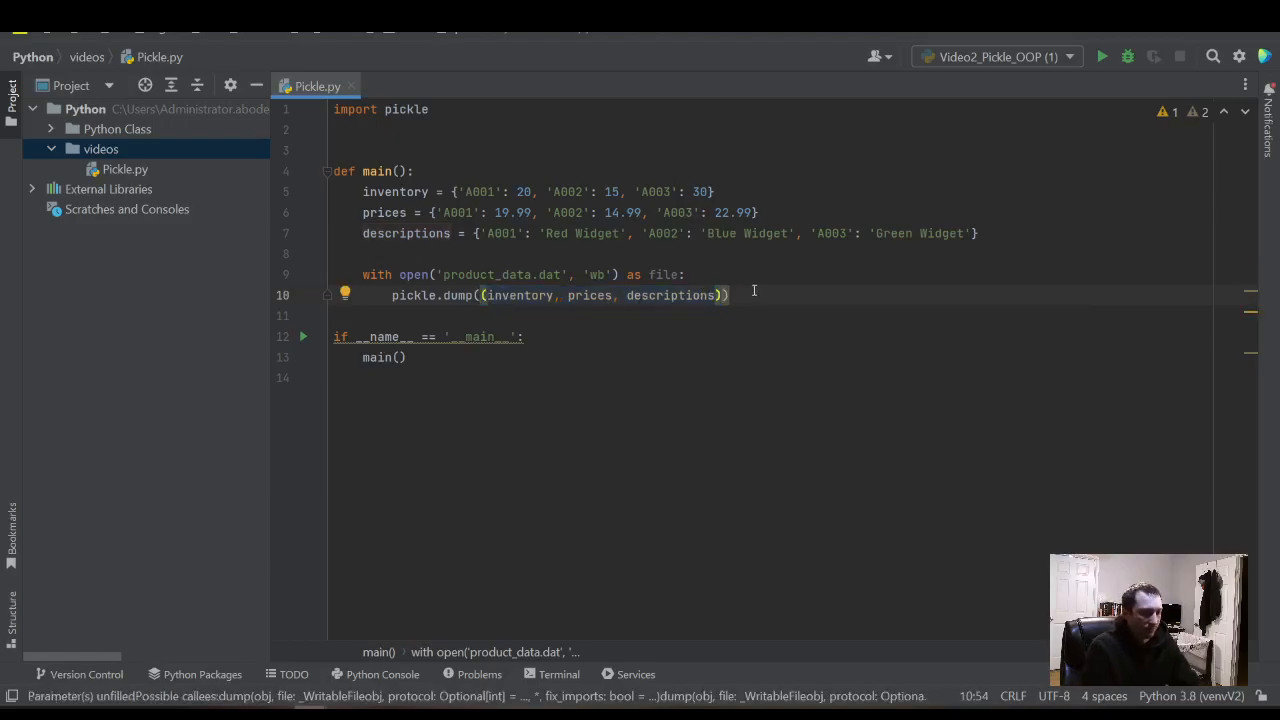
type("file")
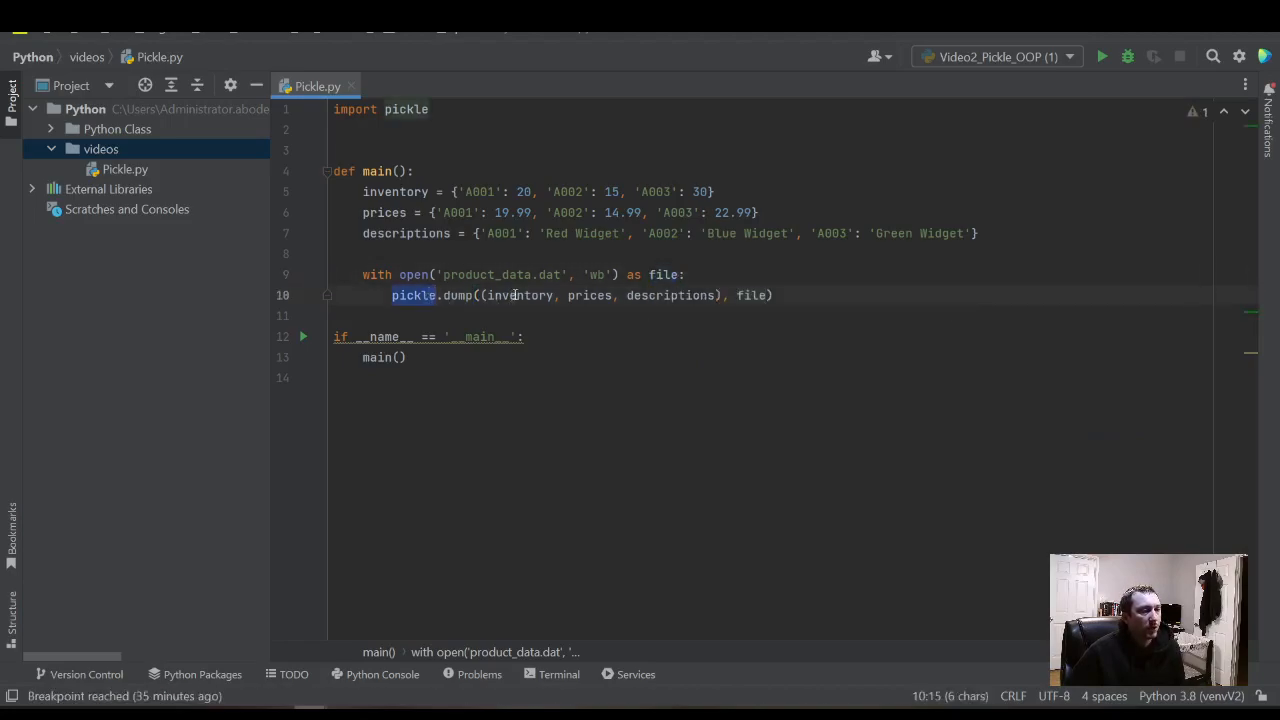
left_click(664, 274)
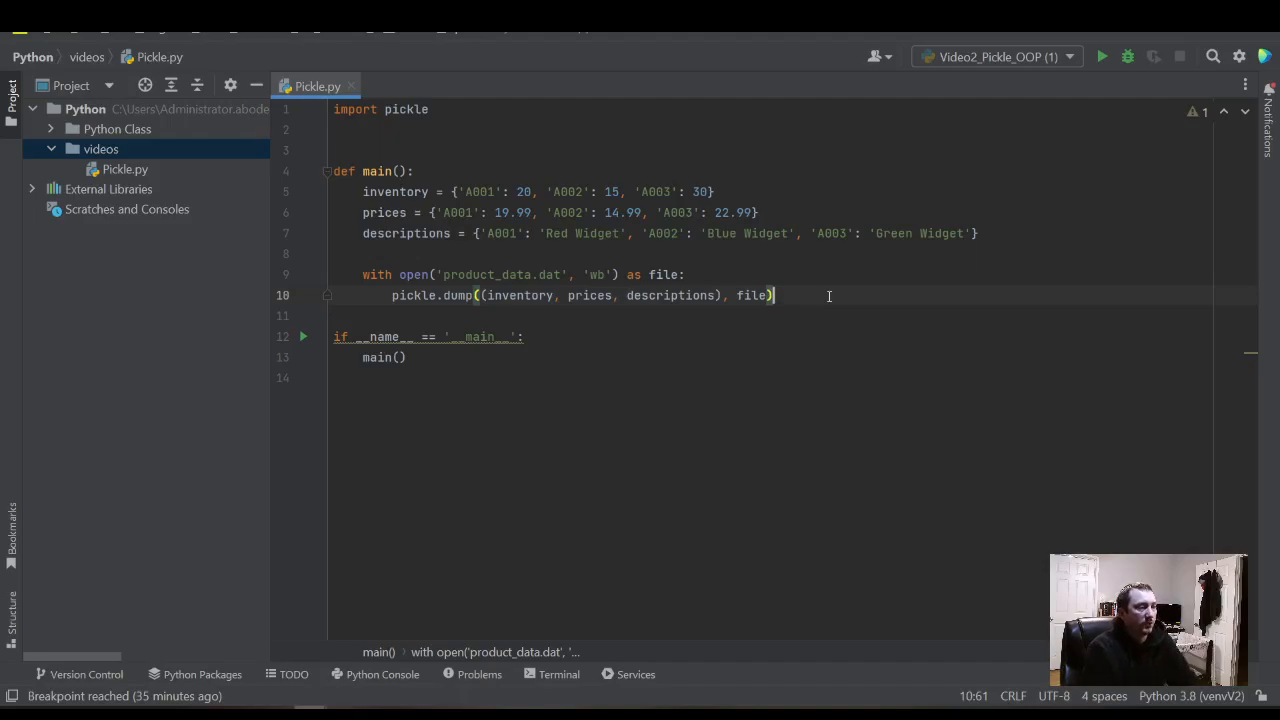
key("Enter")
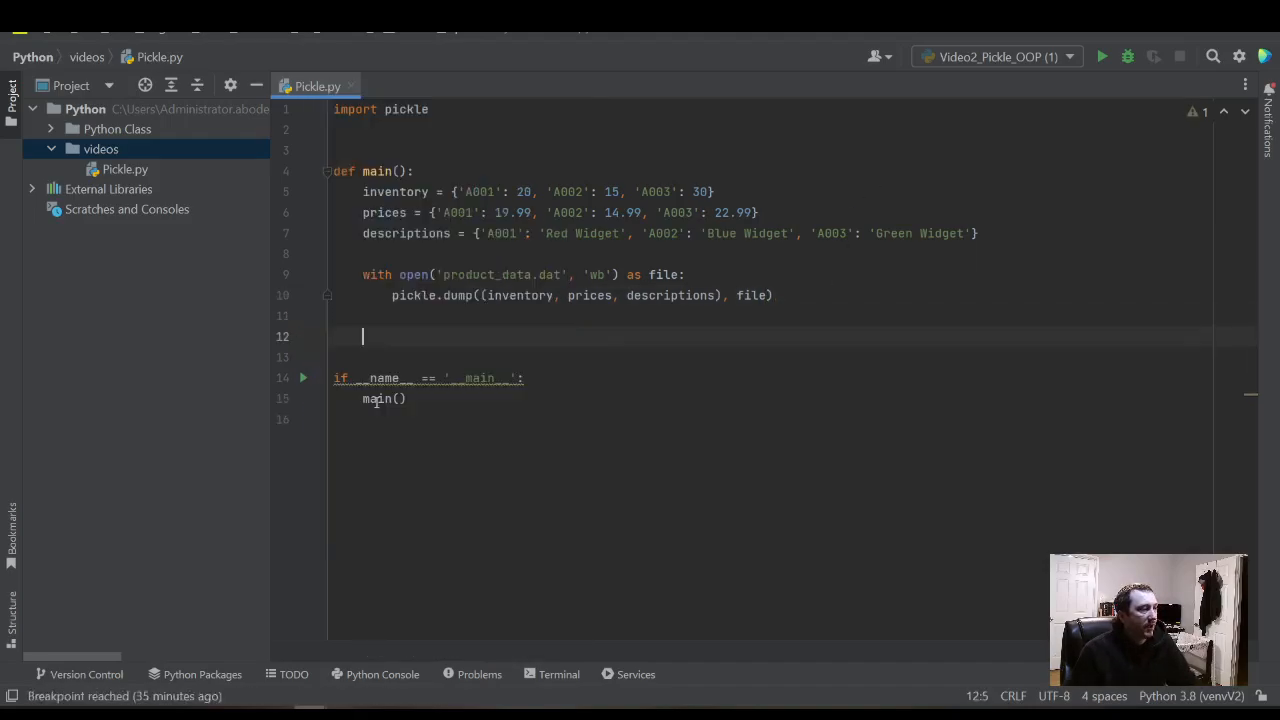
- Run Pickle.py, view the binary product_data.dat it created, then return to Pickle.py
left_click(1102, 56)
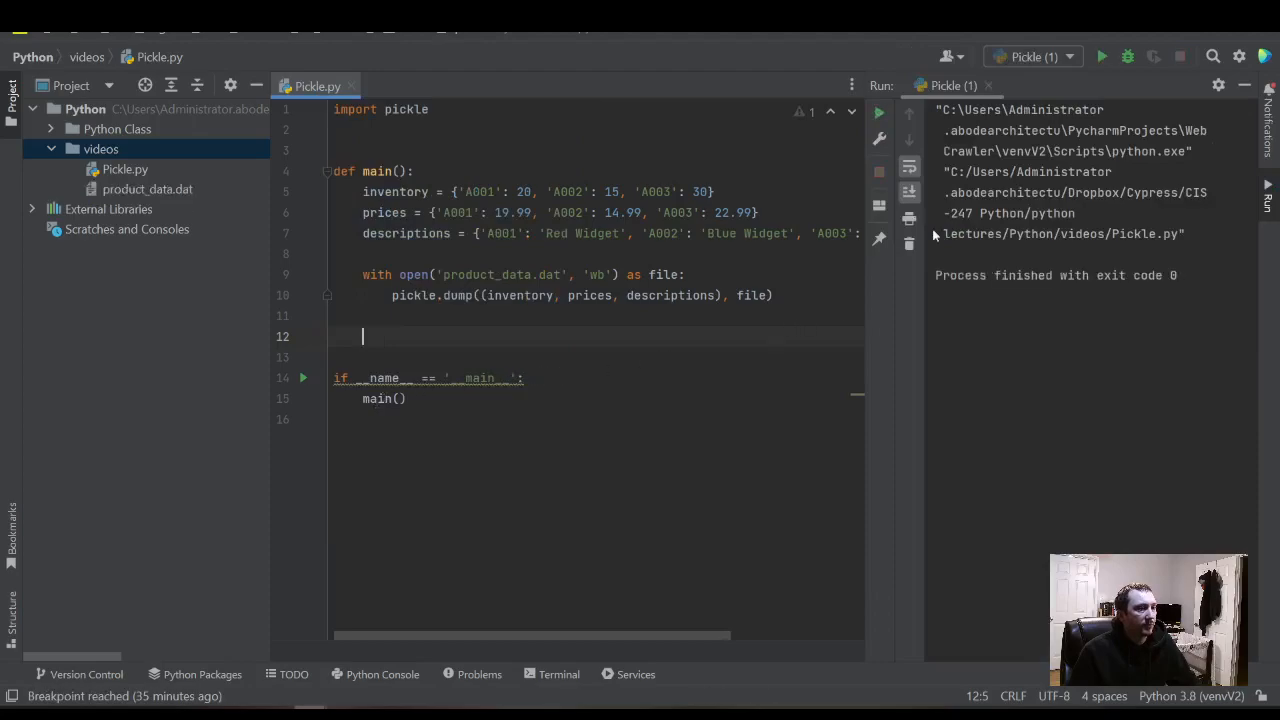
left_click(148, 188)
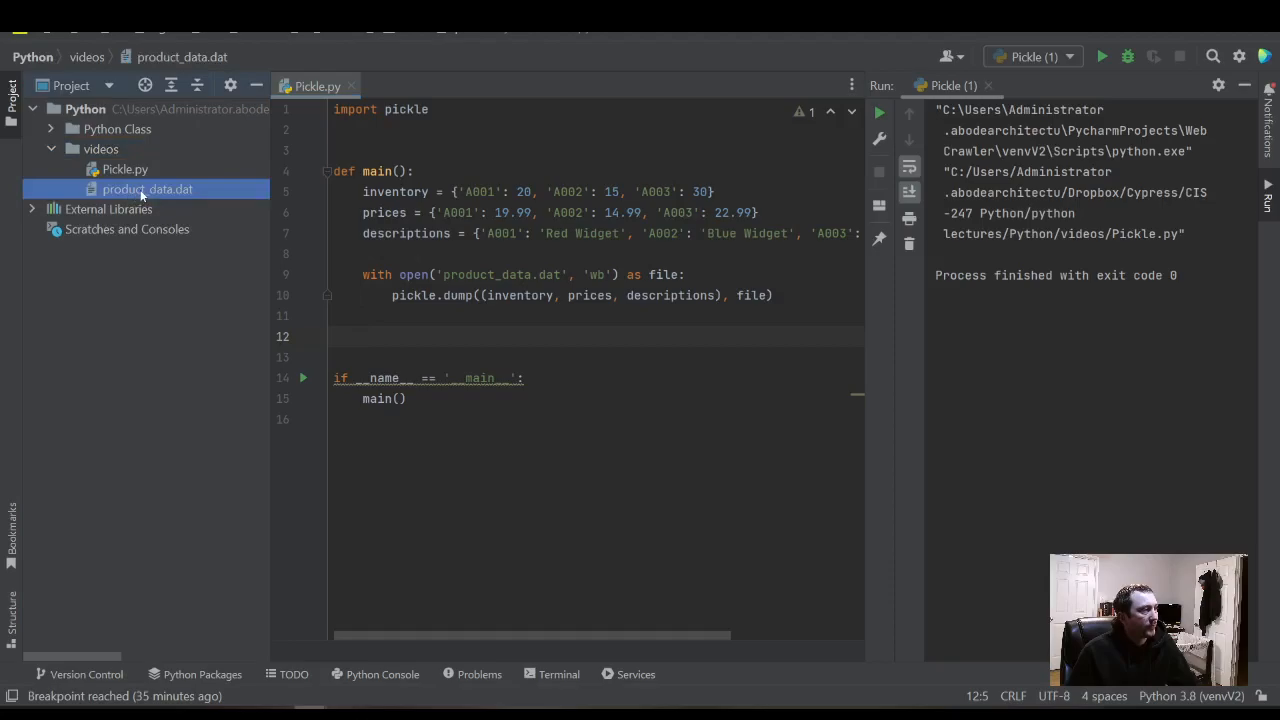
double_click(148, 188)
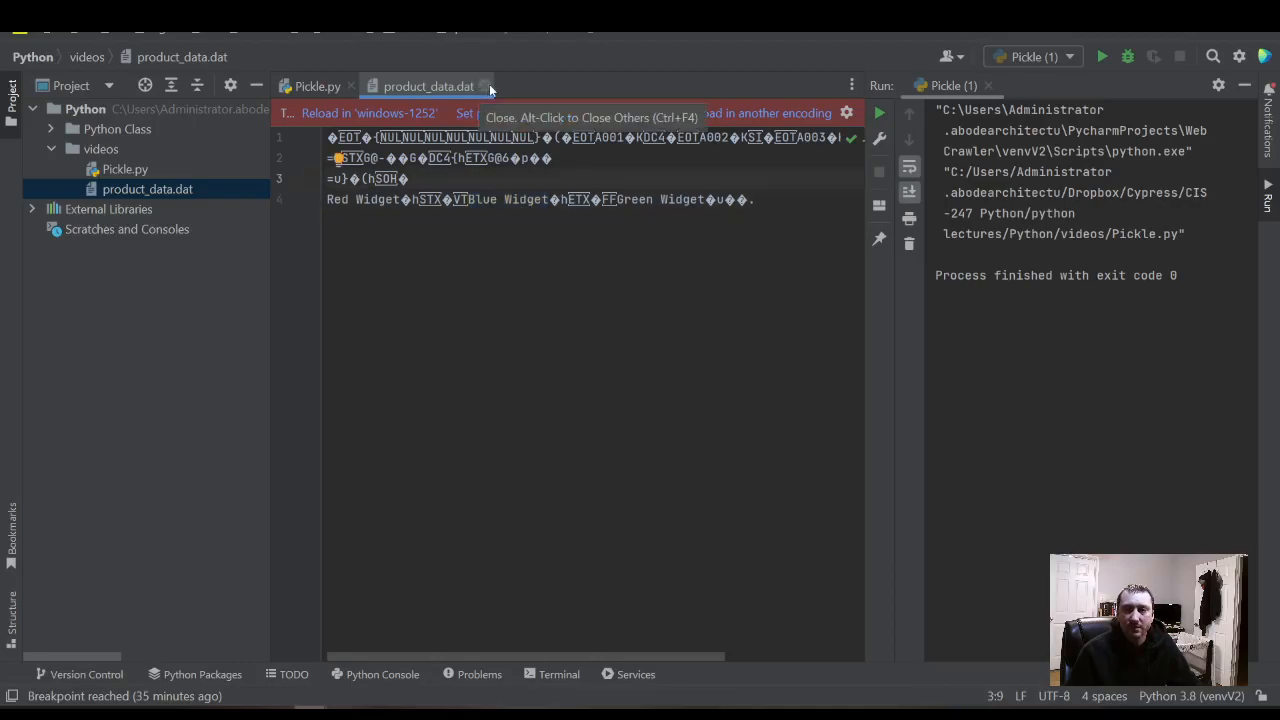
left_click(316, 86)
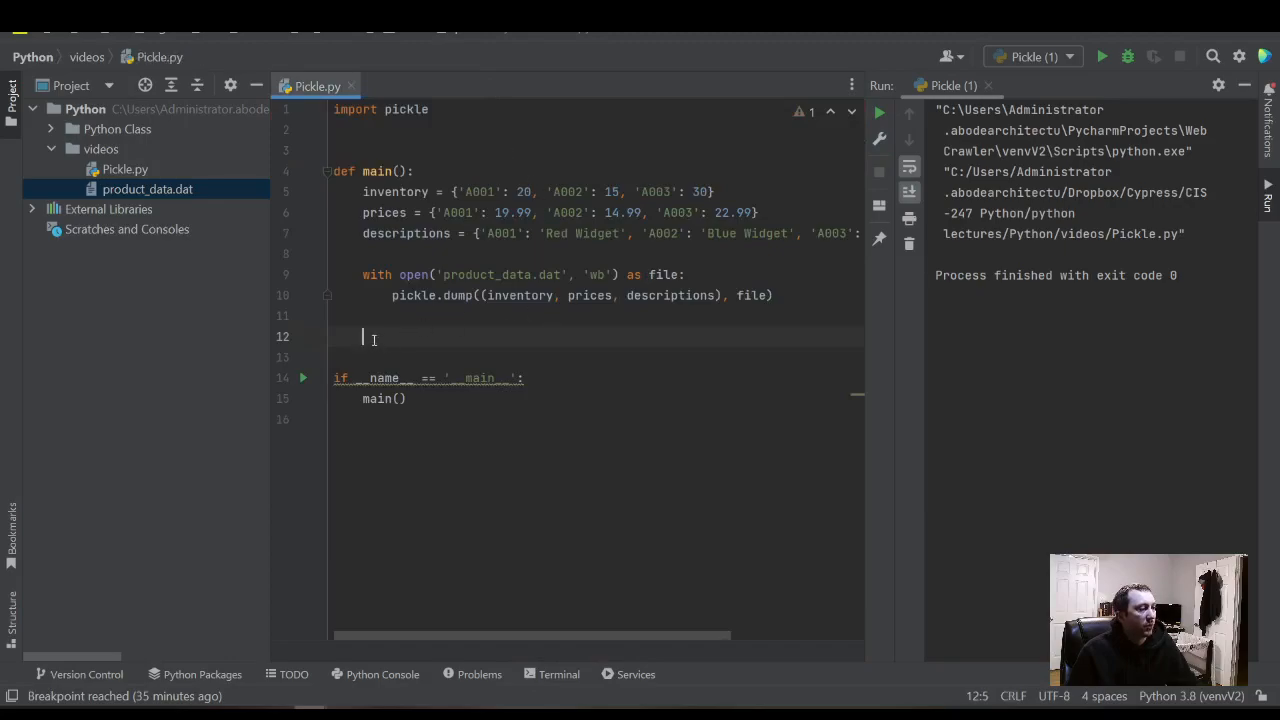
- Write with open('product_data.dat', 'rb') as file: and start its indented body
type("with")
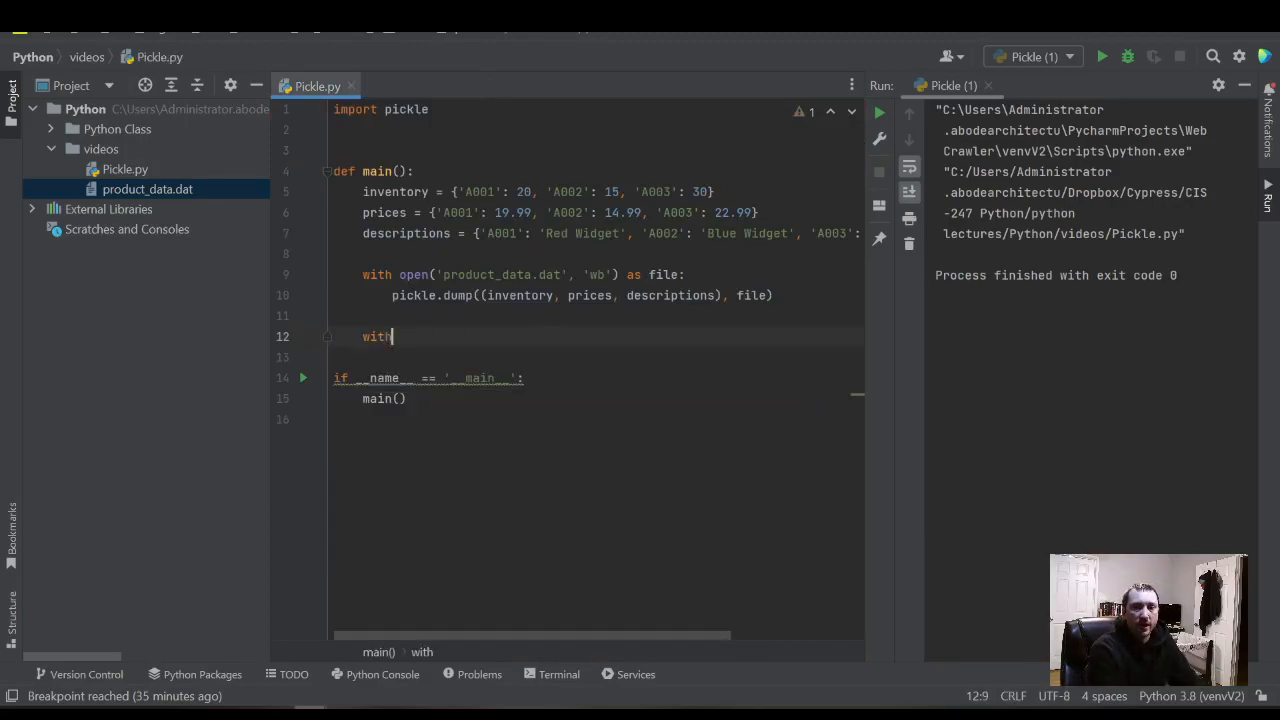
type("open()")
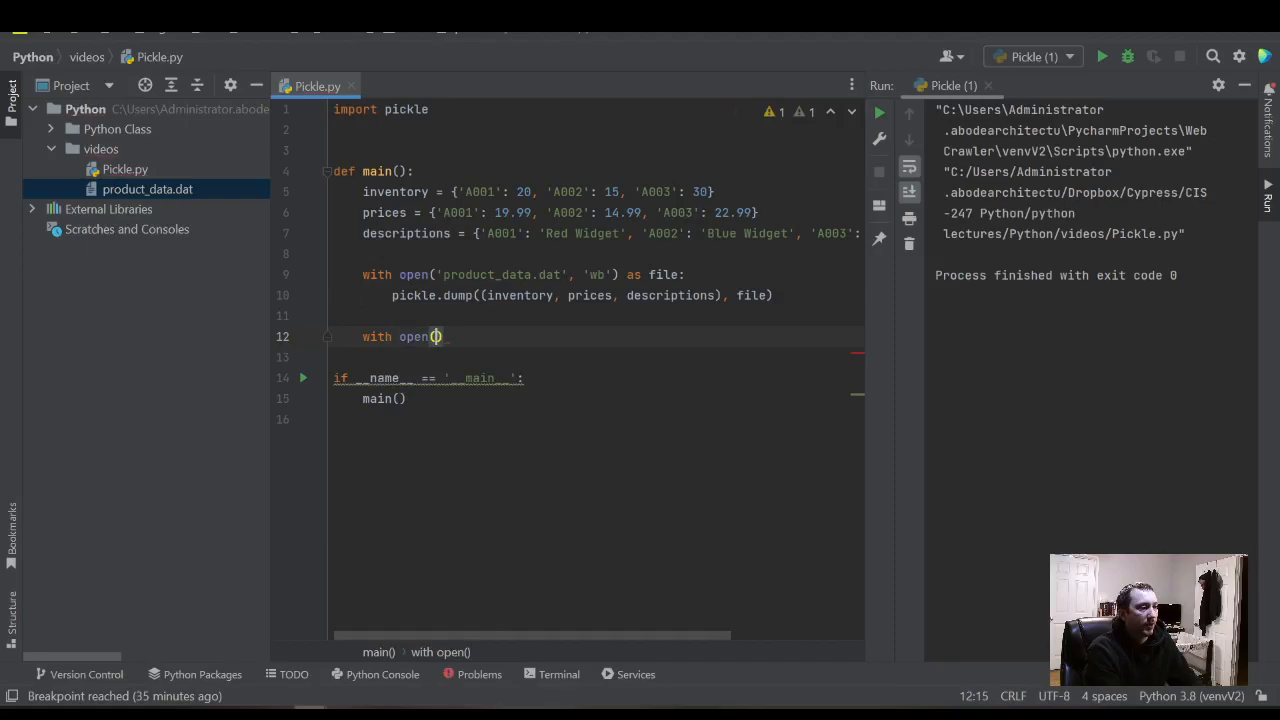
left_click(436, 336)
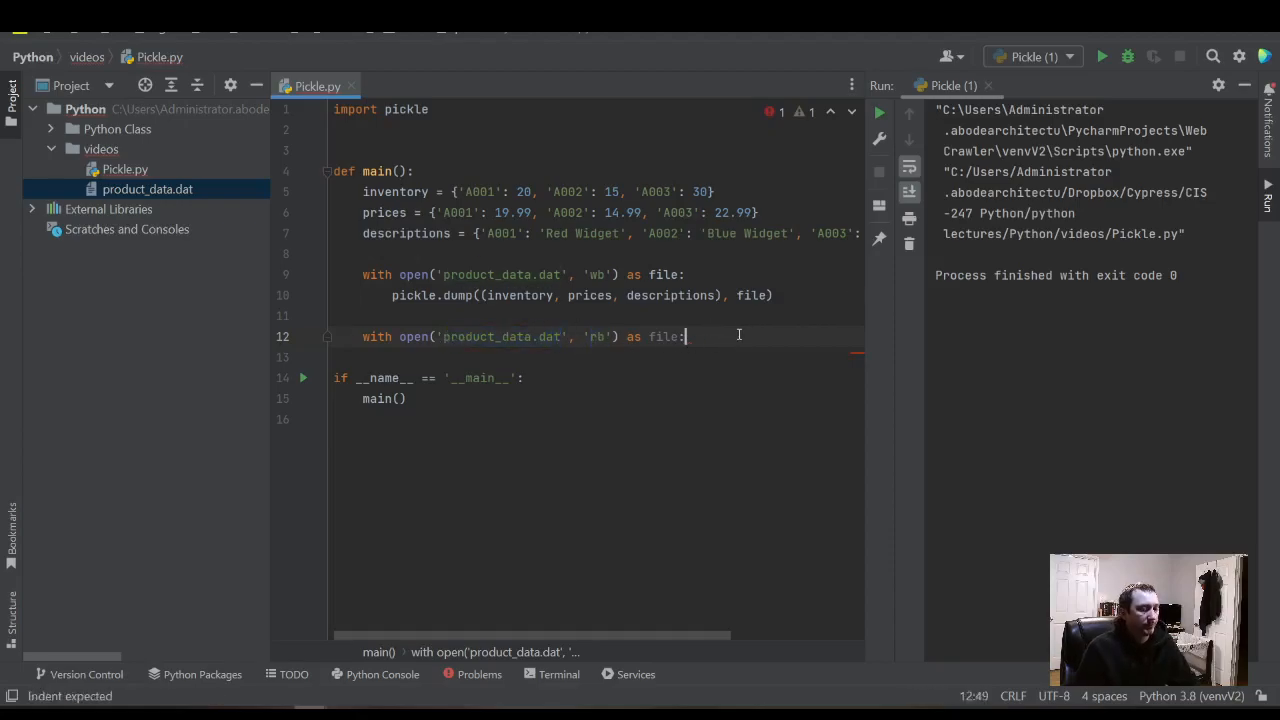
key("enter")
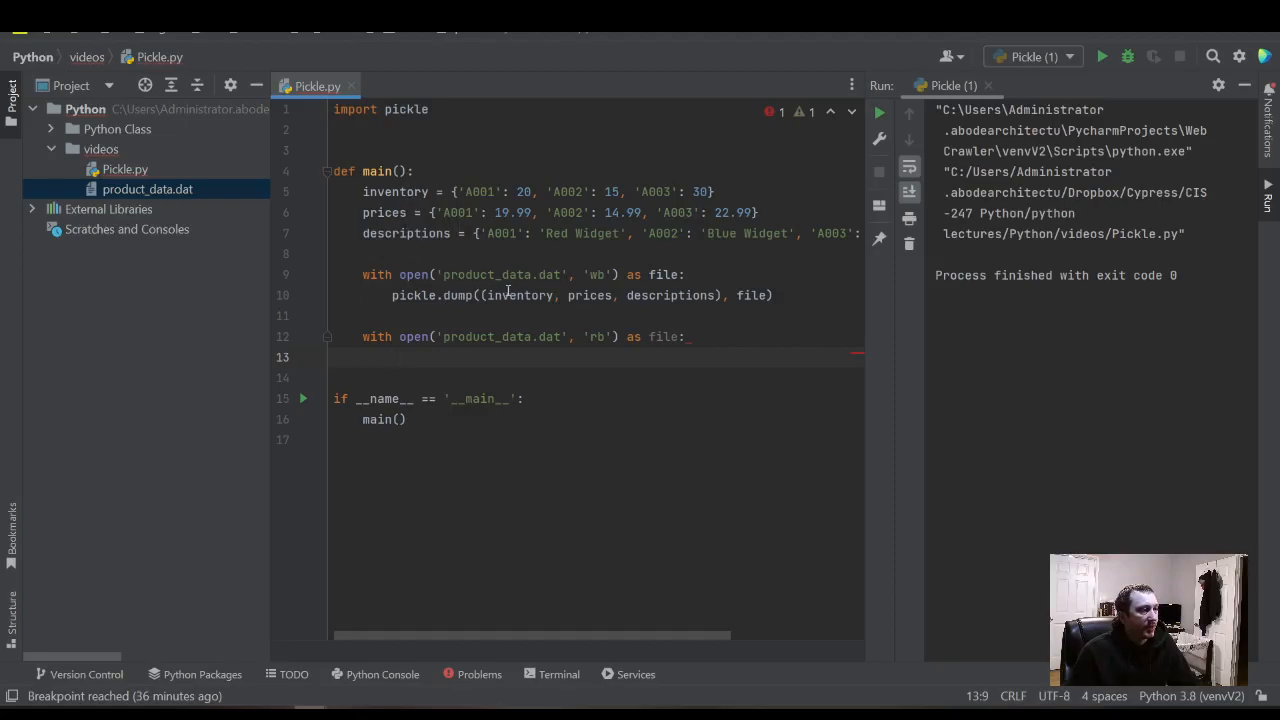
- Unpack loaded_inventory, loaded_prices, loaded_descriptions = pickle.load(...) in the reading block
double_click(670, 296)
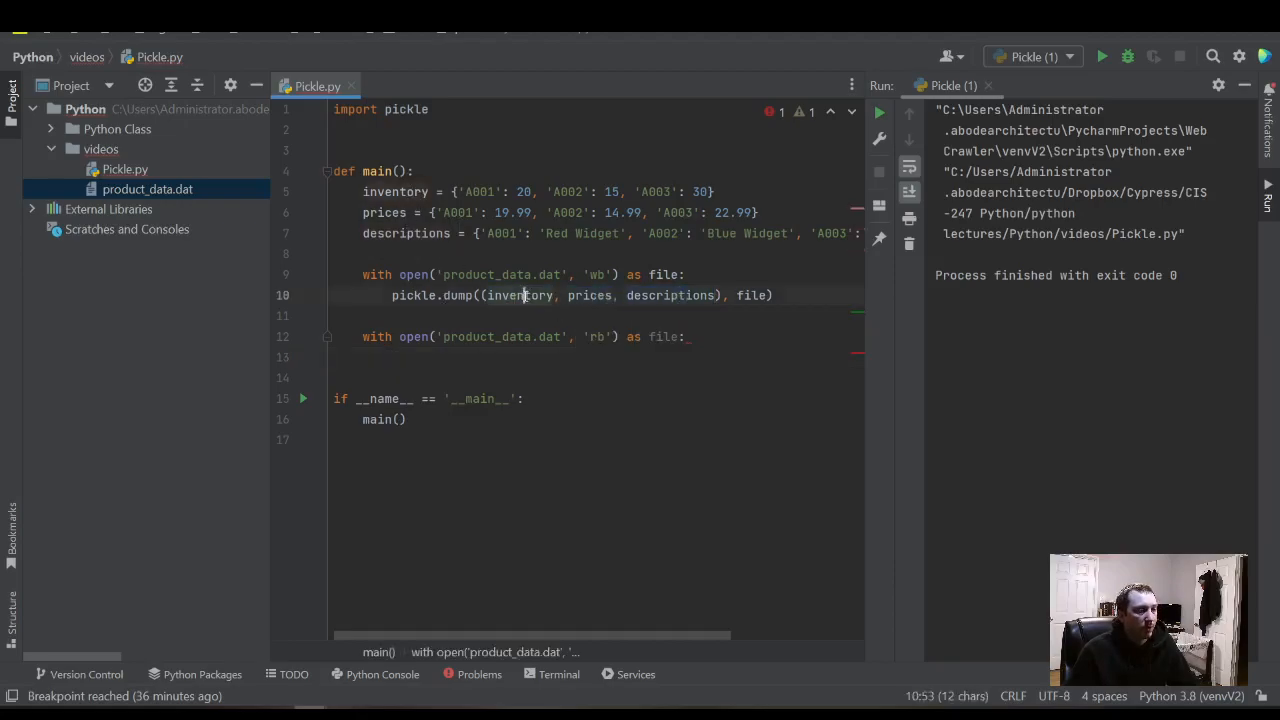
double_click(520, 296)
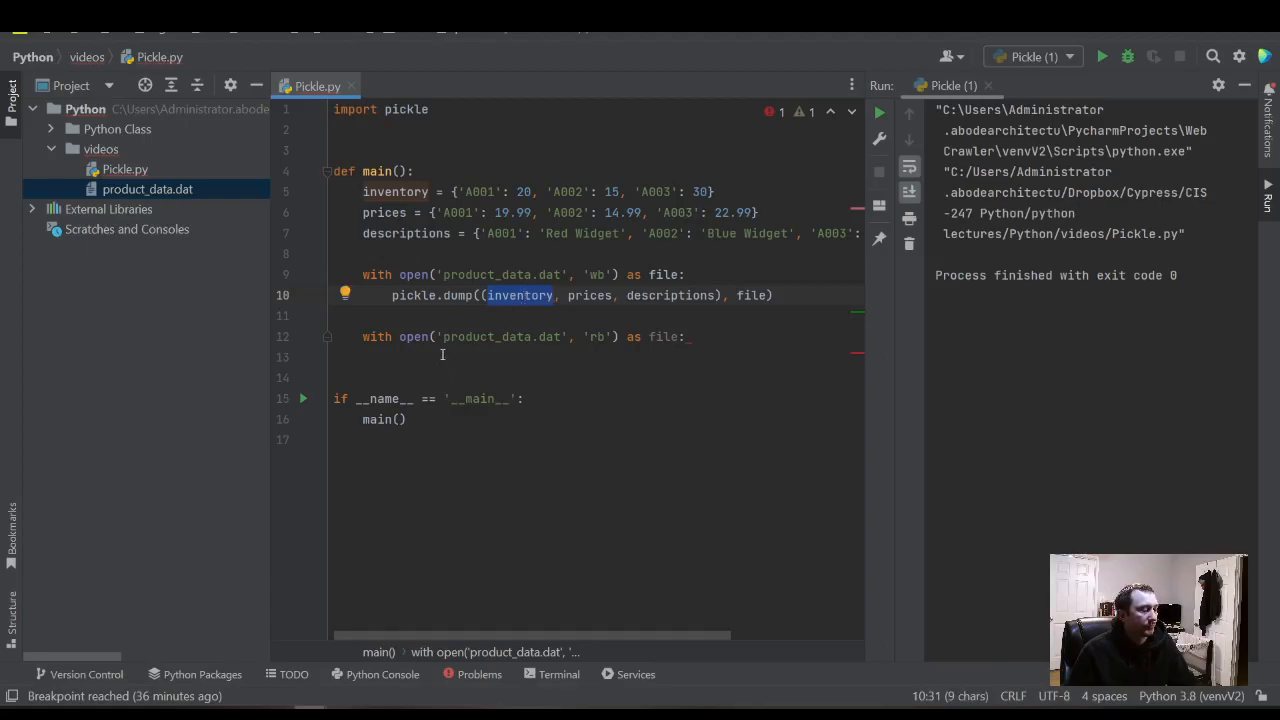
type("loaded_")
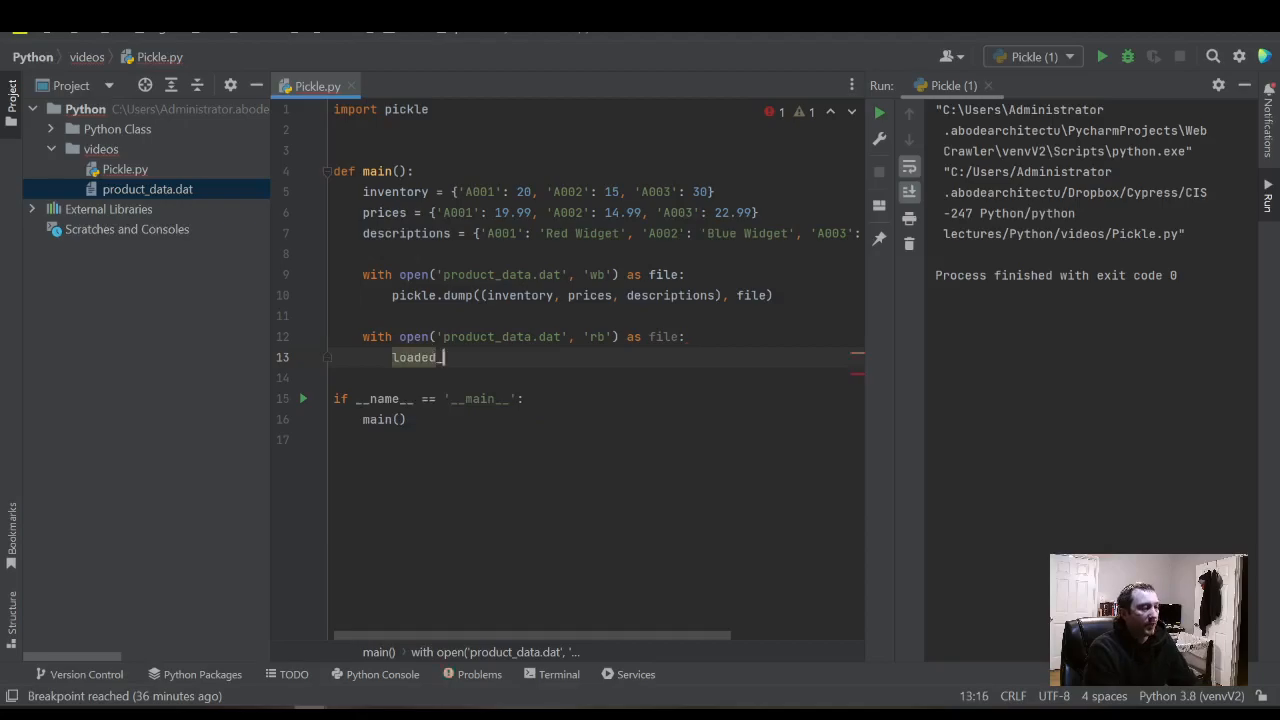
type("inventory,")
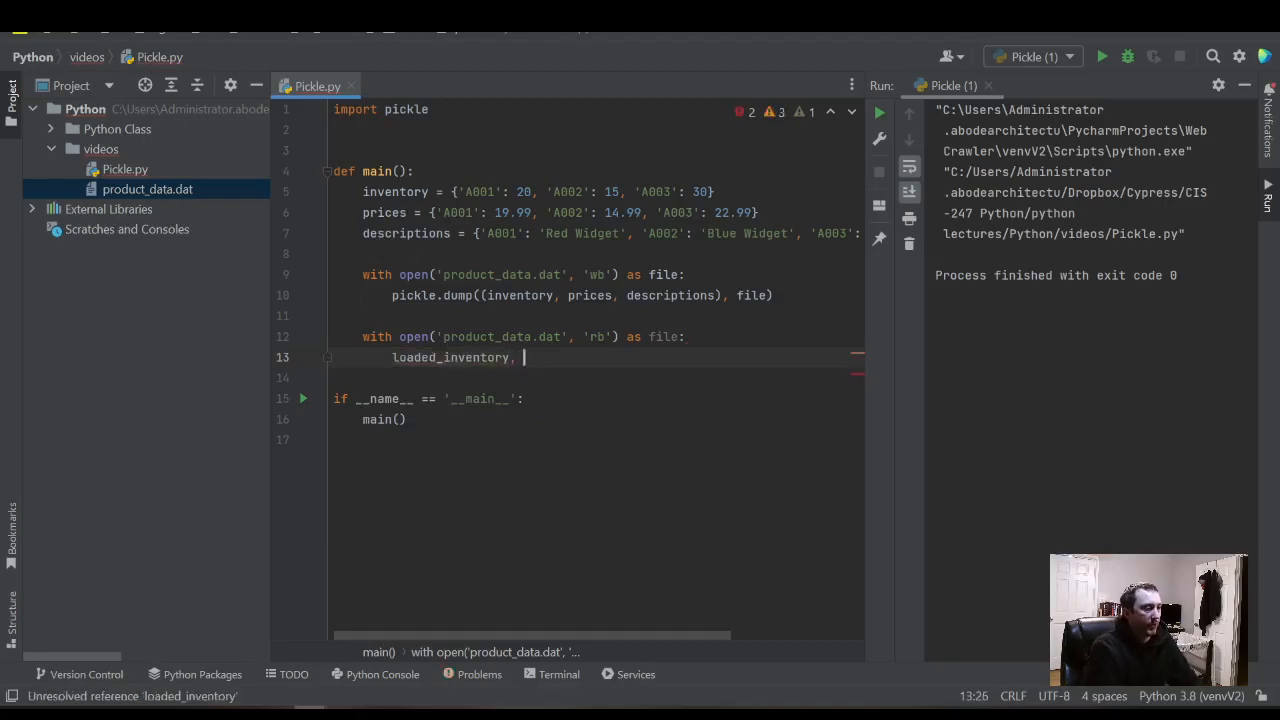
type("loaded_prices, d")
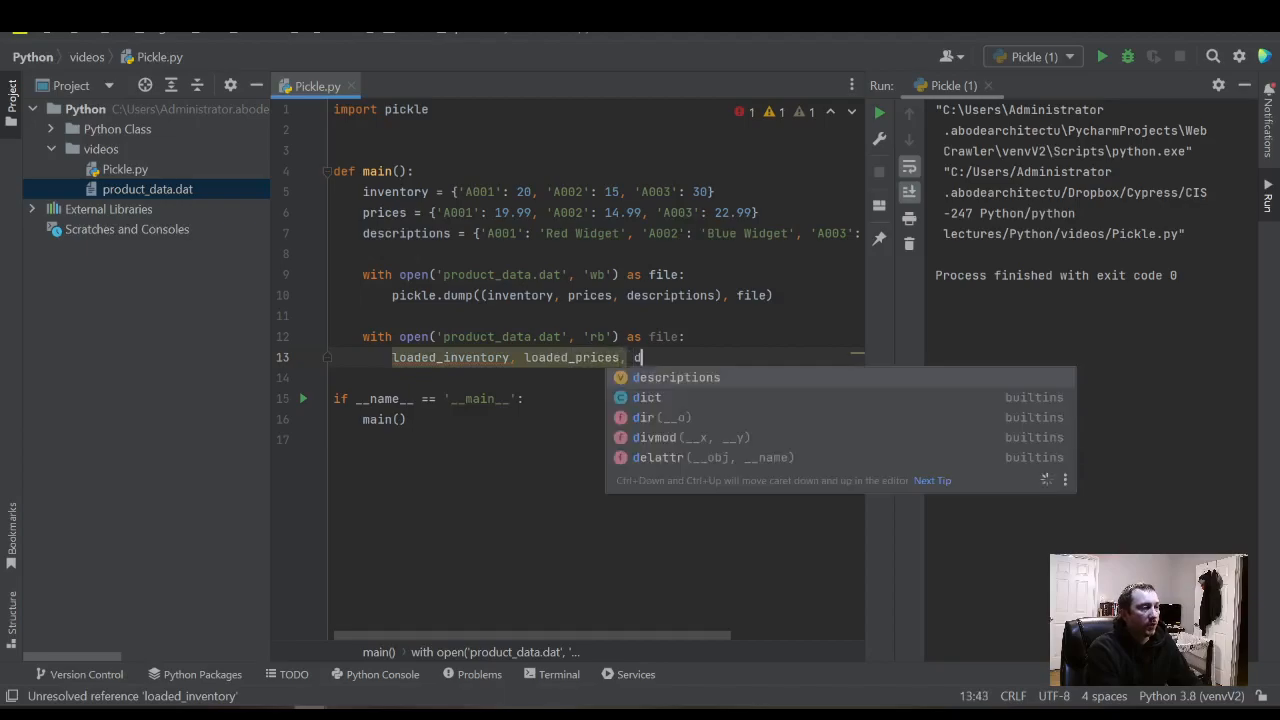
type("loaded")
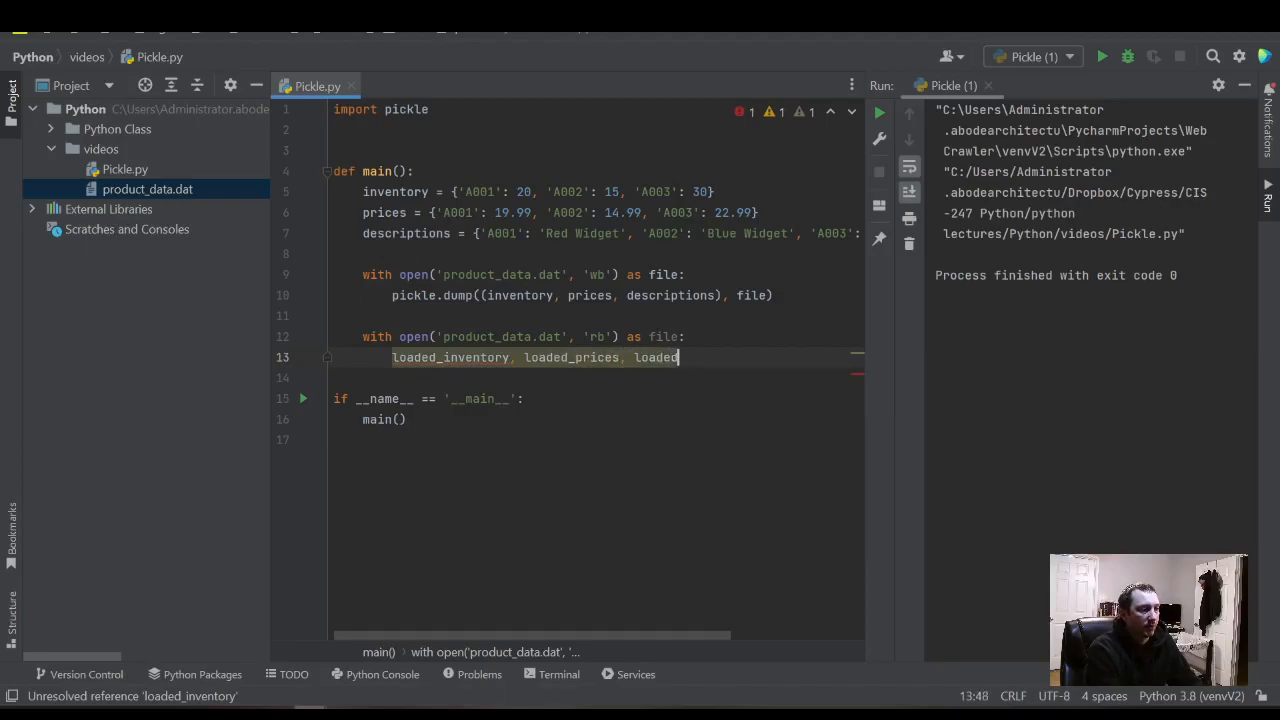
type("_descriont")
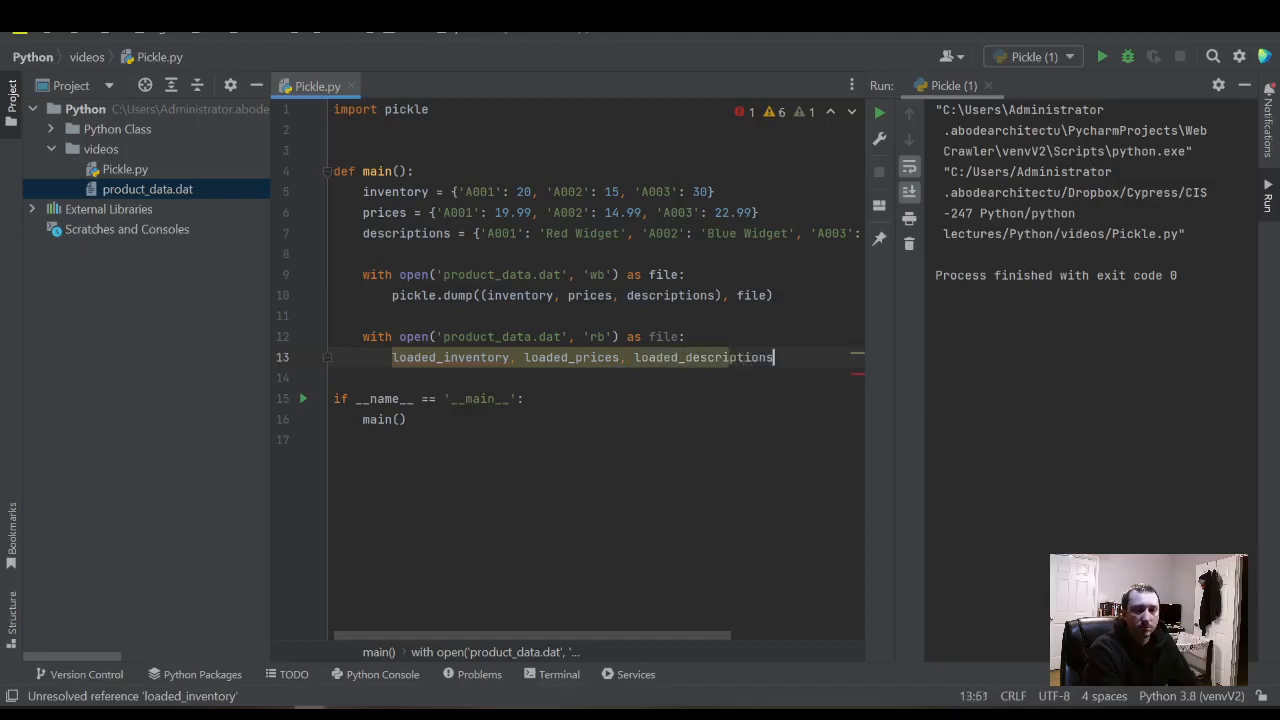
type("=")
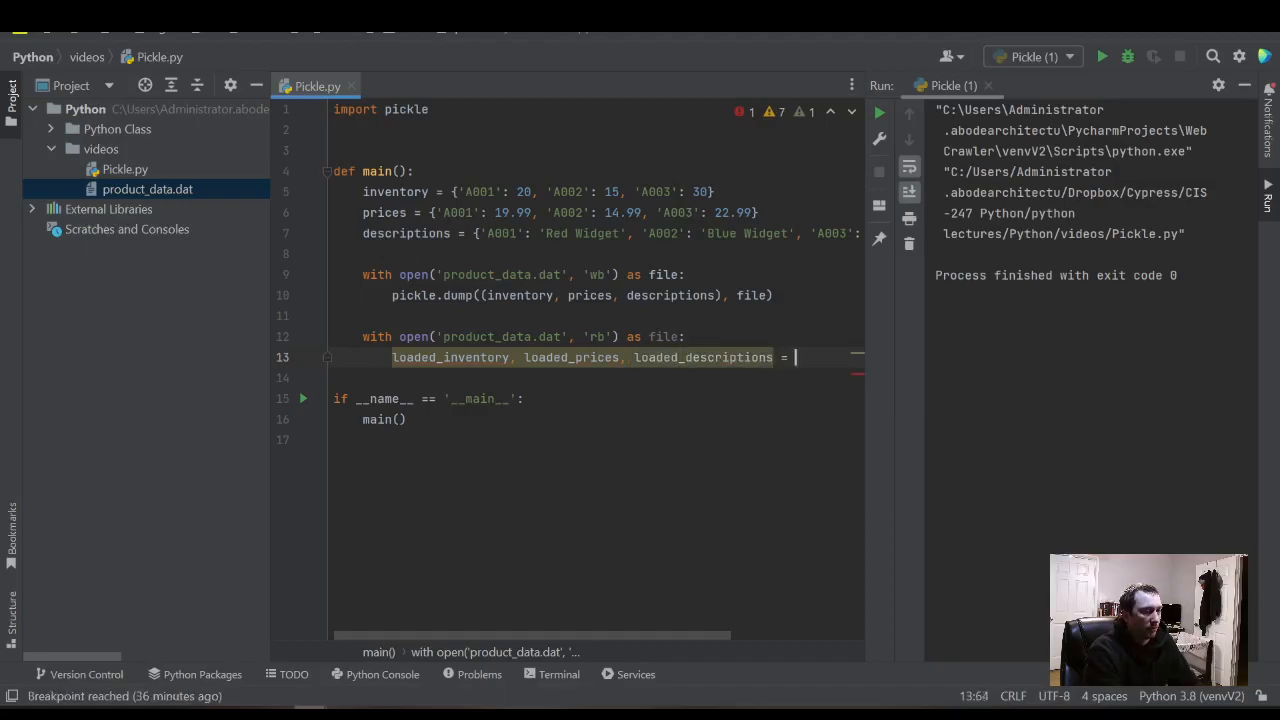
type("pickle.load(")
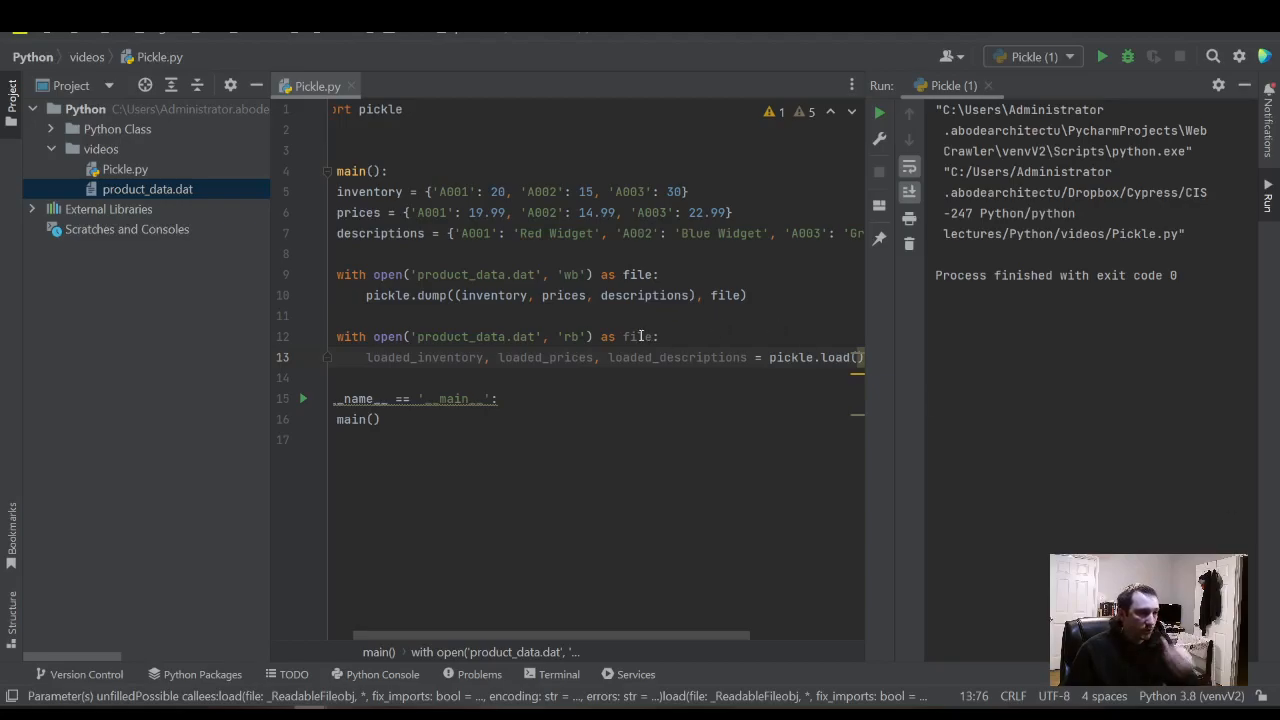
- Rename the reading block's file handle to loaded_file
left_click(660, 336)
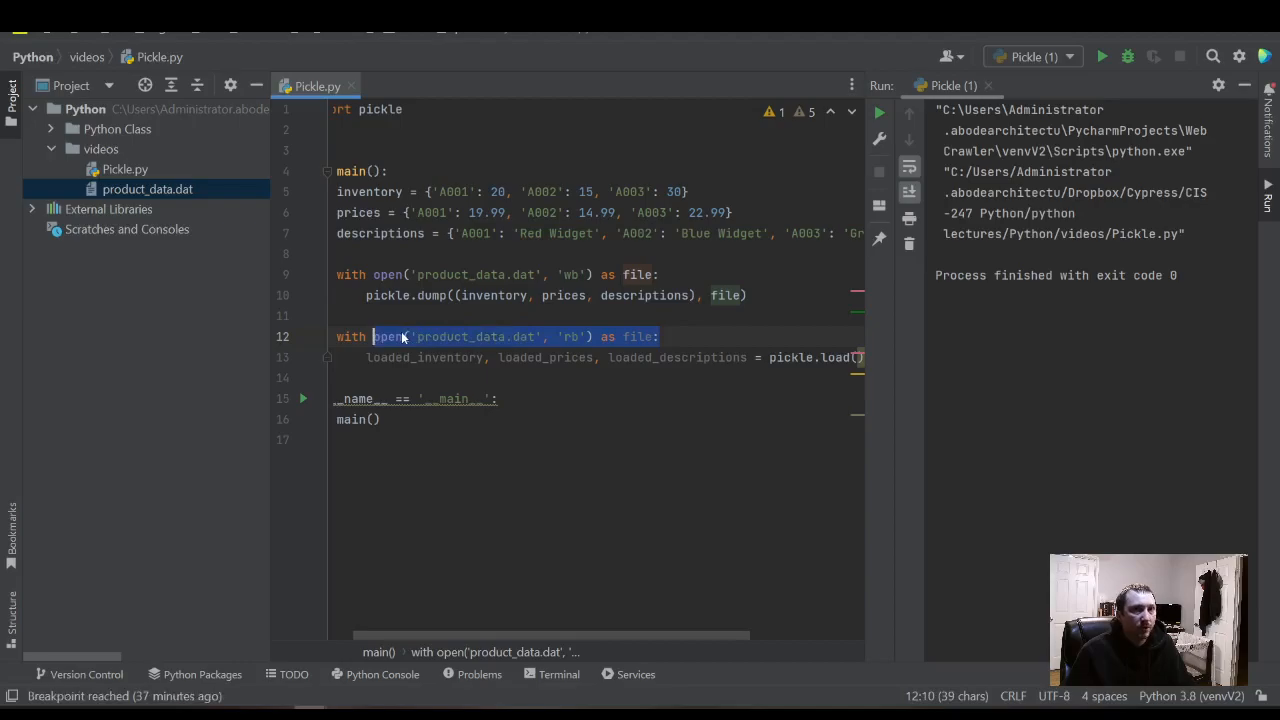
mouse_move(388, 336)
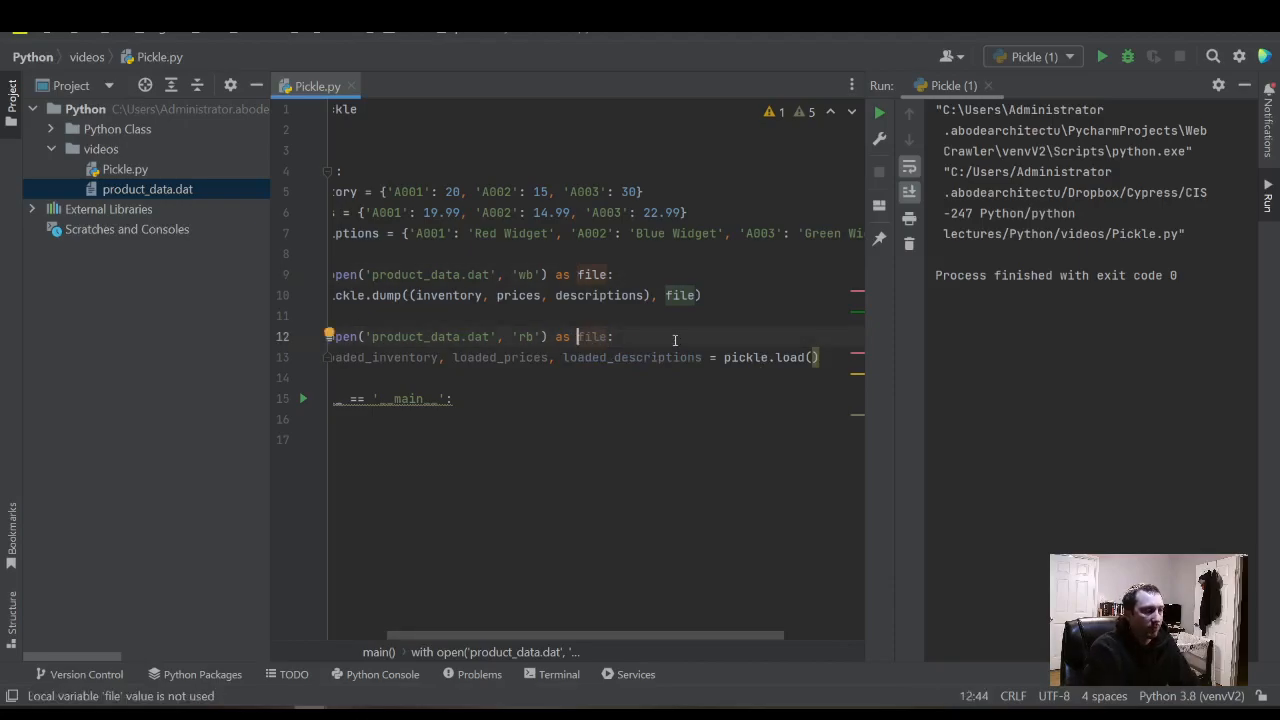
type("loaded_")
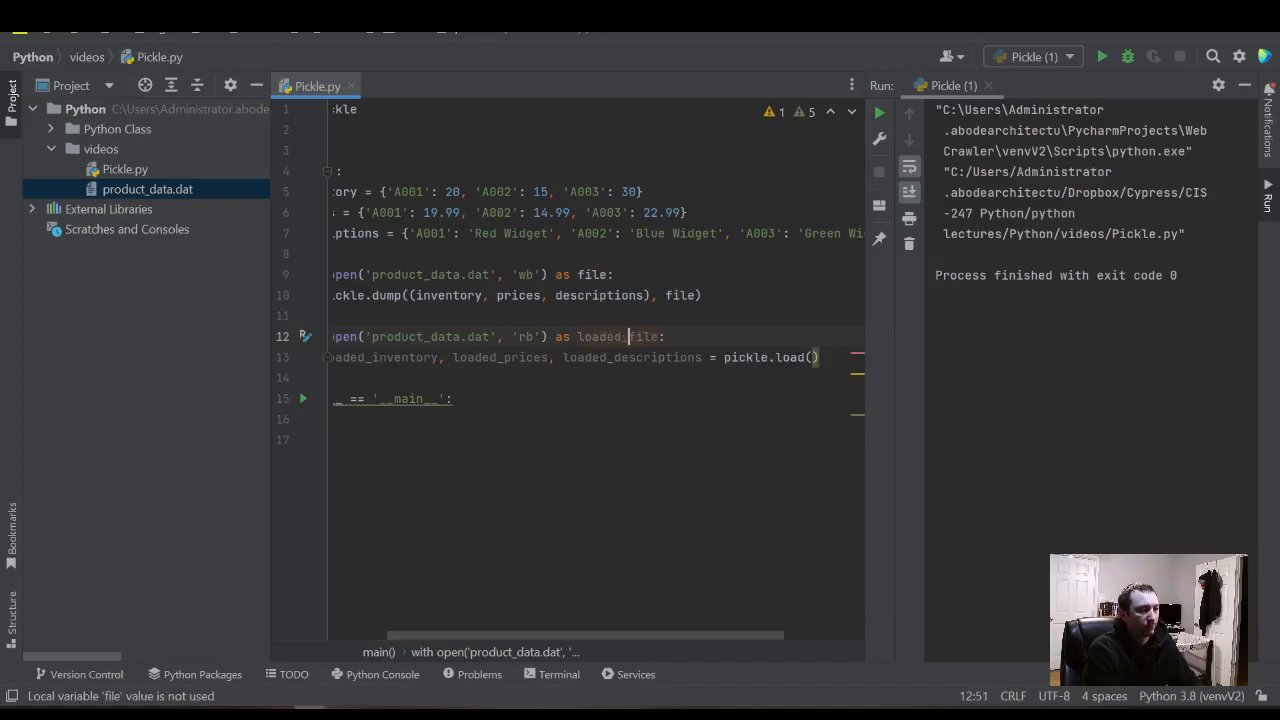
double_click(616, 336)
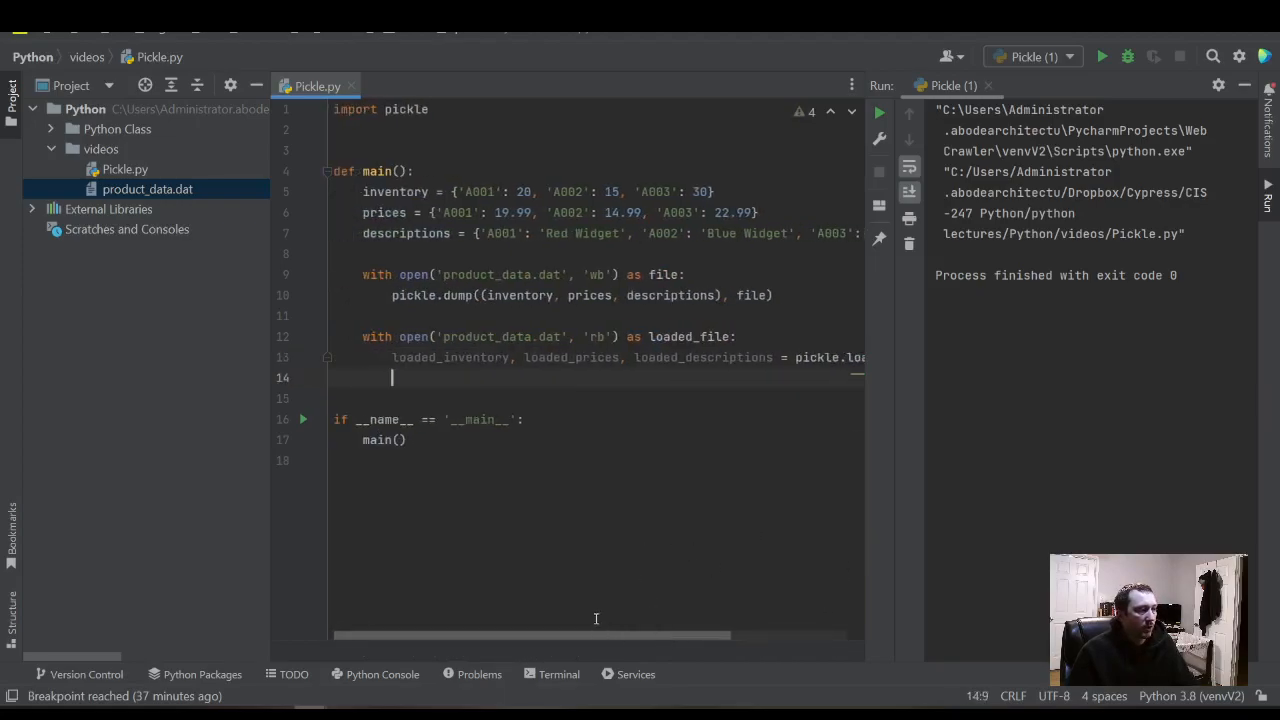
- Write print(f"Inventory: {loaded_inventory}\n" ...) and duplicate the f-string line
type("print(")
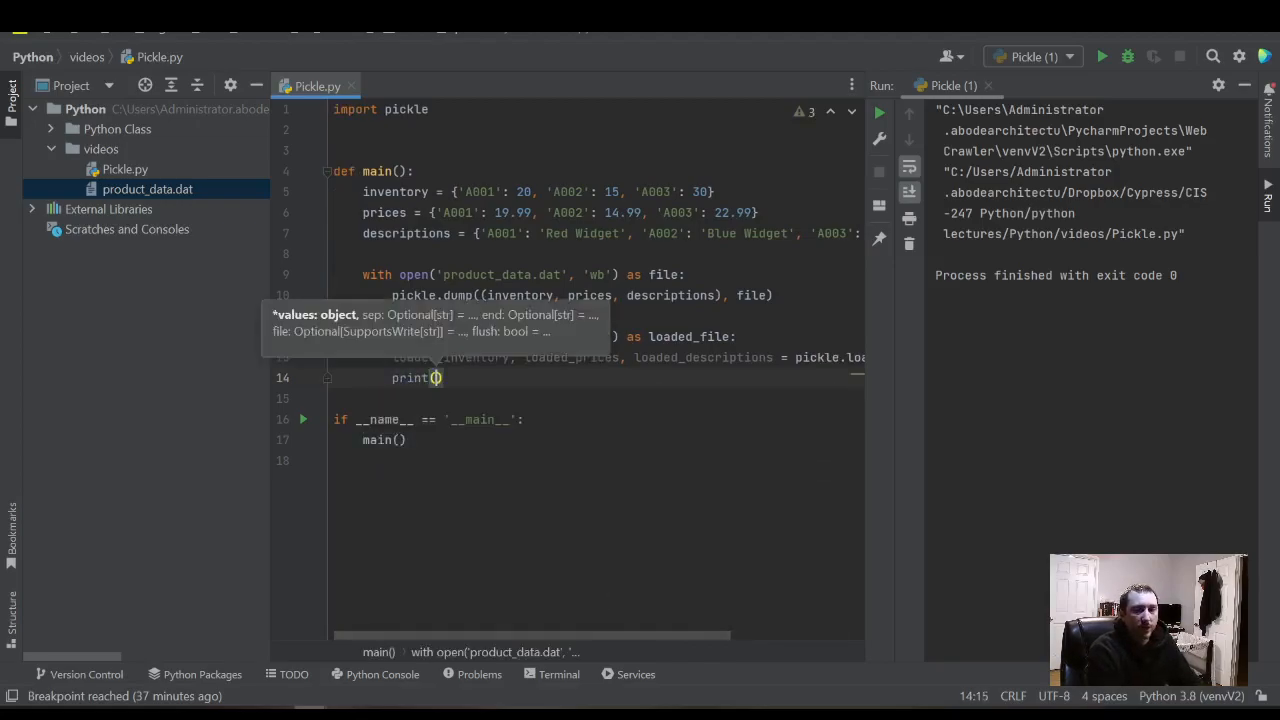
type("f")
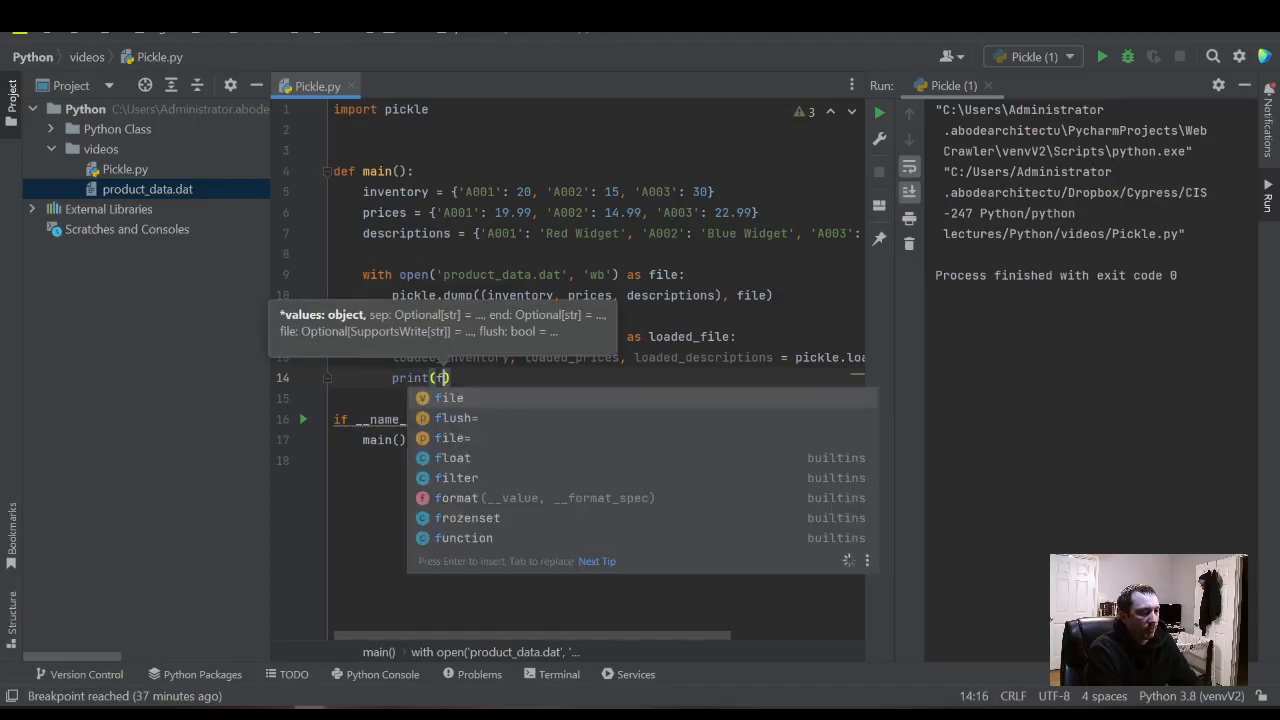
type("\"")
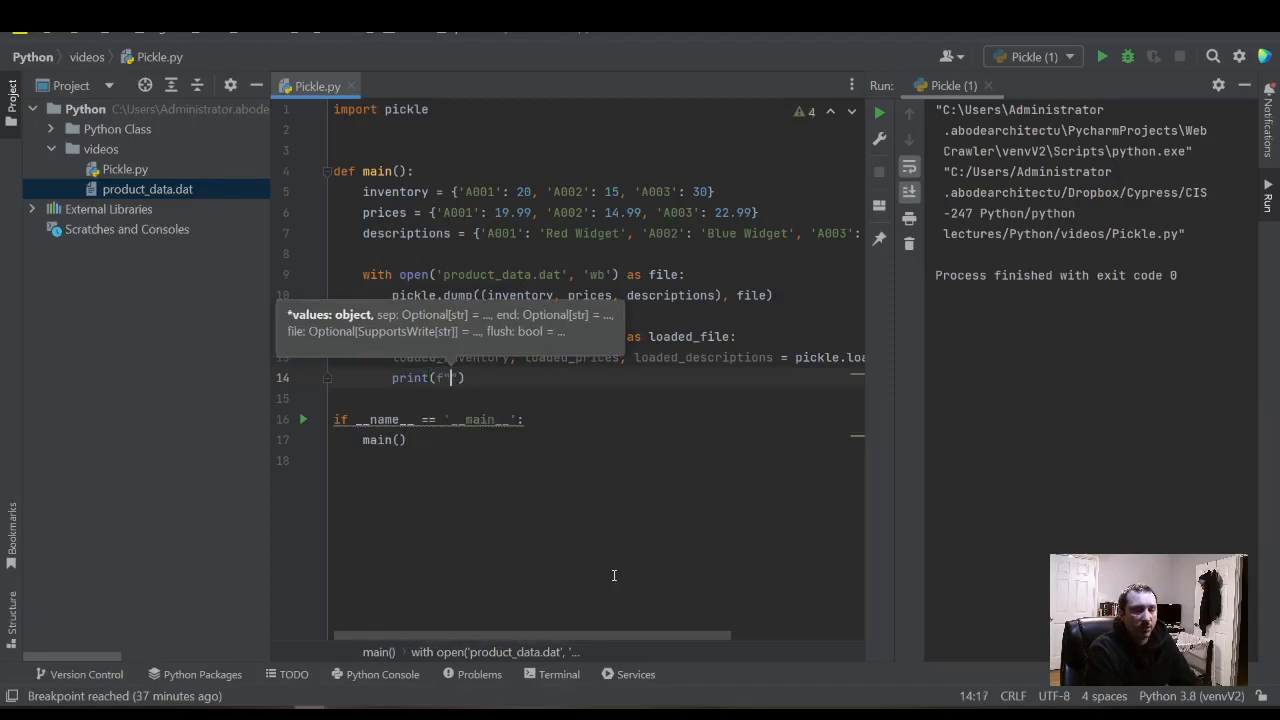
type("a")
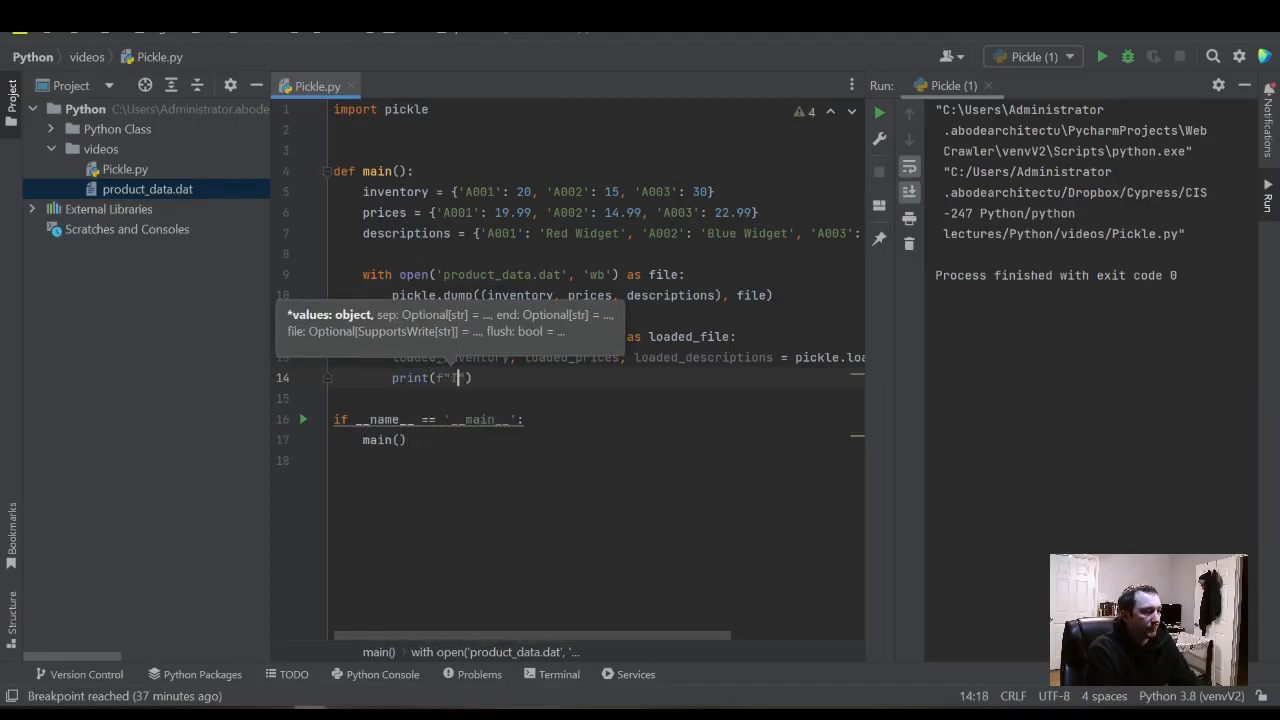
type("Inventory: {")
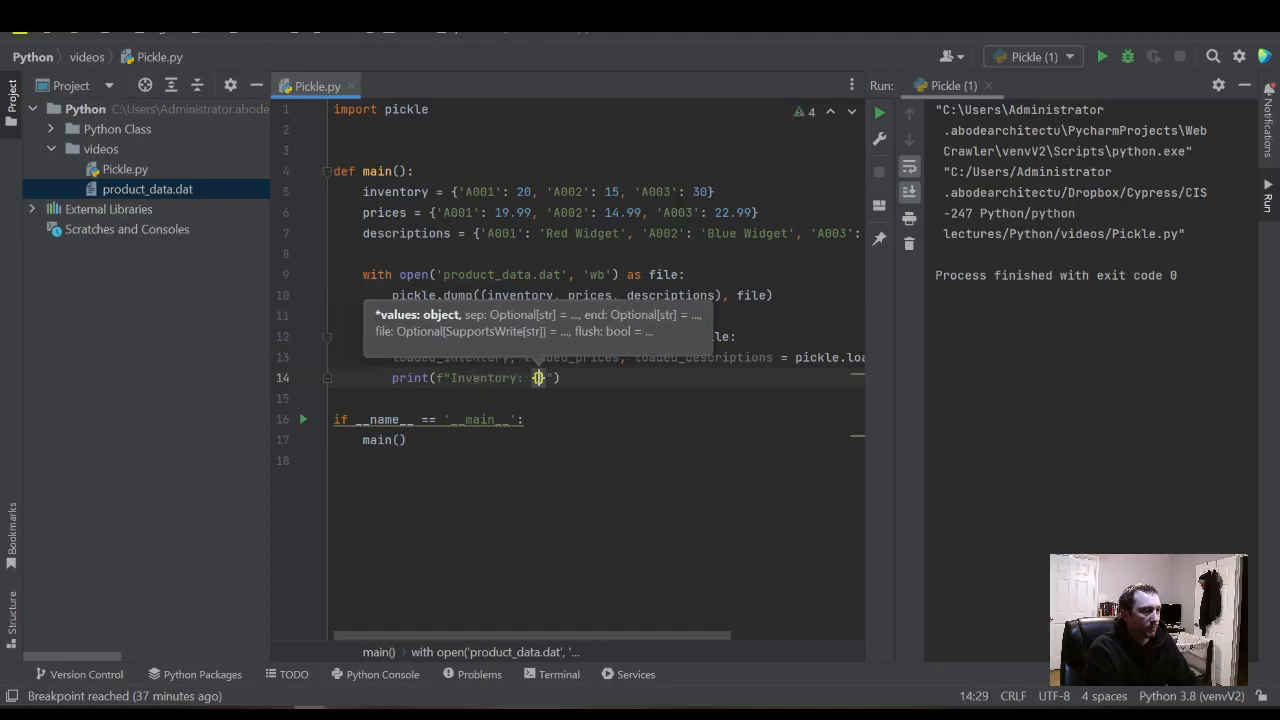
type("loaded_inventory")
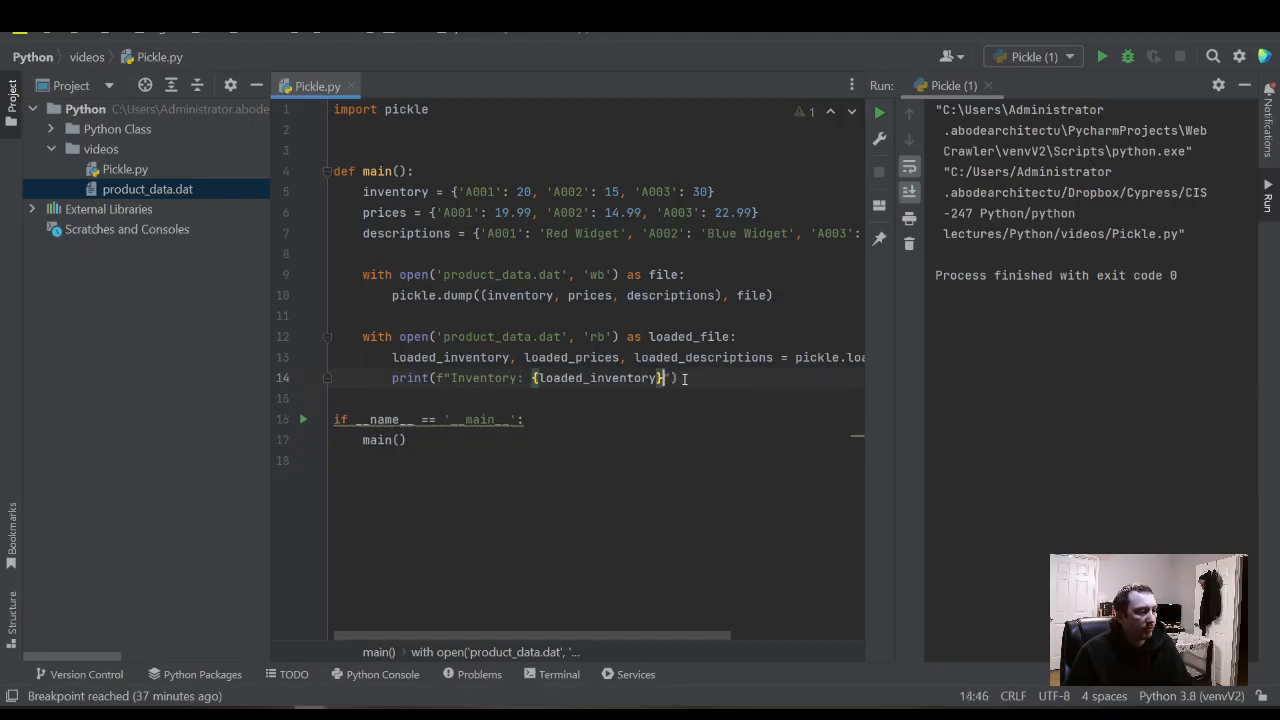
type("\\n")
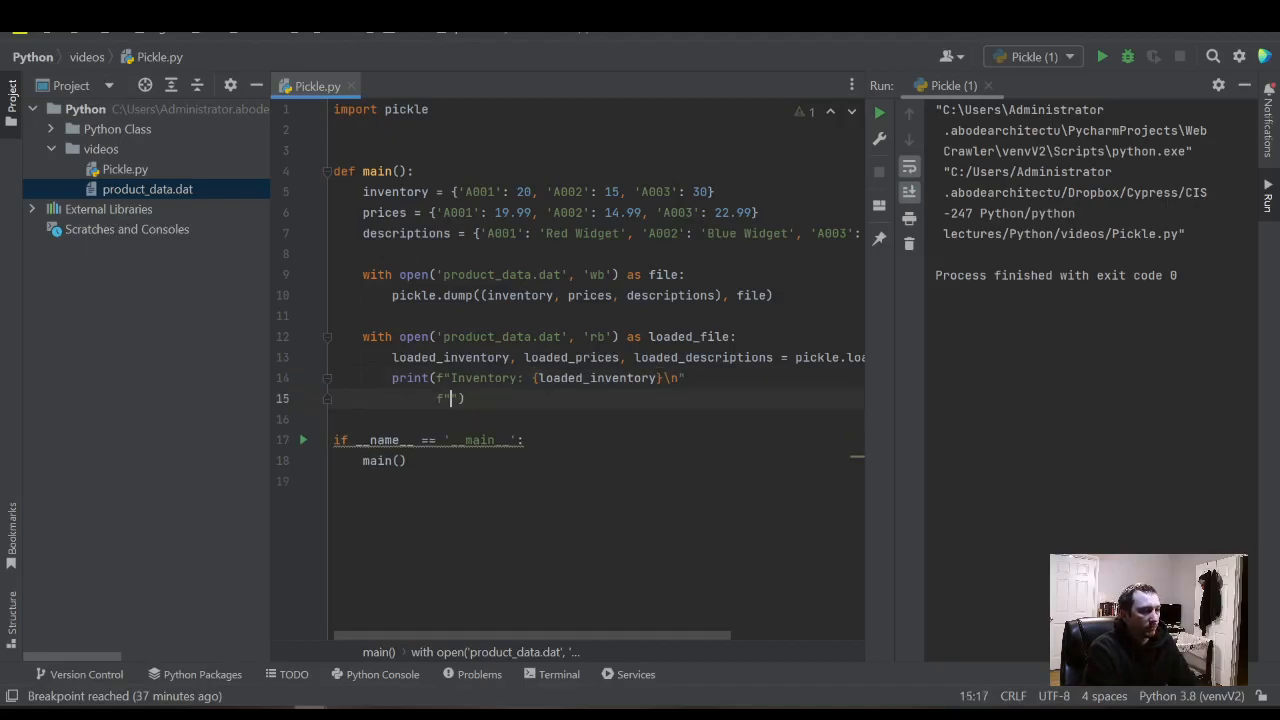
mouse_move(720, 390)
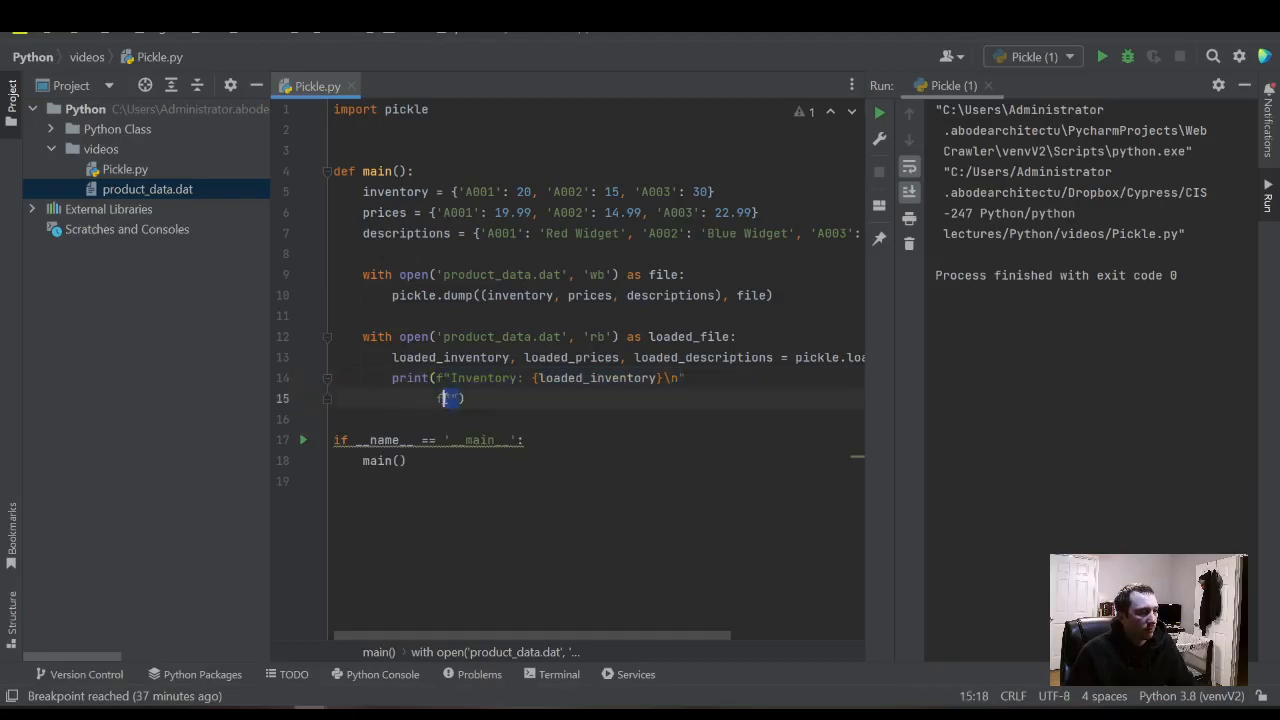
type("f\"Inventory: {loaded_inventory}\\n\"")
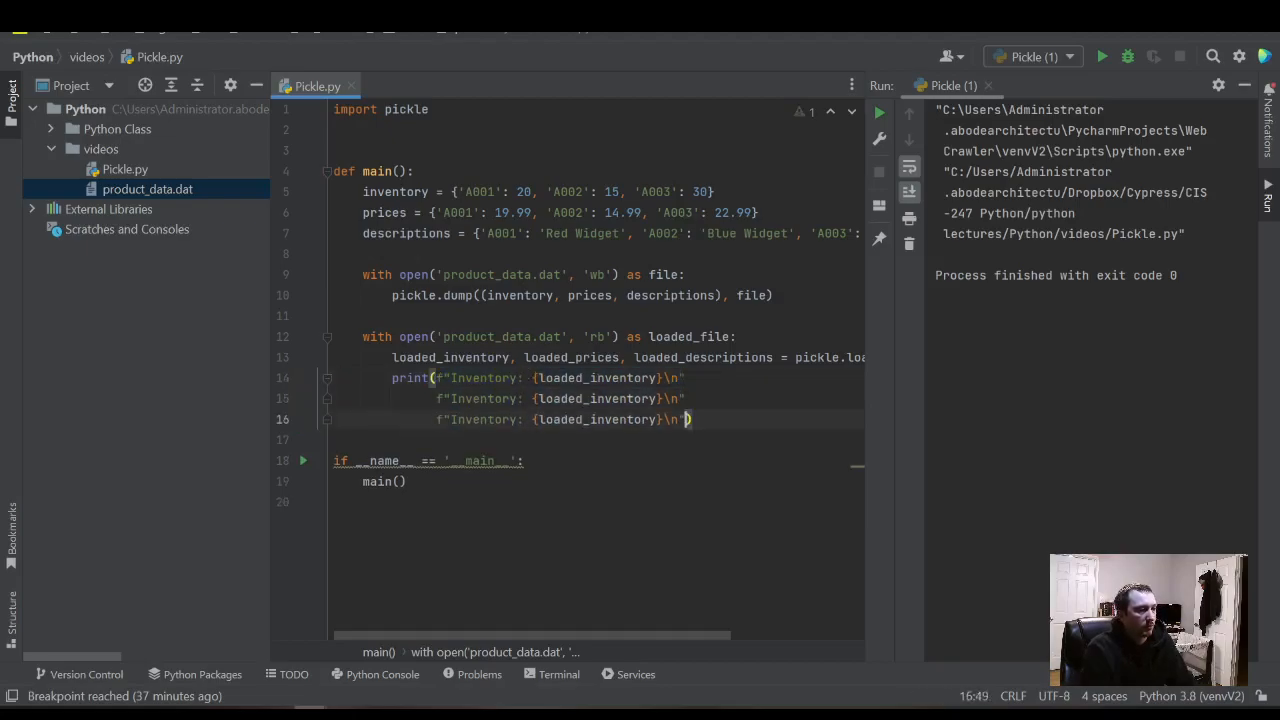
- Relabel the duplicated lines as Prices and Descriptions with their loaded variables
double_click(704, 356)
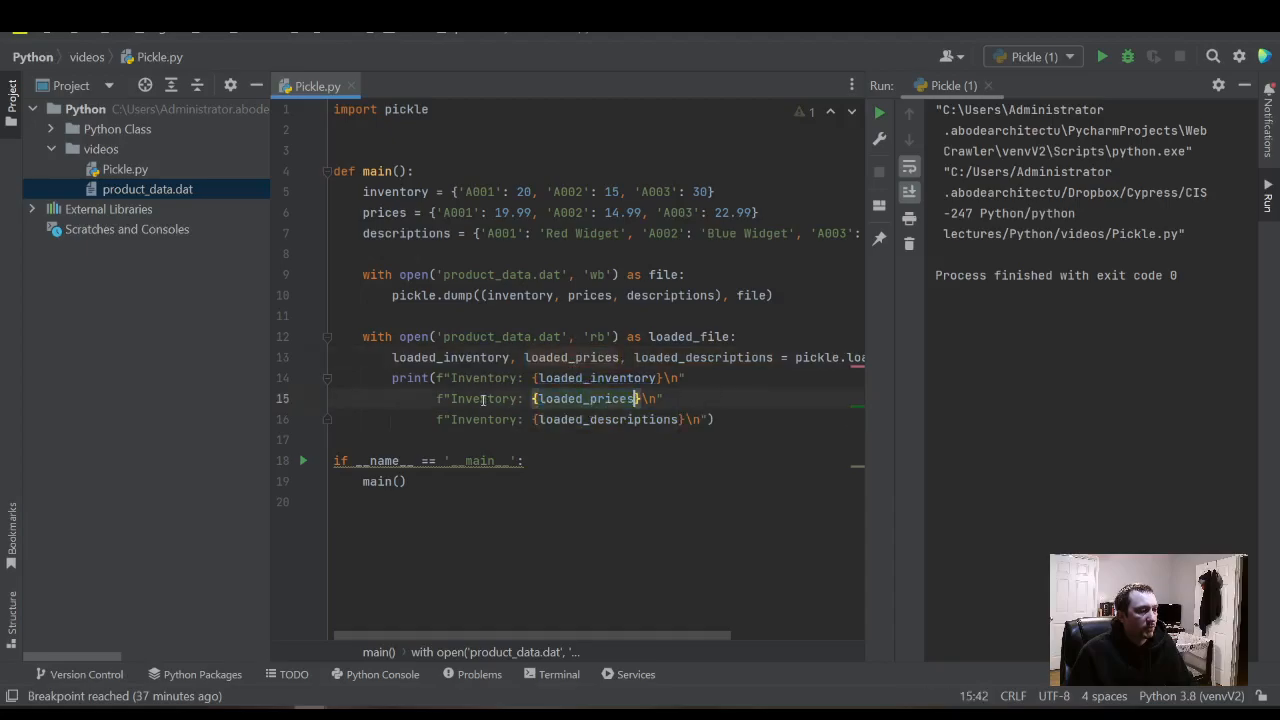
type("Prices")
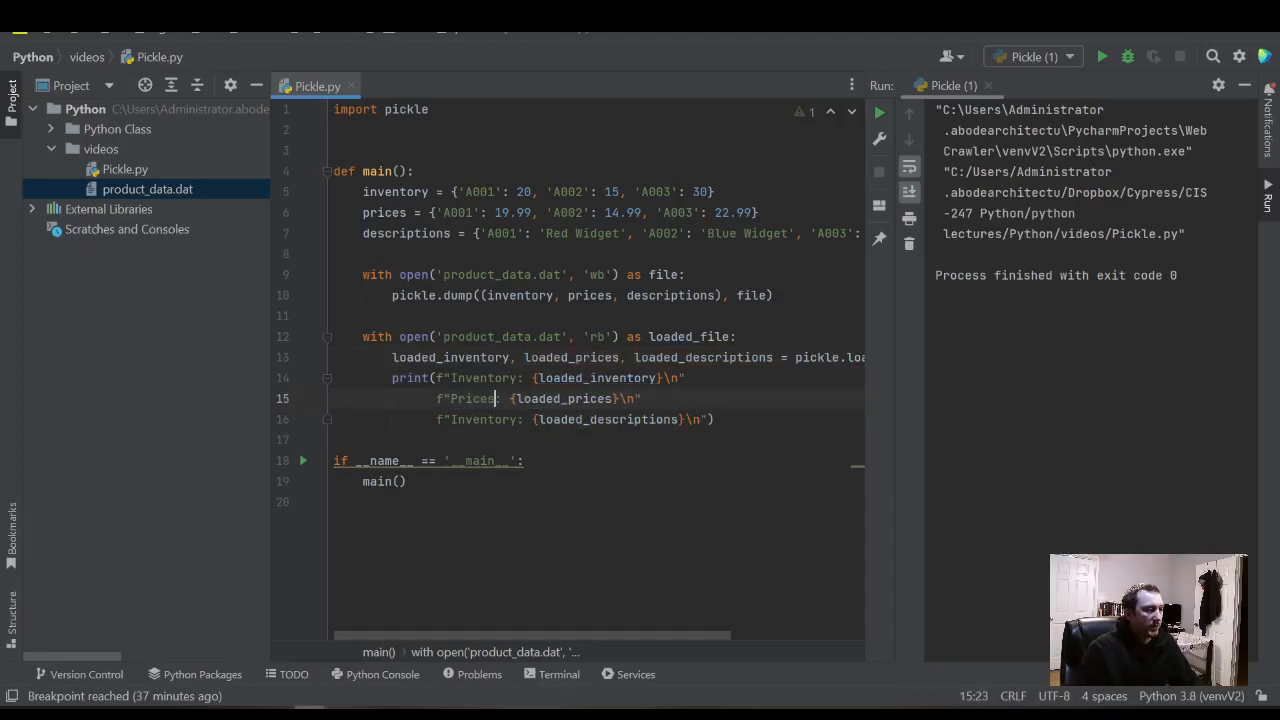
double_click(484, 420)
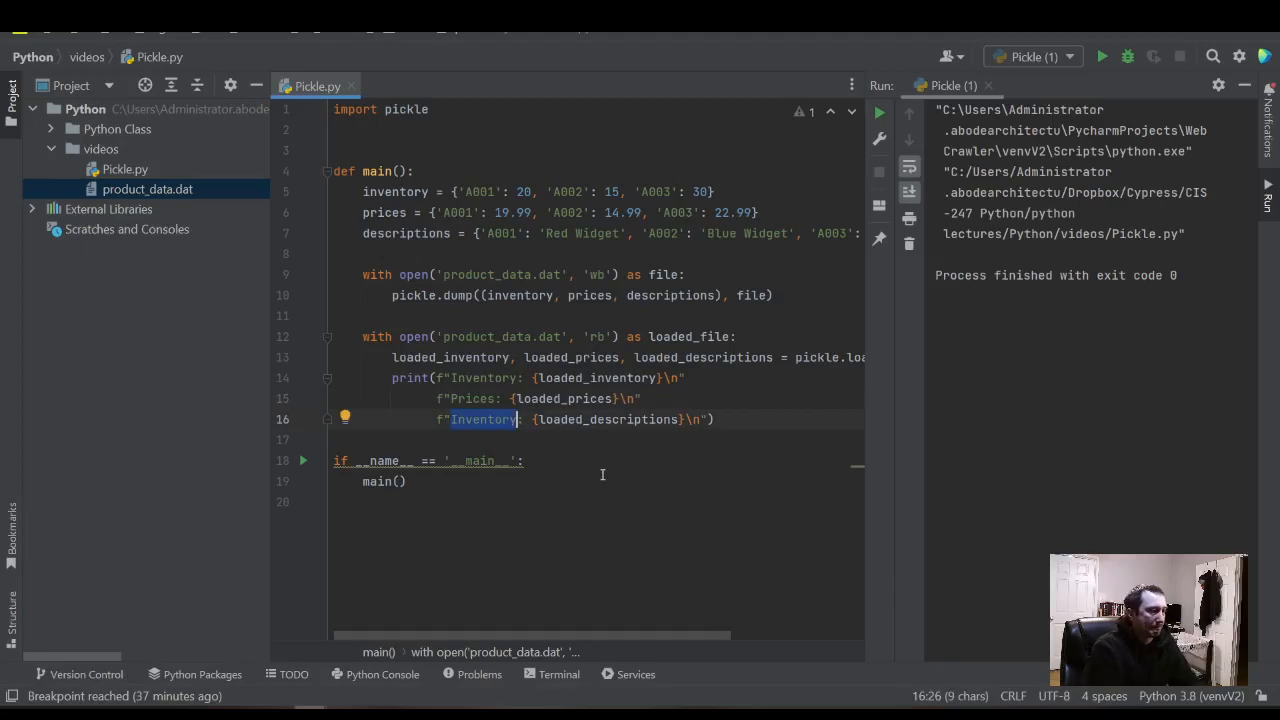
type("Descriptions")
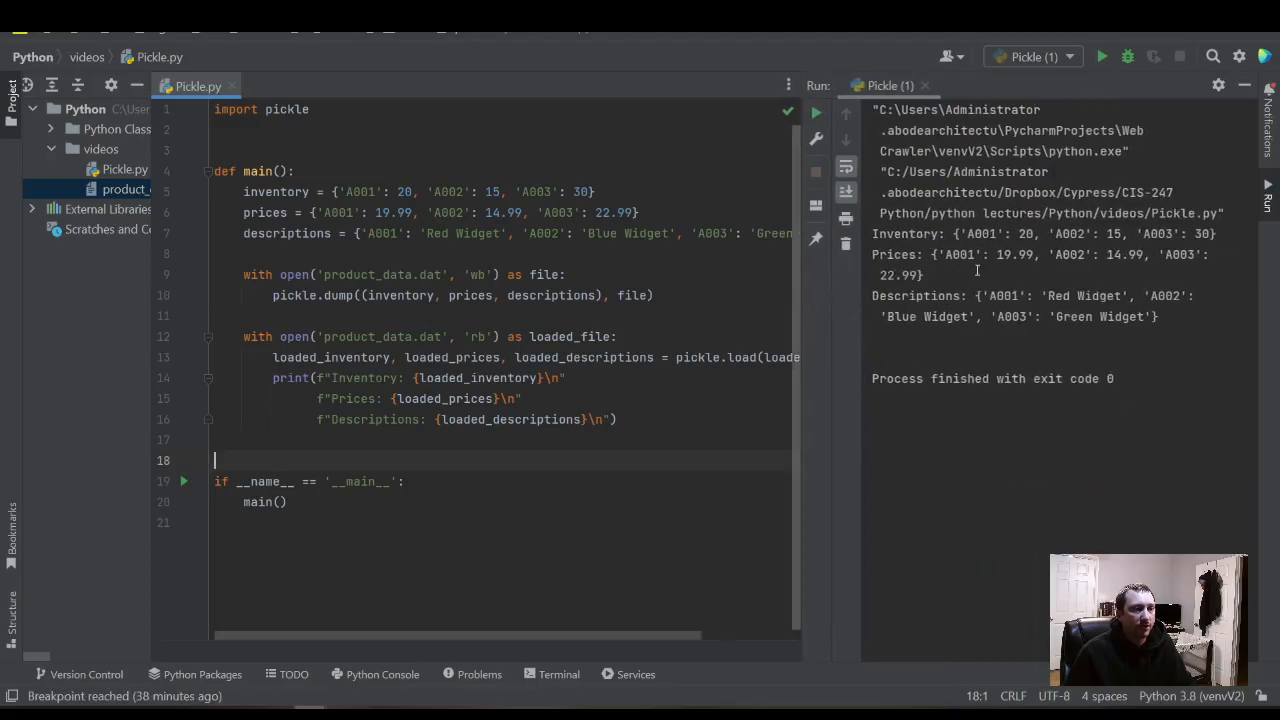
- Delete product_data.dat from the project, confirming Delete Anyway in the usages warning
left_click(148, 188)
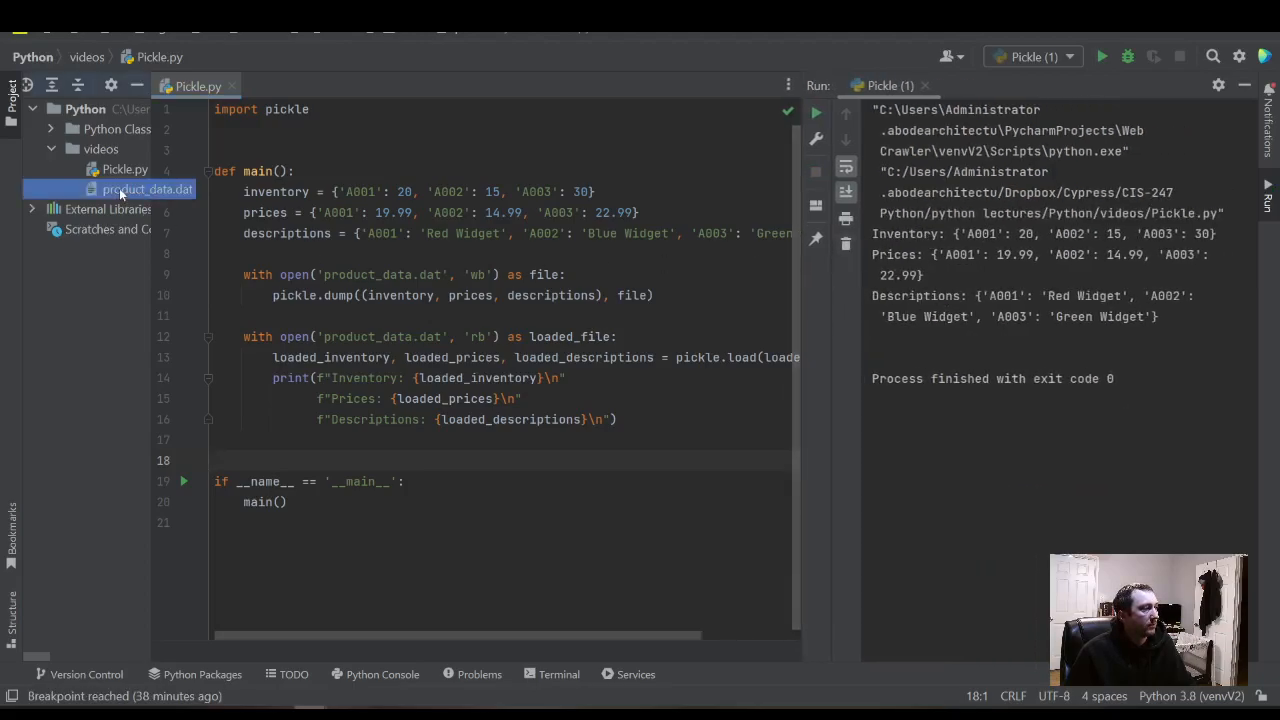
right_click(148, 188)
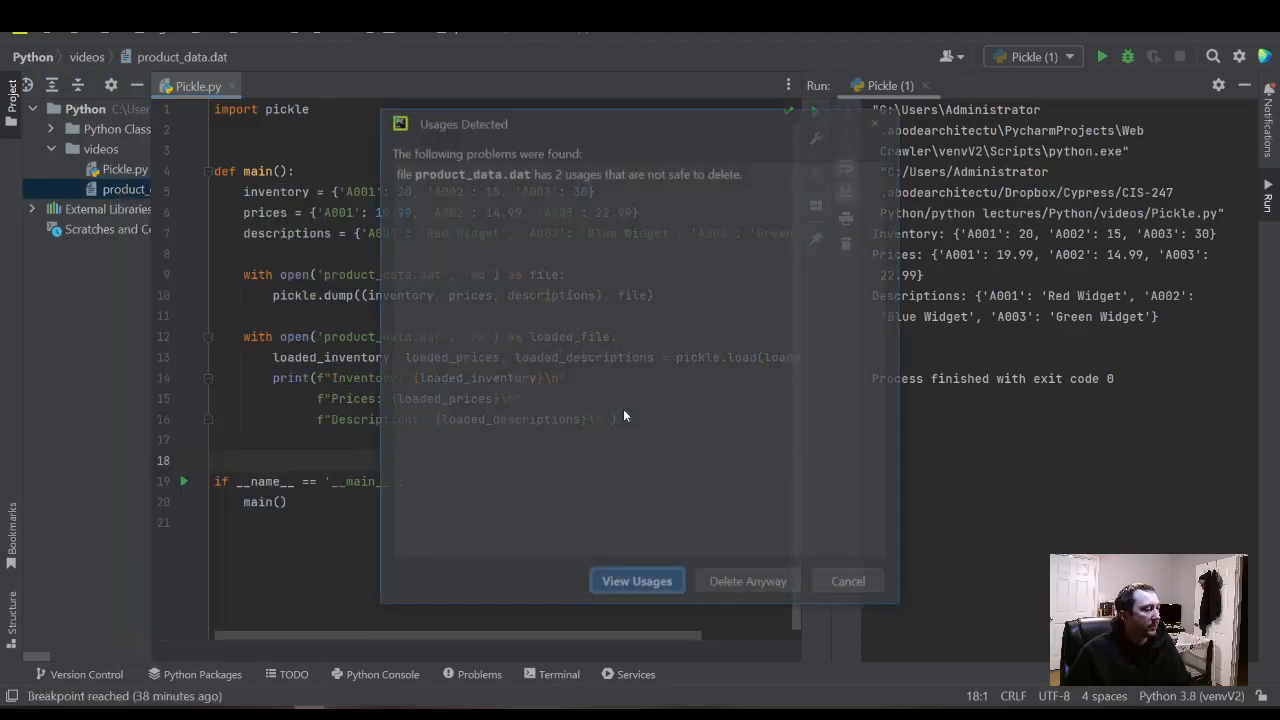
left_click(848, 580)
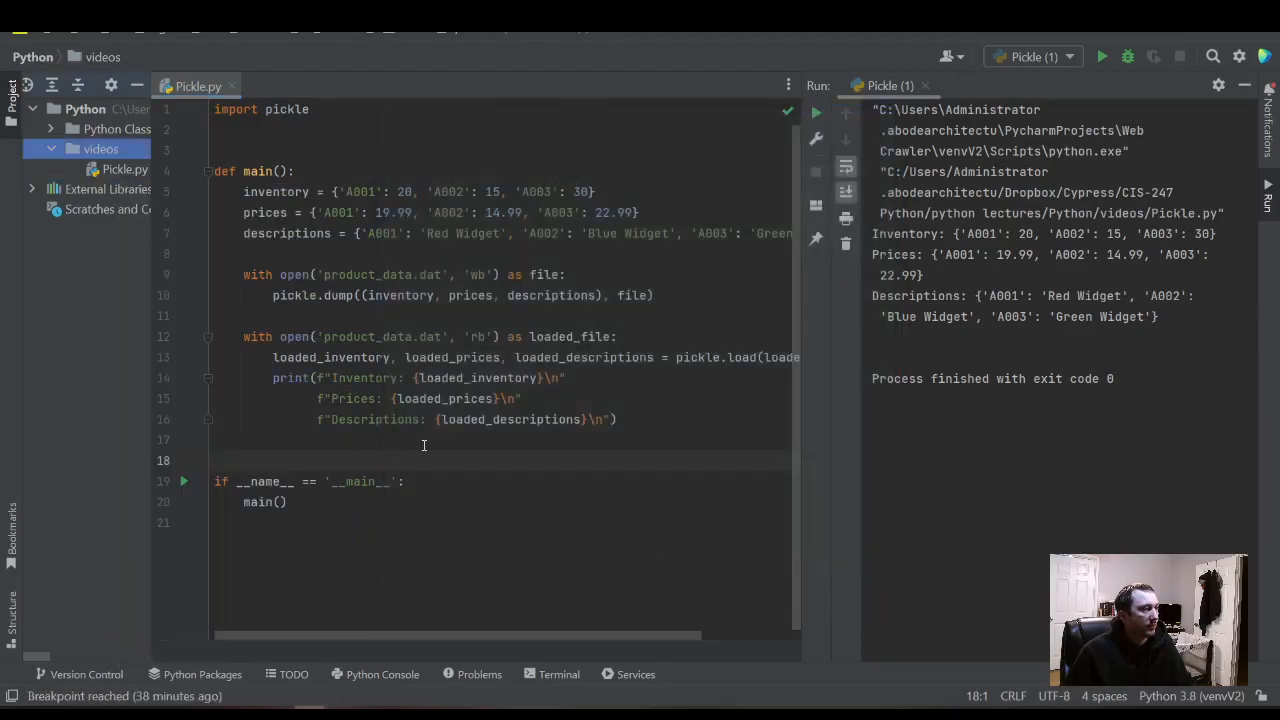
left_click(100, 148)
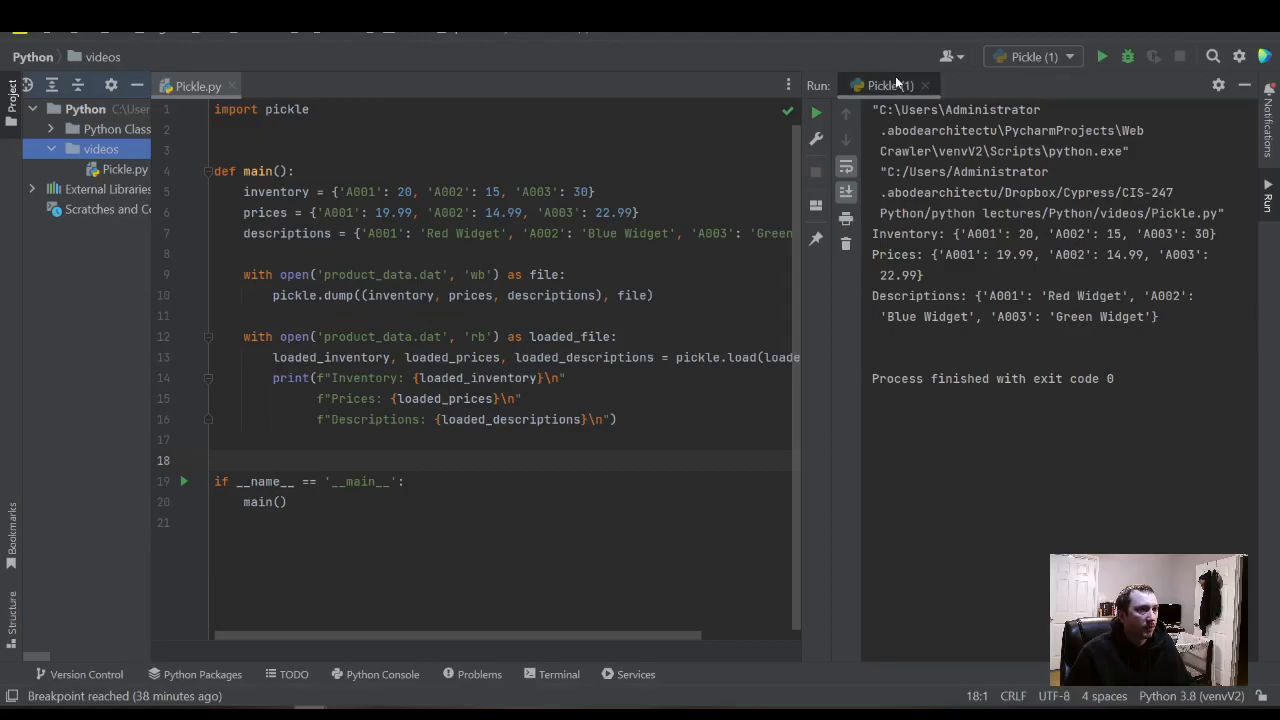
right_click(196, 84)
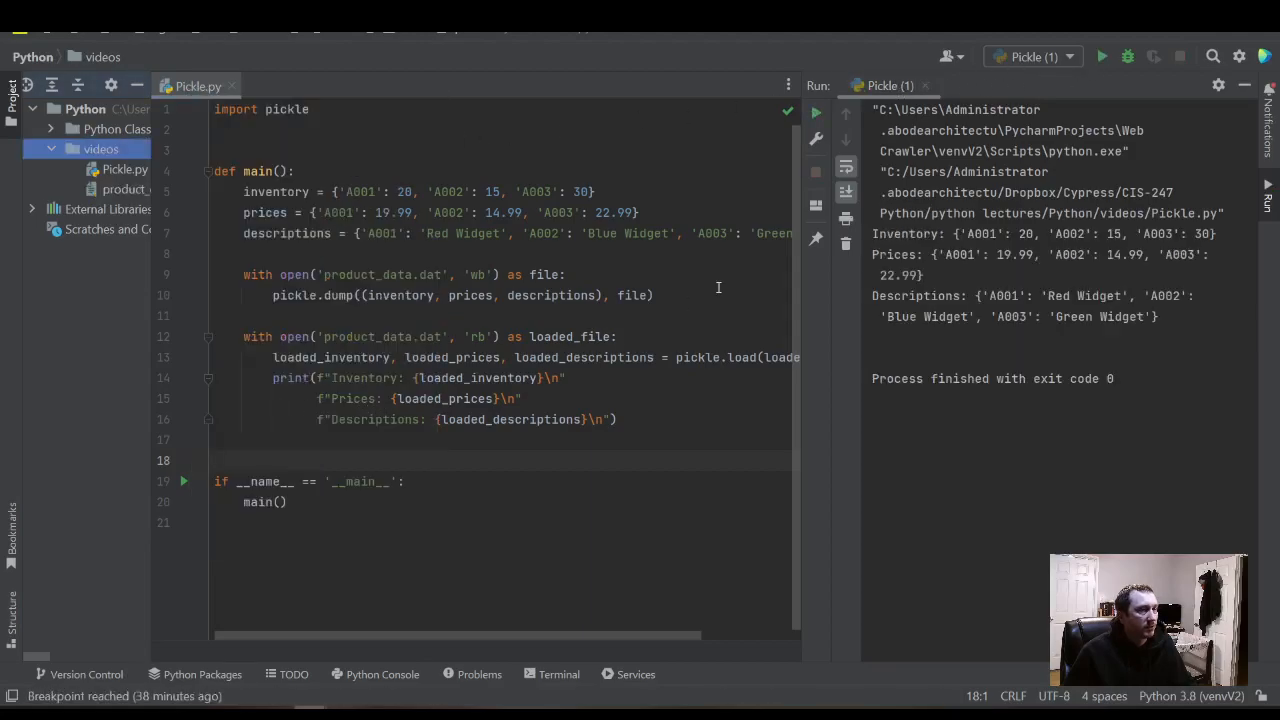
mouse_move(730, 296)
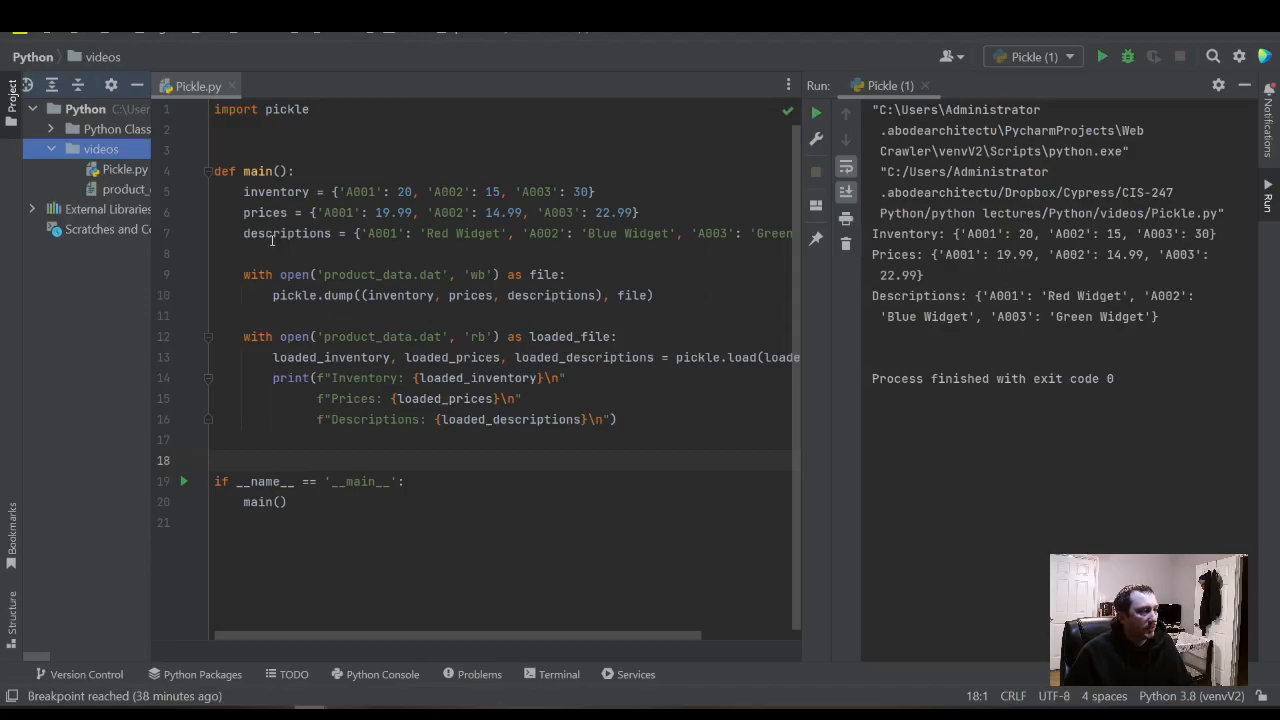
- Highlight the load block, then set a breakpoint on line 9's write-mode open statement
left_click_drag(358, 232, 696, 232)
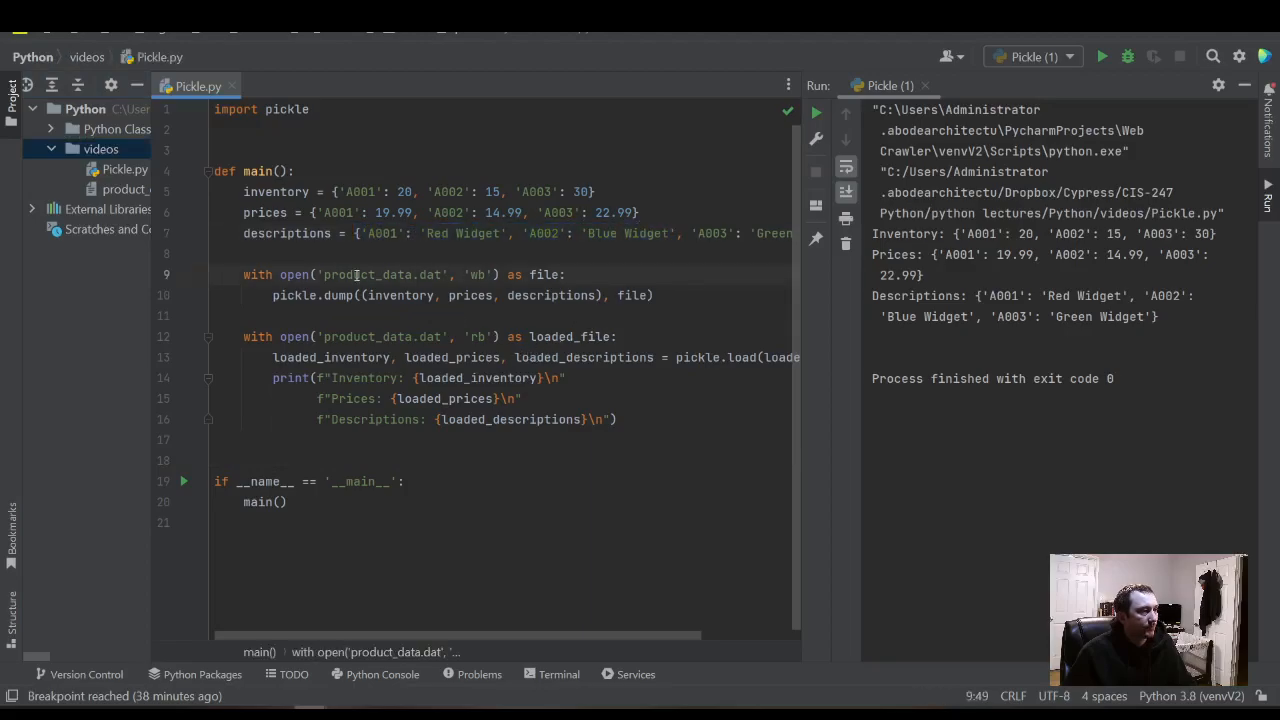
left_click_drag(316, 212, 640, 212)
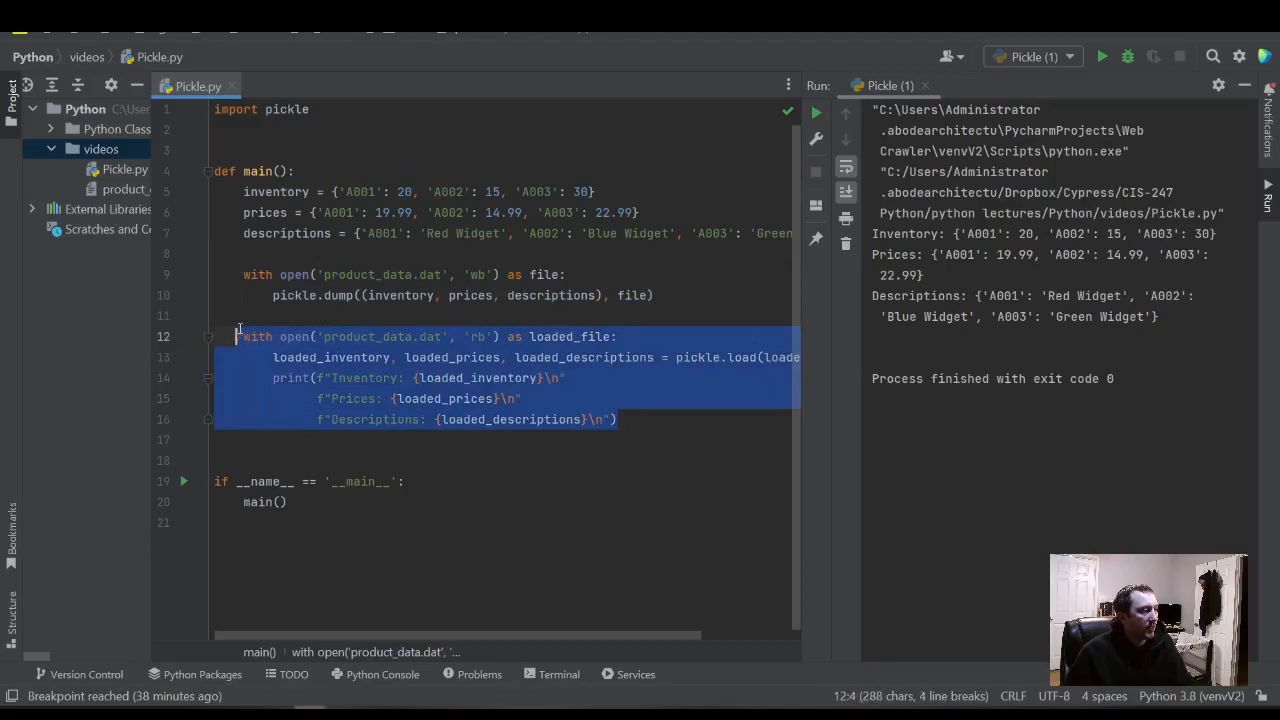
left_click(520, 398)
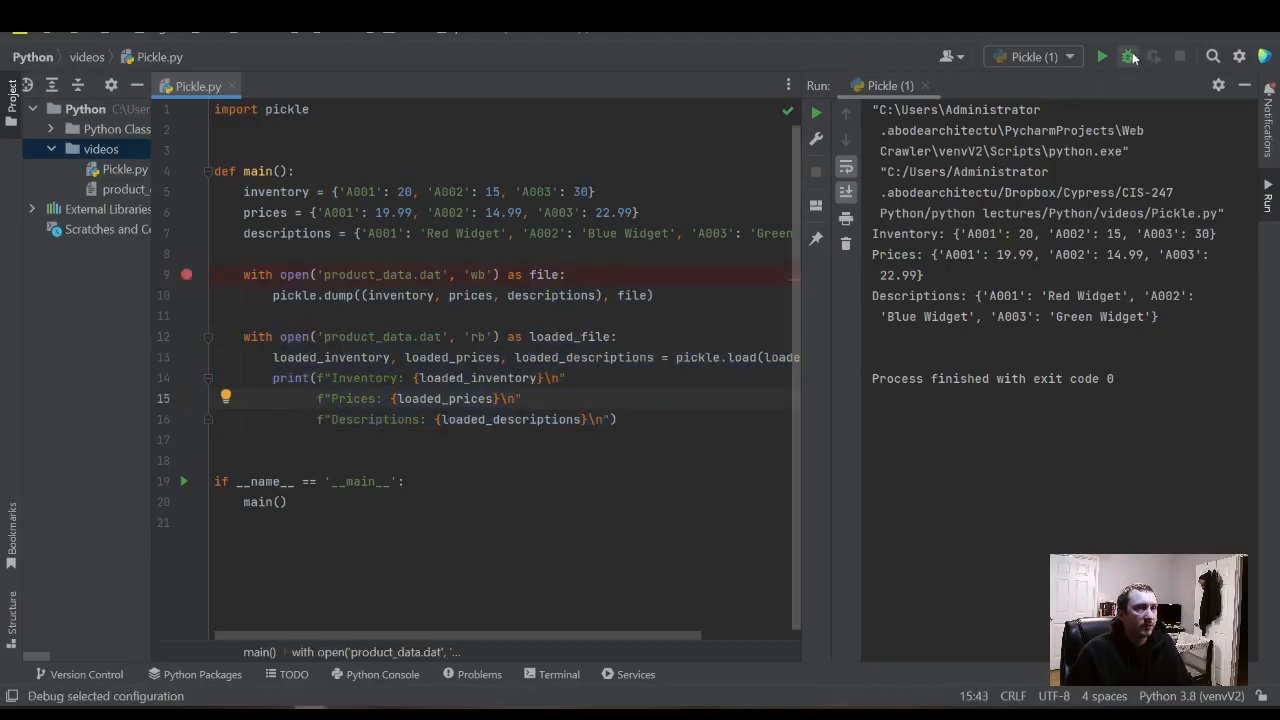
- Delete product_data.dat again via Delete Anyway, then start the debugger
right_click(118, 188)
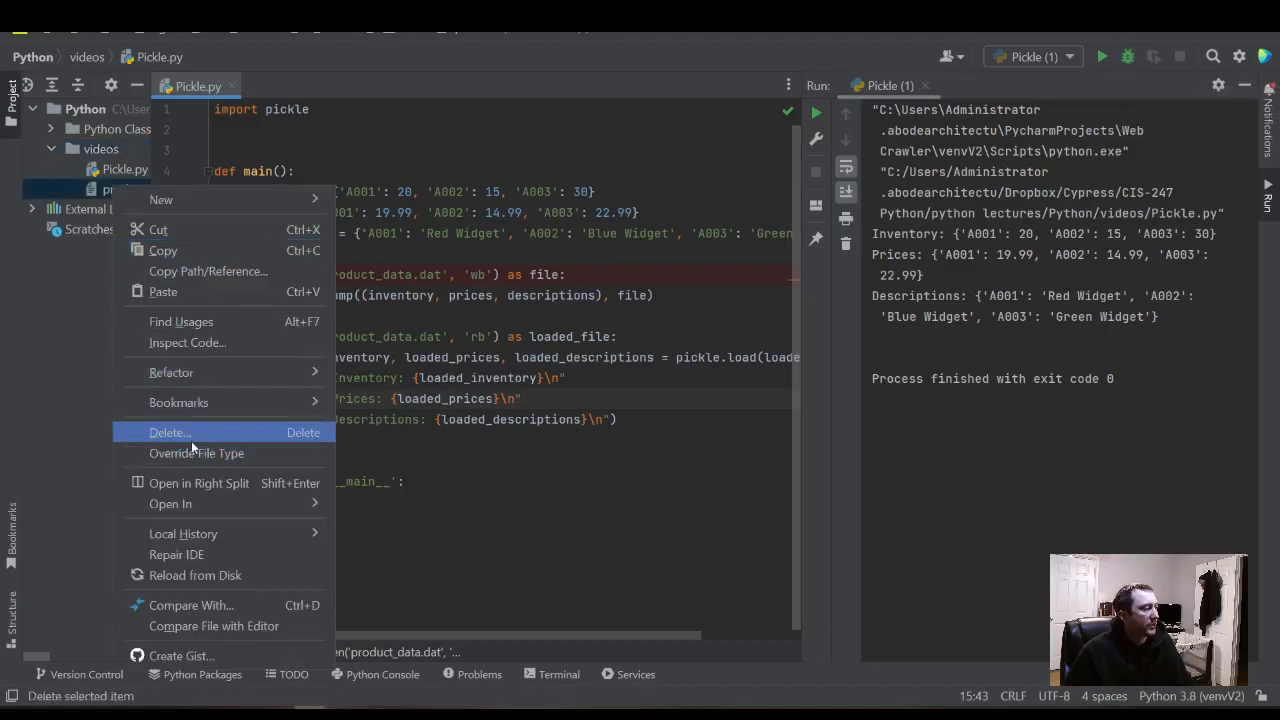
left_click(168, 432)
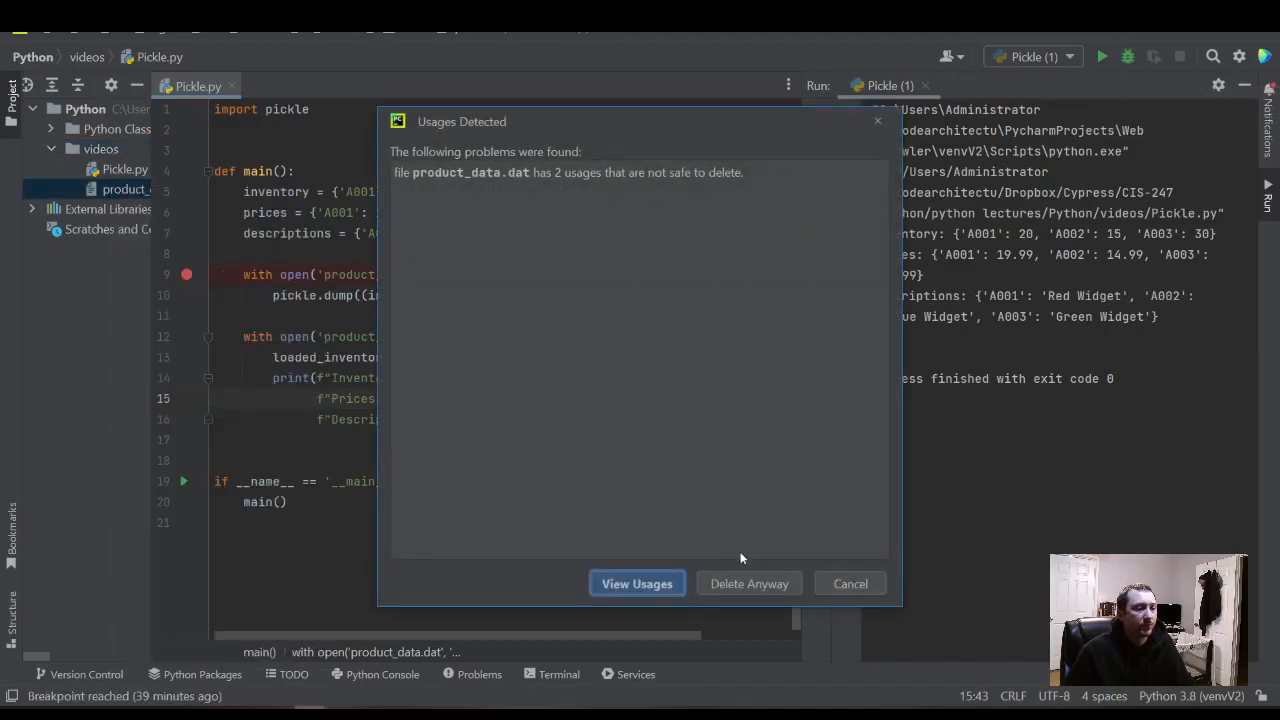
left_click(850, 584)
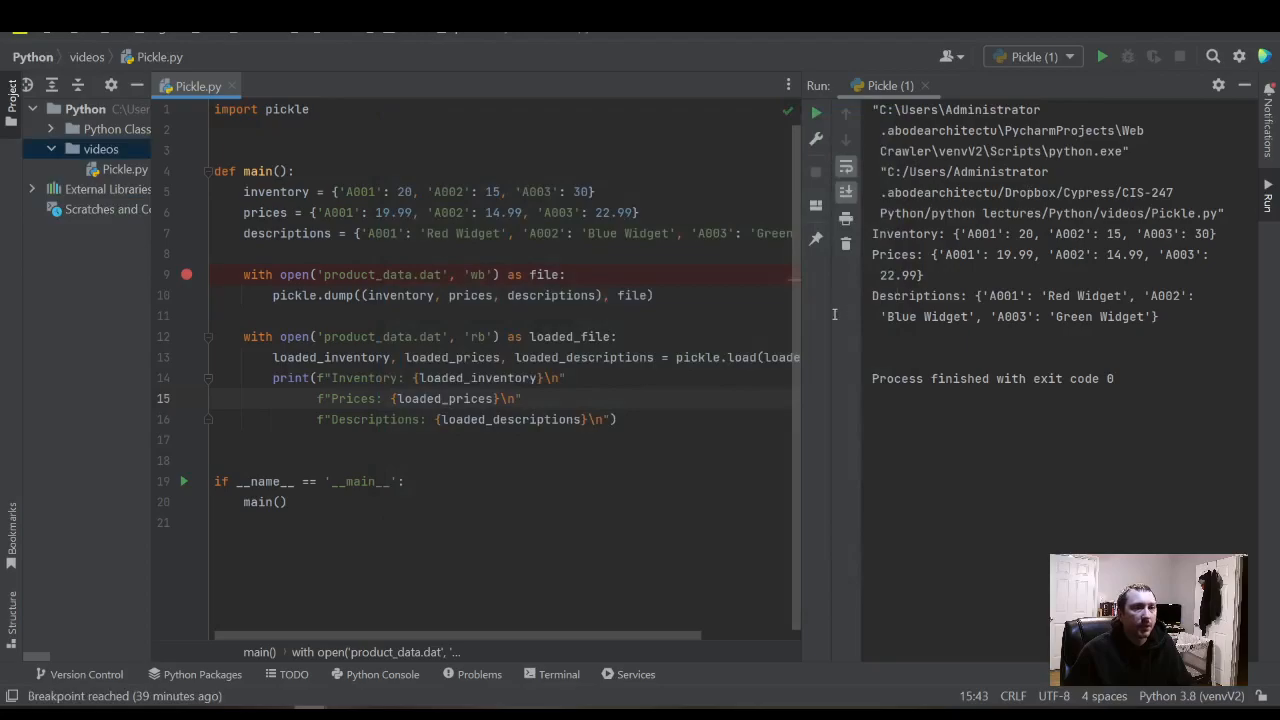
left_click(1128, 56)
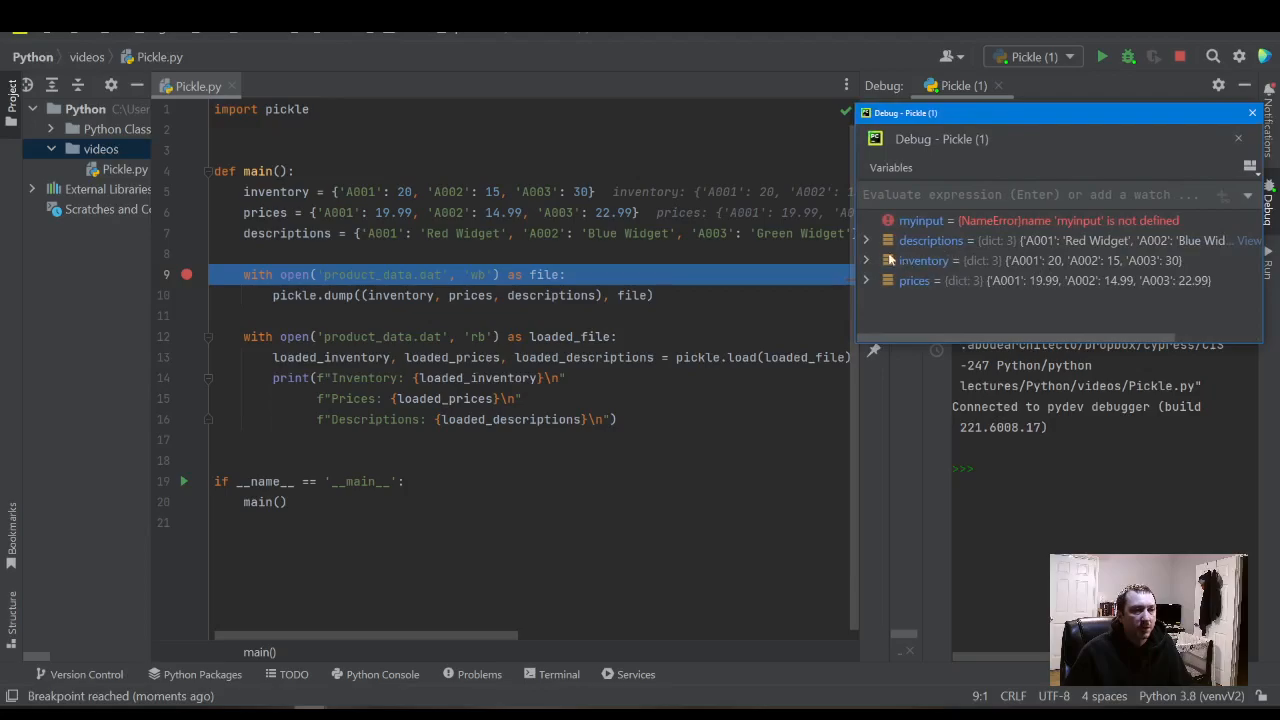
- Inspect the inventory dictionary's entries in the Variables pane at the breakpoint
left_click(868, 260)
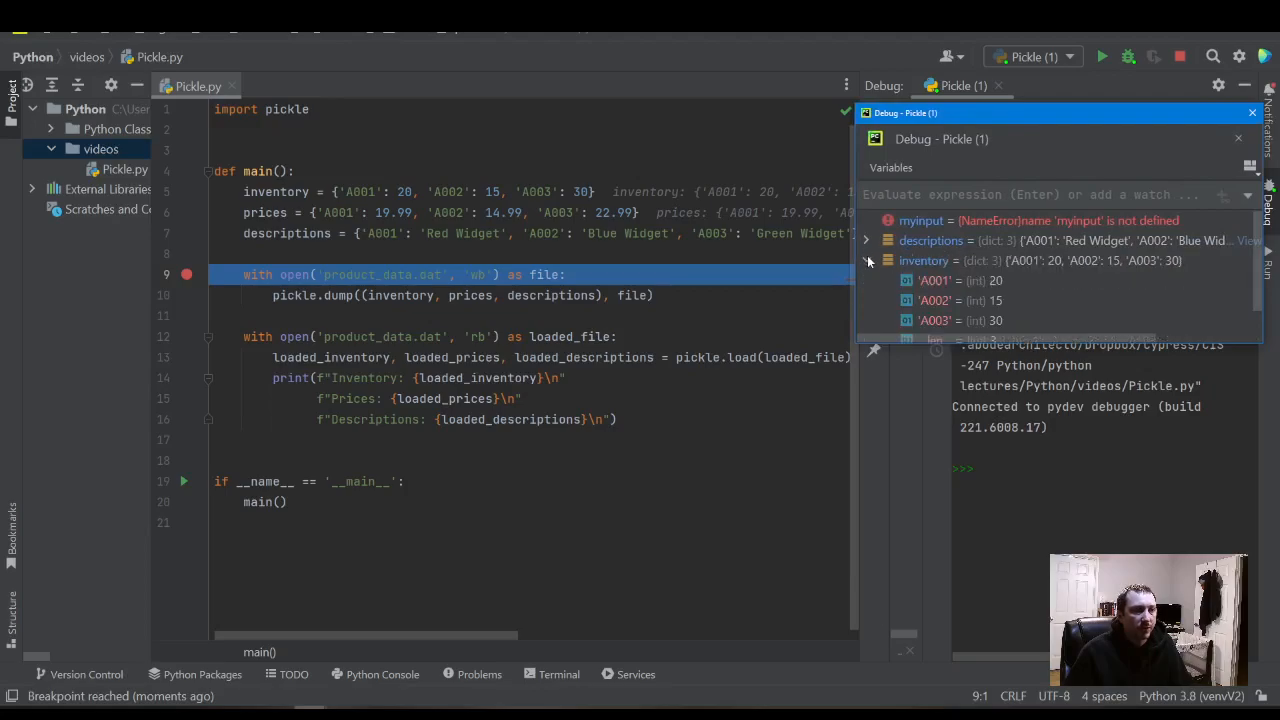
left_click(866, 260)
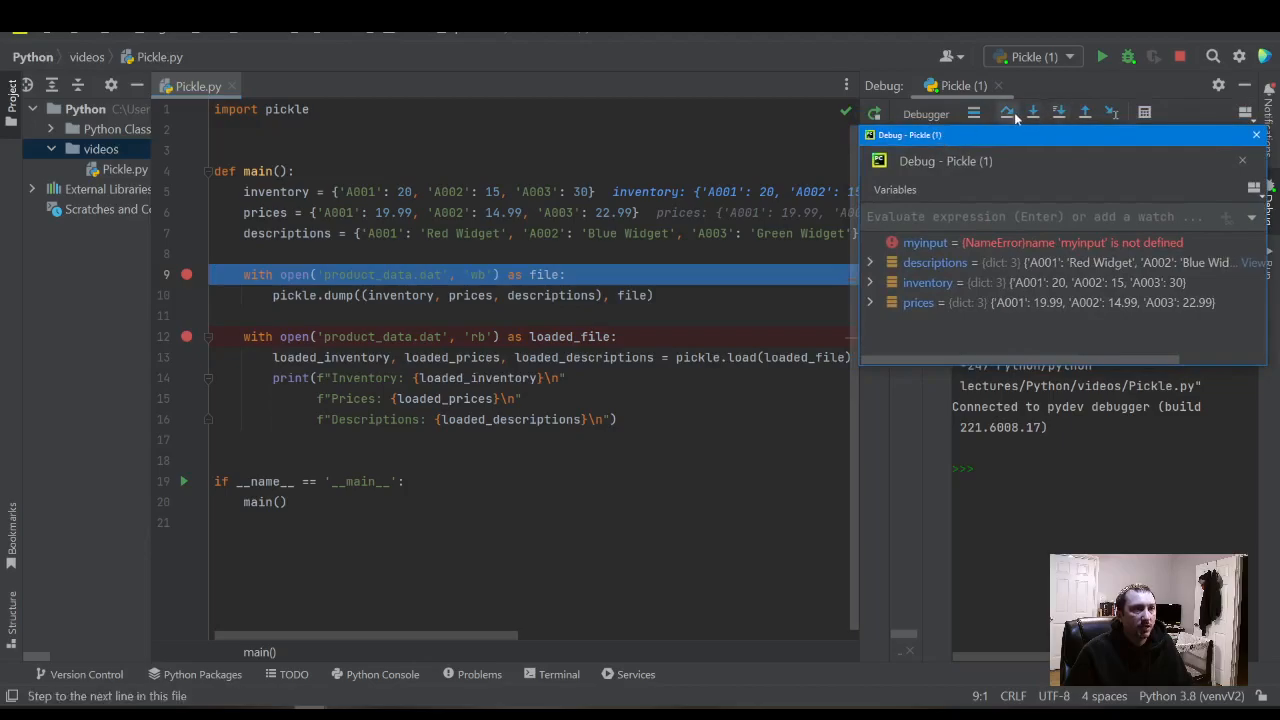
- Step over the remaining lines until product_data.dat is written and the dicts are printed
left_click(1032, 112)
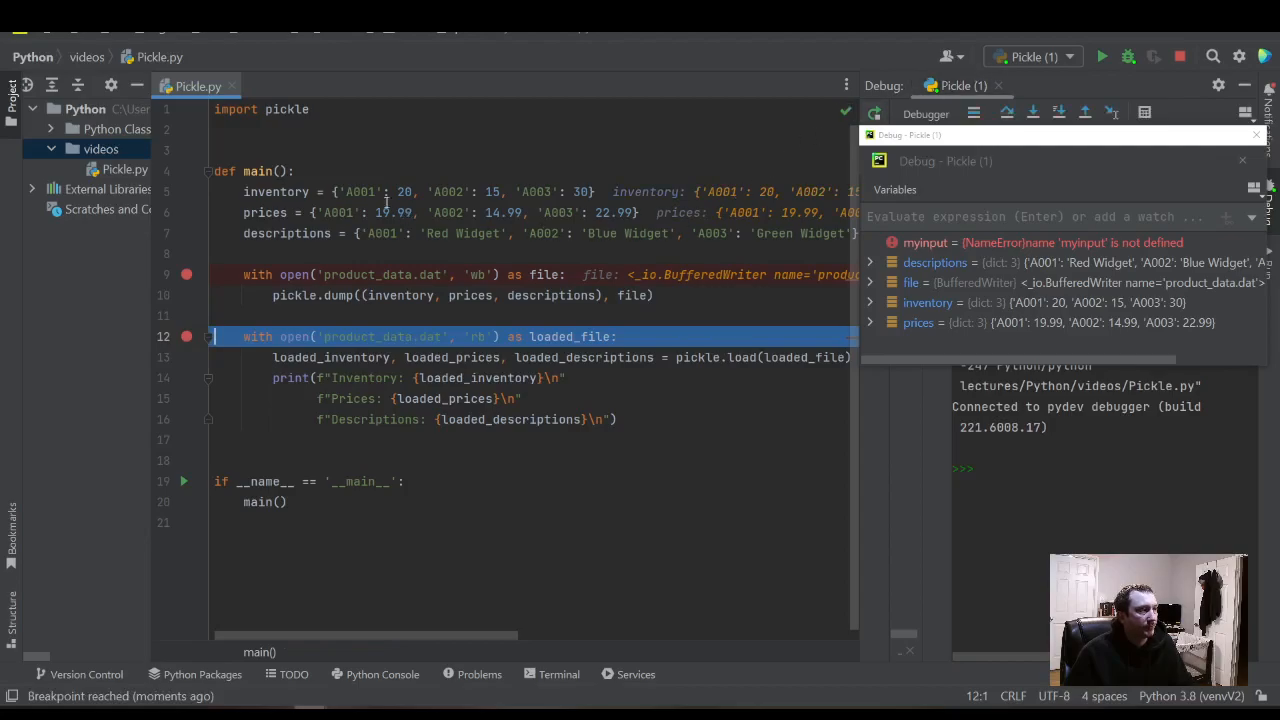
left_click(1004, 112)
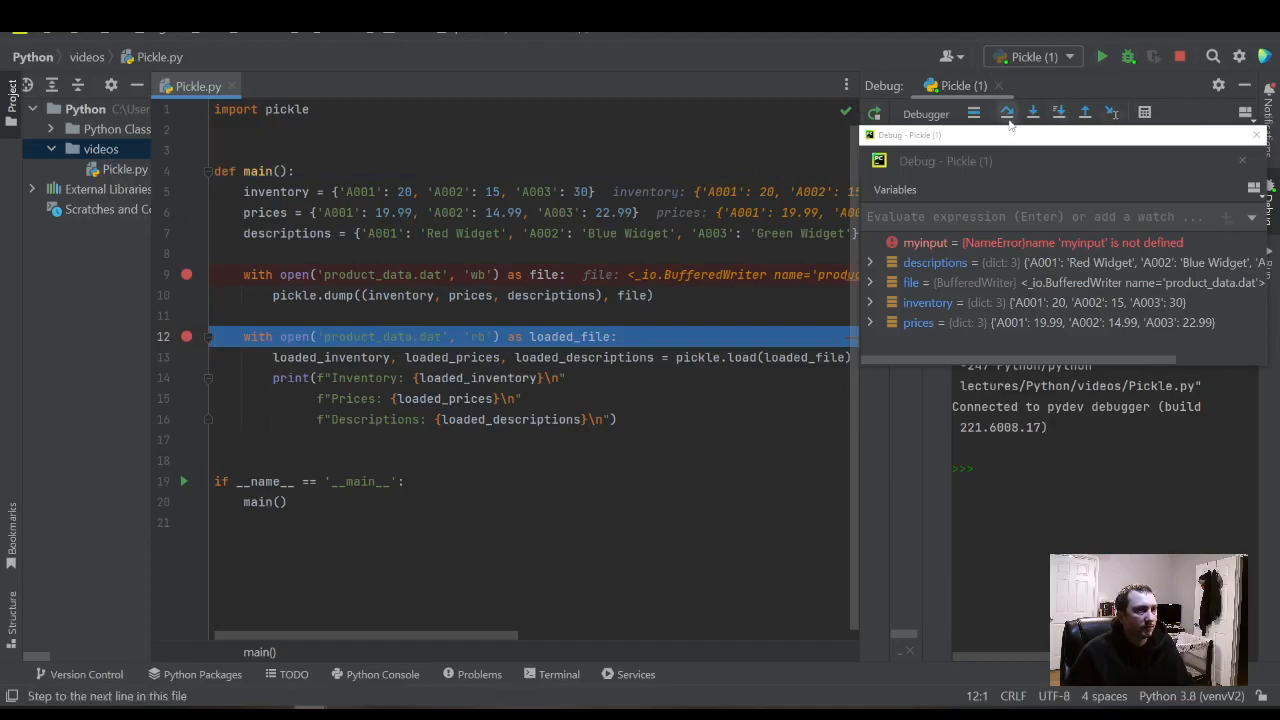
left_click(1006, 112)
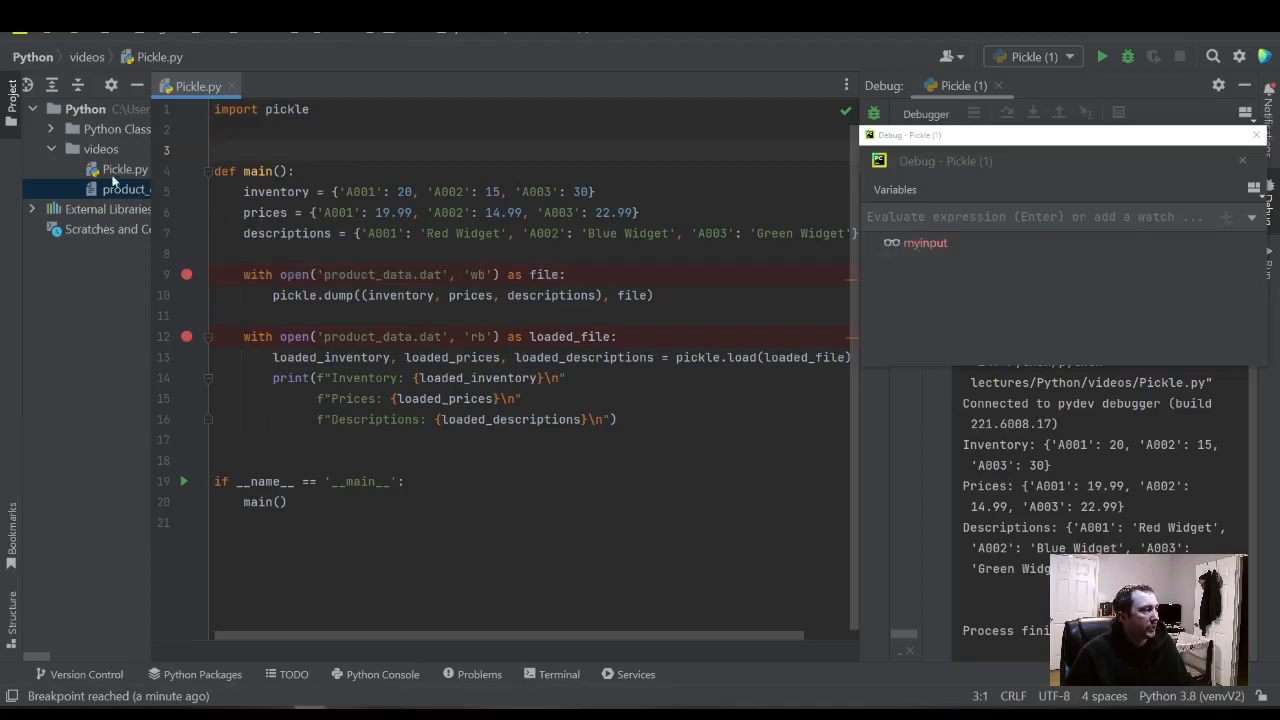
- Delete the regenerated product_data.dat from the project and remove the line-12 breakpoint
left_click(148, 188)
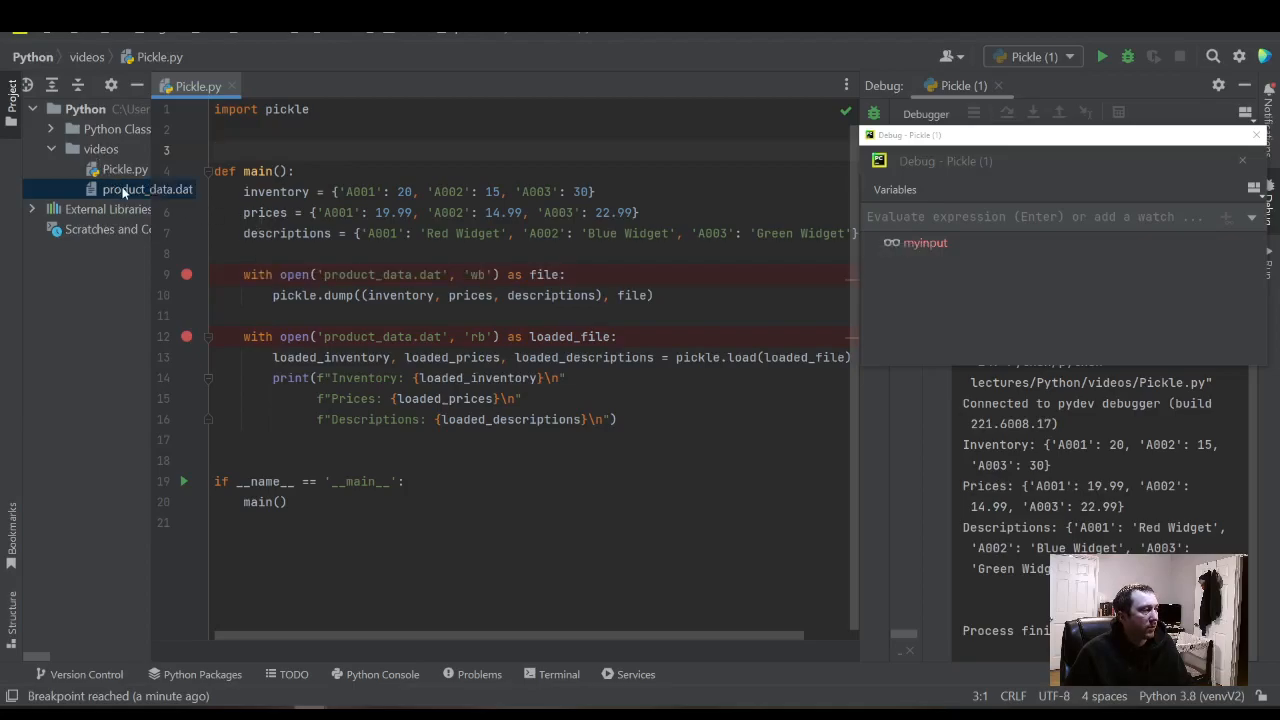
right_click(148, 188)
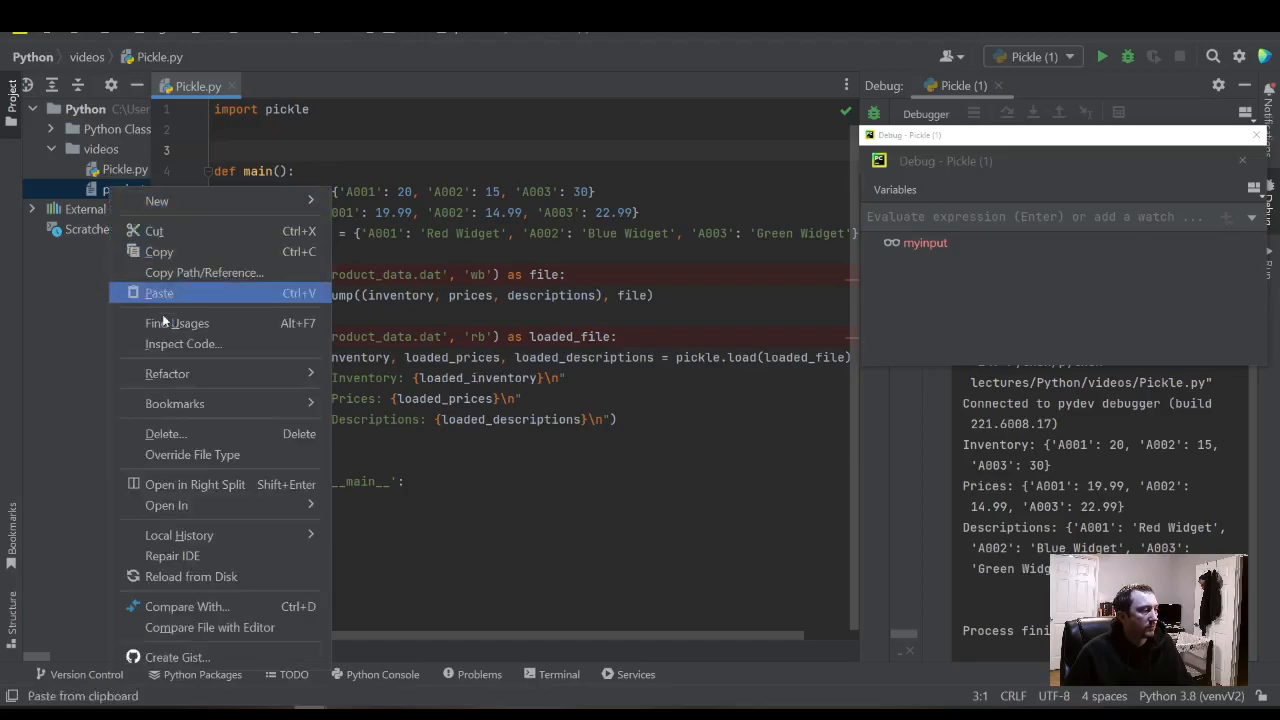
left_click(166, 432)
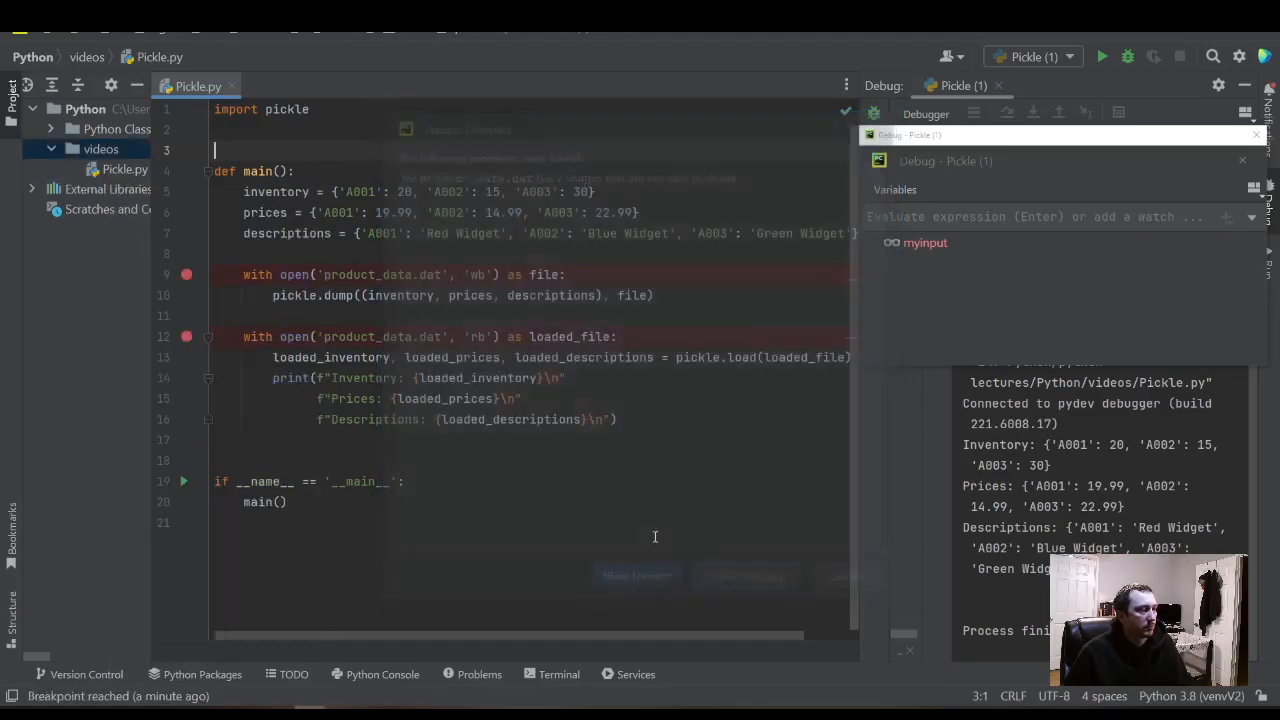
right_click(100, 148)
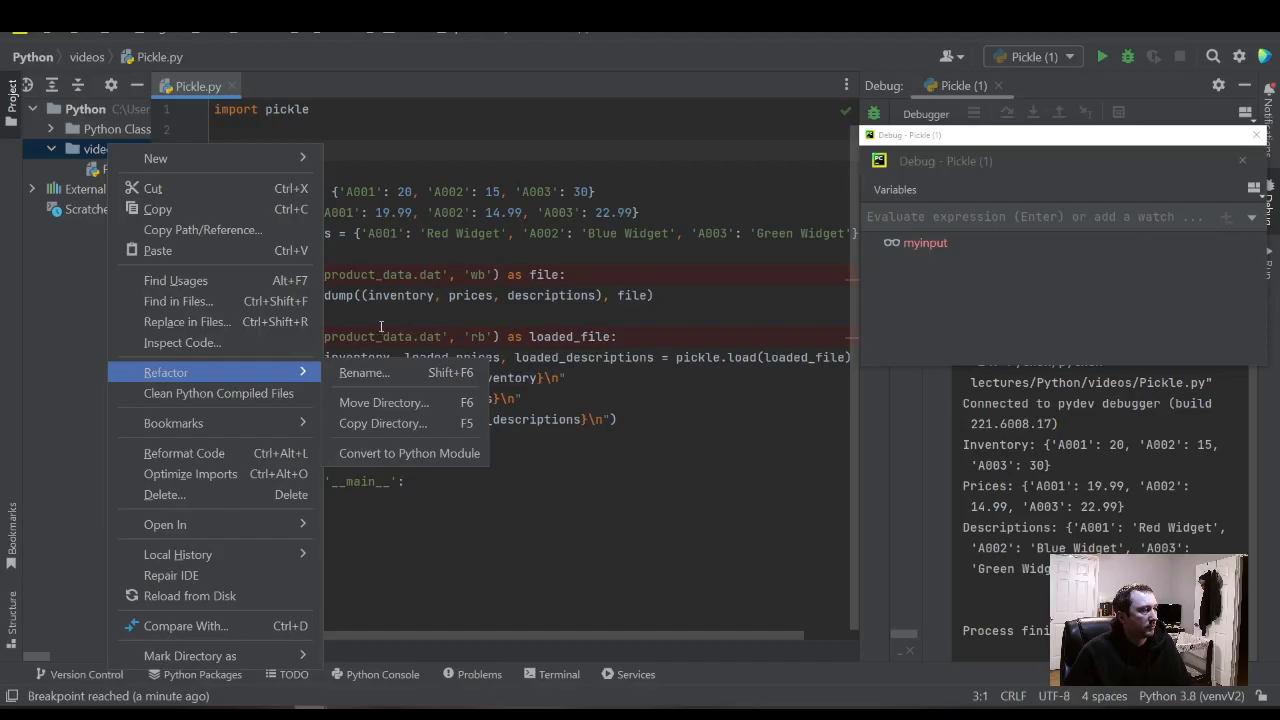
mouse_move(176, 300)
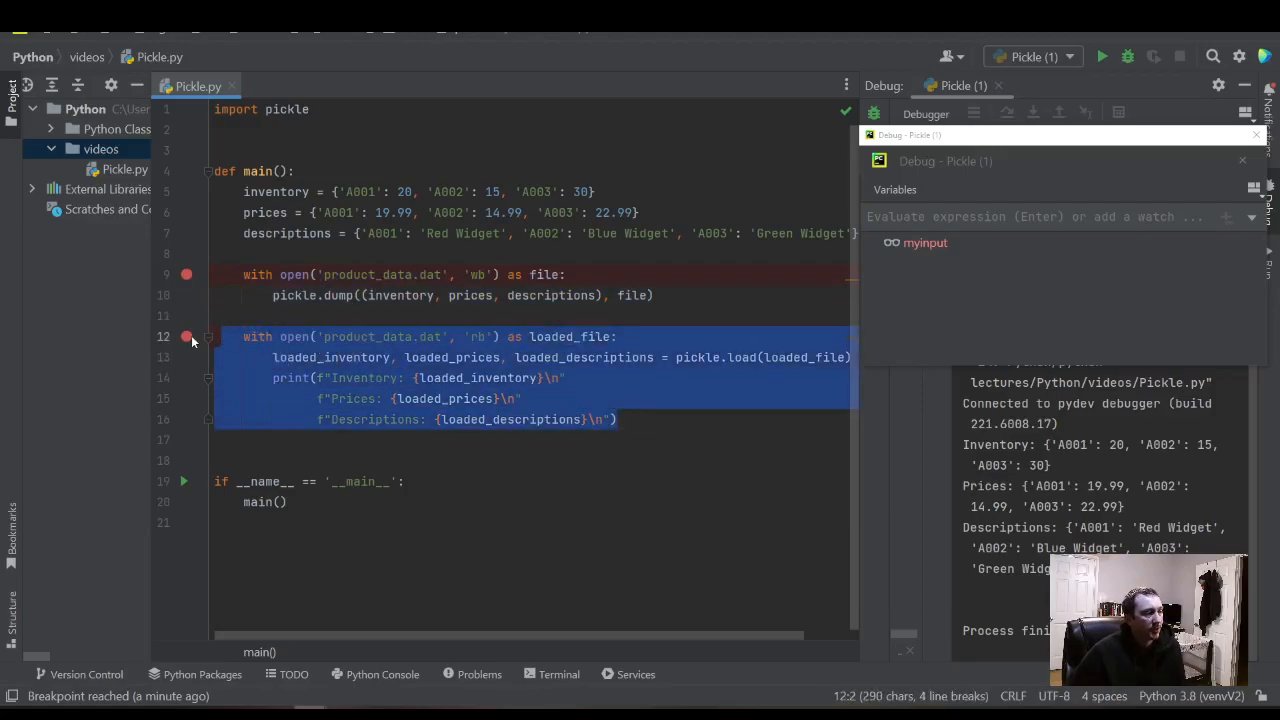
mouse_move(186, 336)
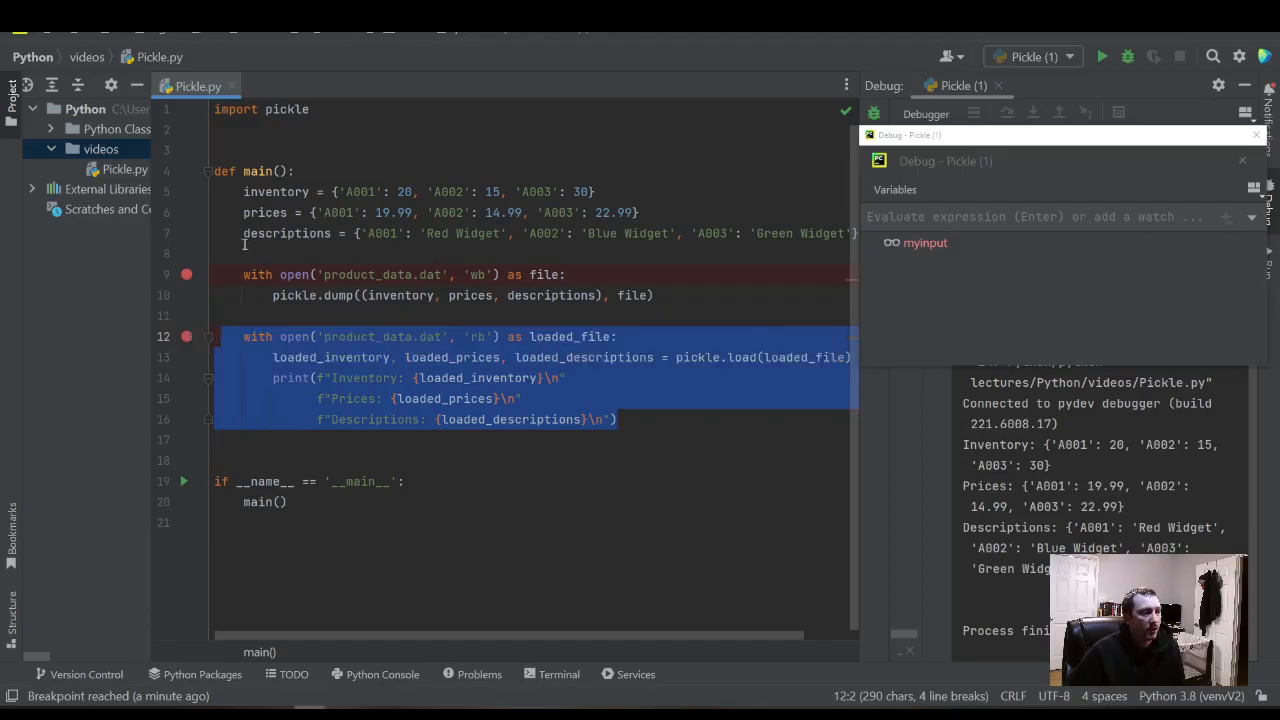
left_click(352, 252)
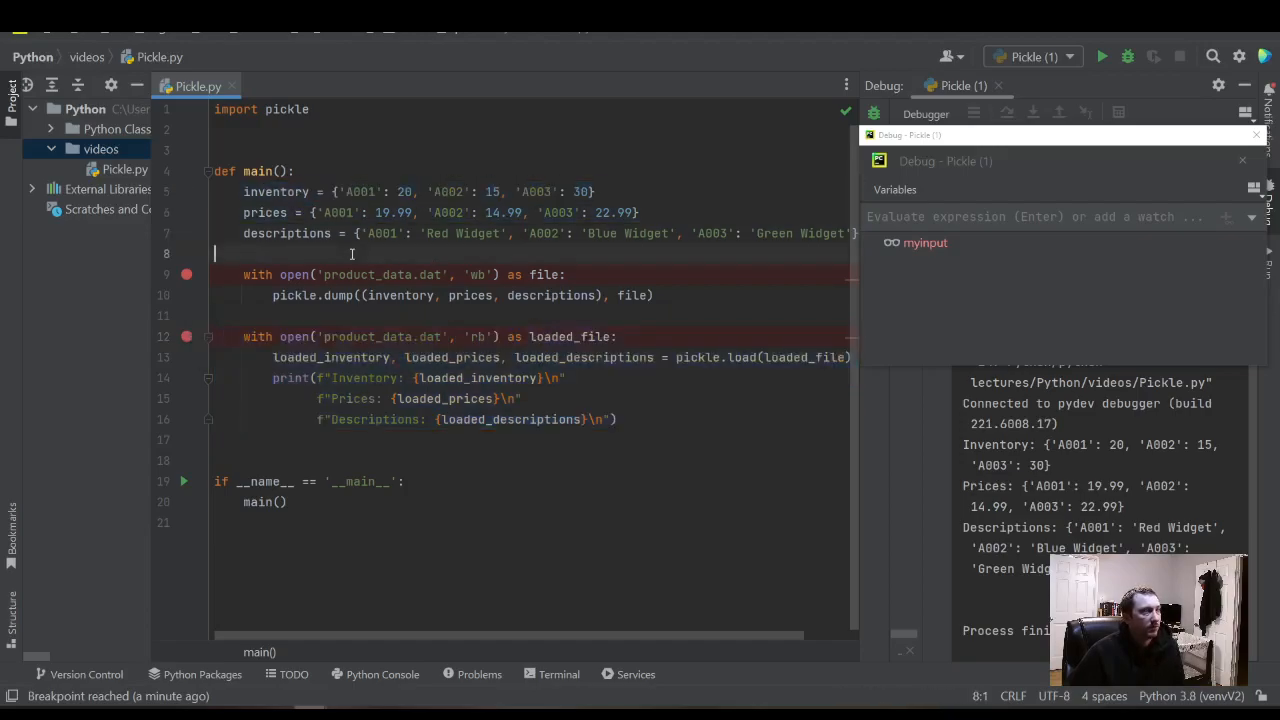